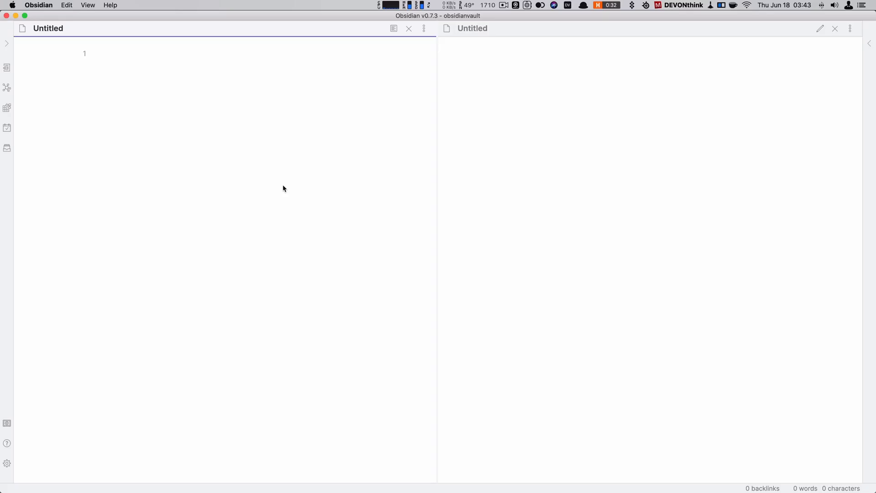
- Write an HTML level-one heading <h1>Heading</h1> in the editor
text(<h)
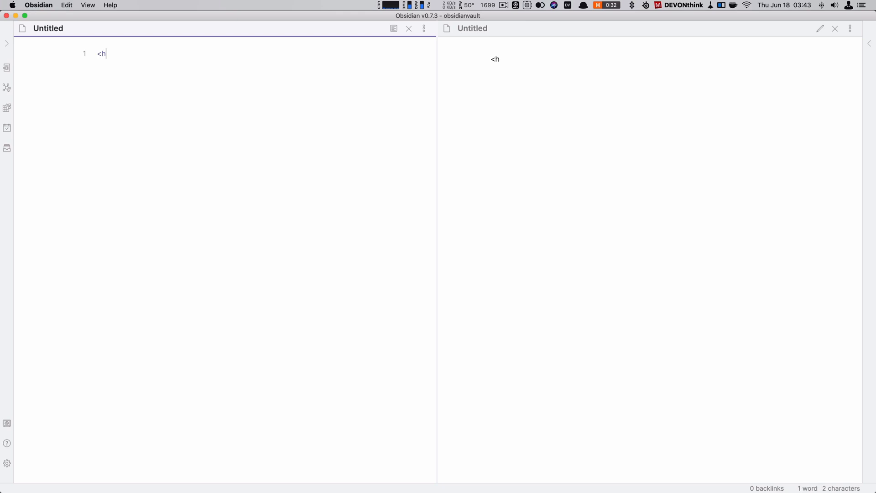
text(1>Heading<)
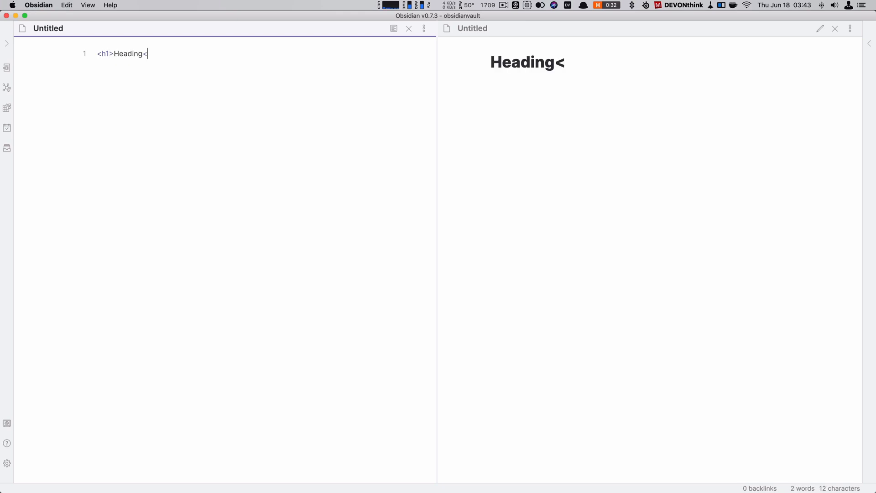
text(/h1>)
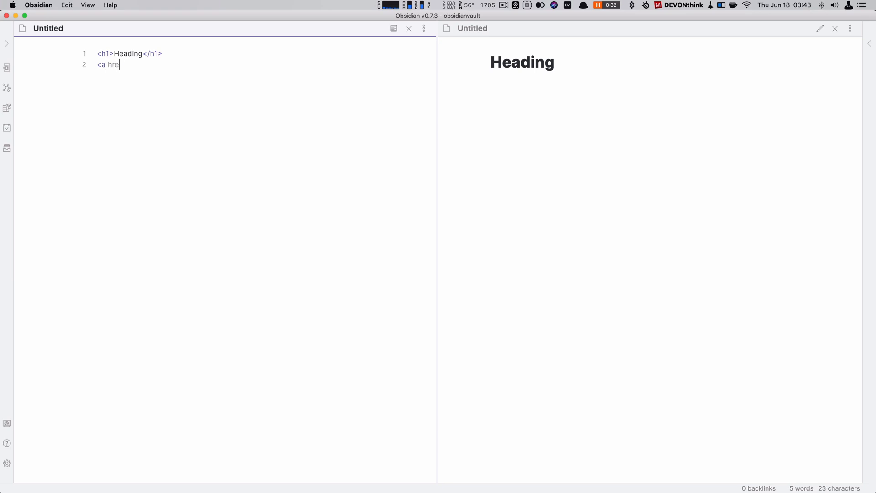
- Add an HTML link named curtis pointing to curtismchale.ca below the heading
text(f)
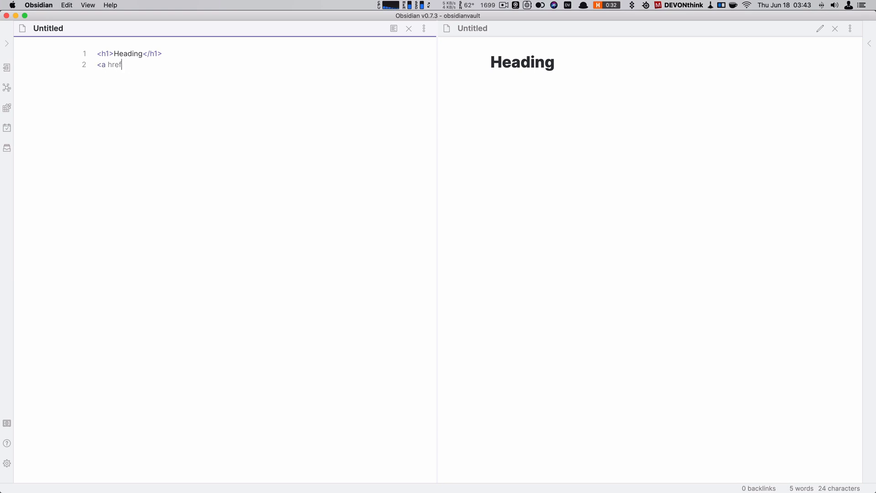
text(="curtis)
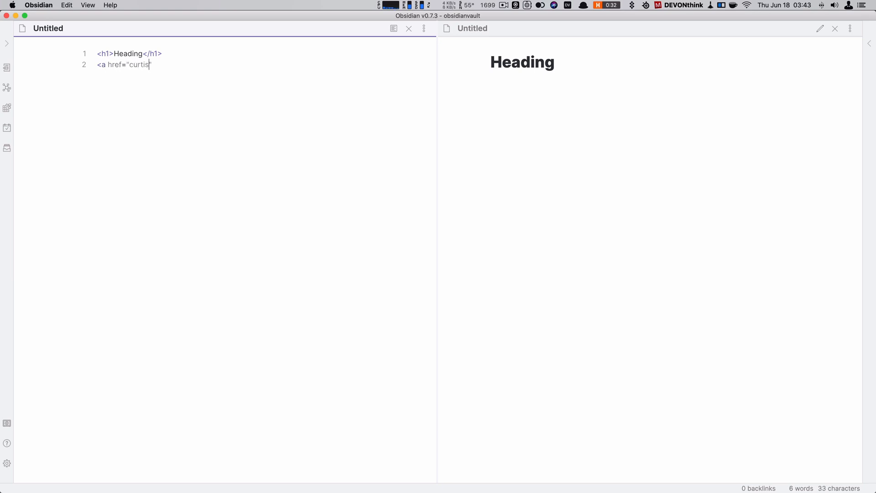
text(mchale.ca")
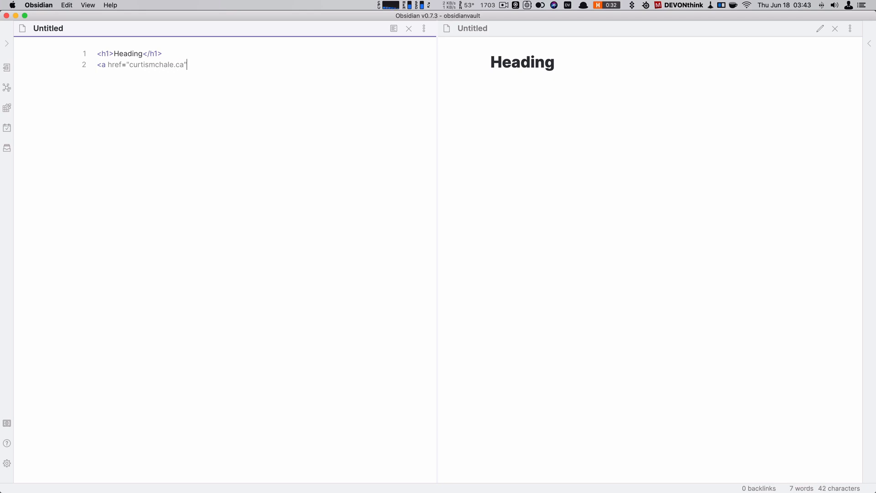
text(">cur)
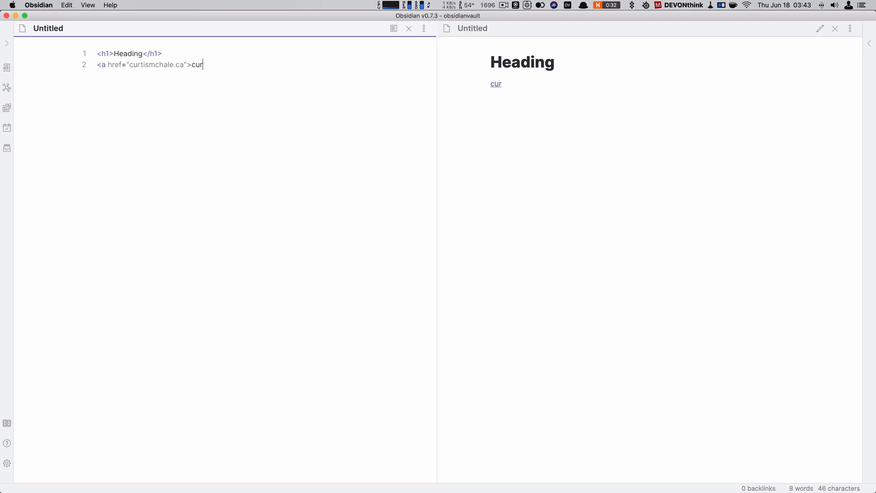
text(tis</a>)
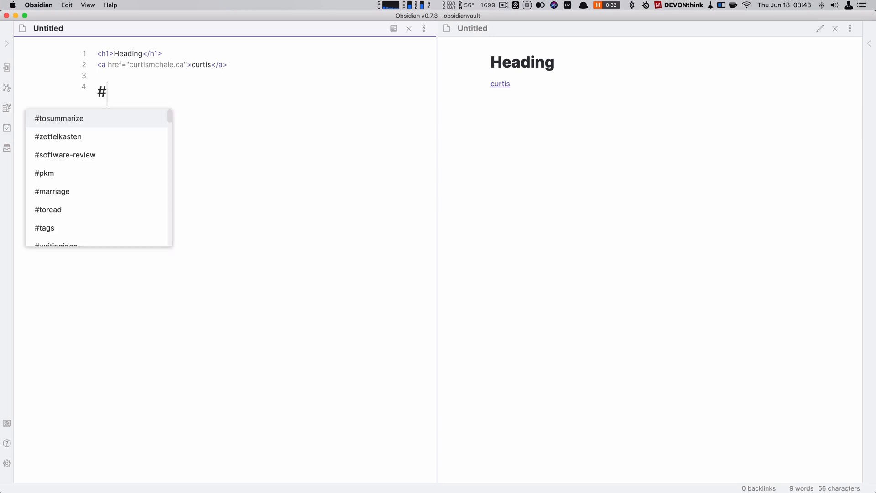
- Add Markdown # Heading and the link [curtis](curtismchale.ca) below the HTML lines
text(Heading)
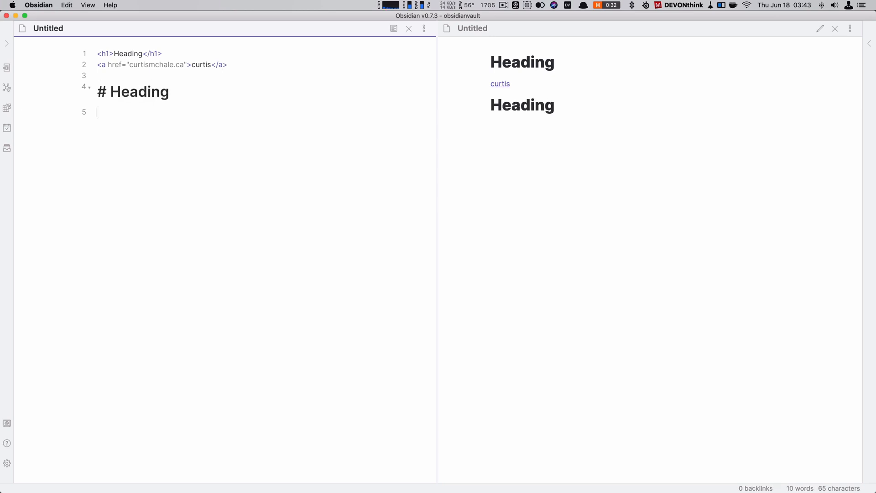
text(<)
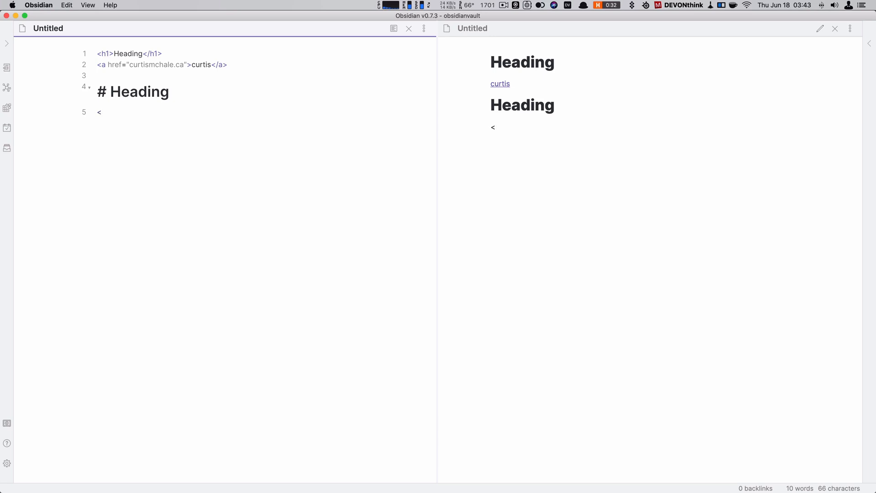
text([curtis)
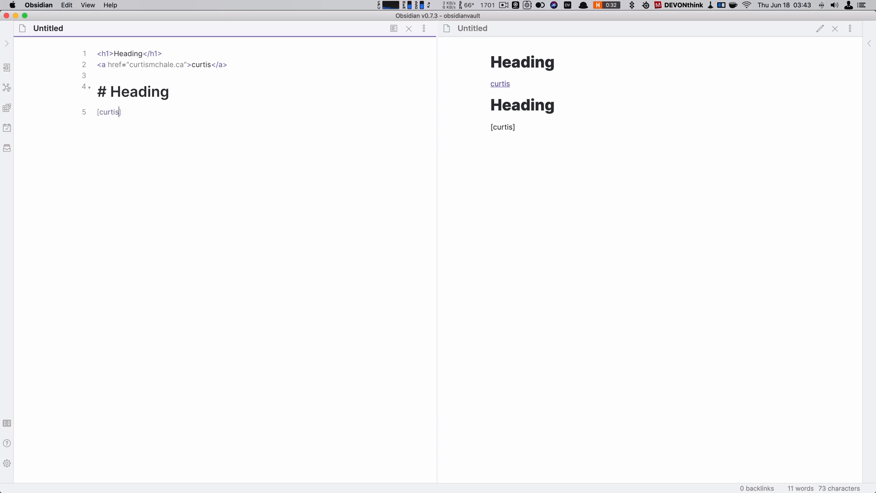
text(())
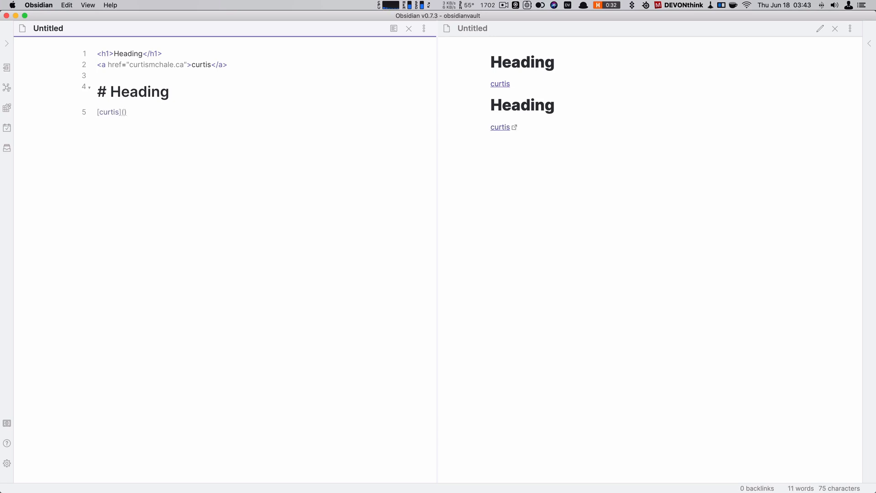
text(curtismcha)
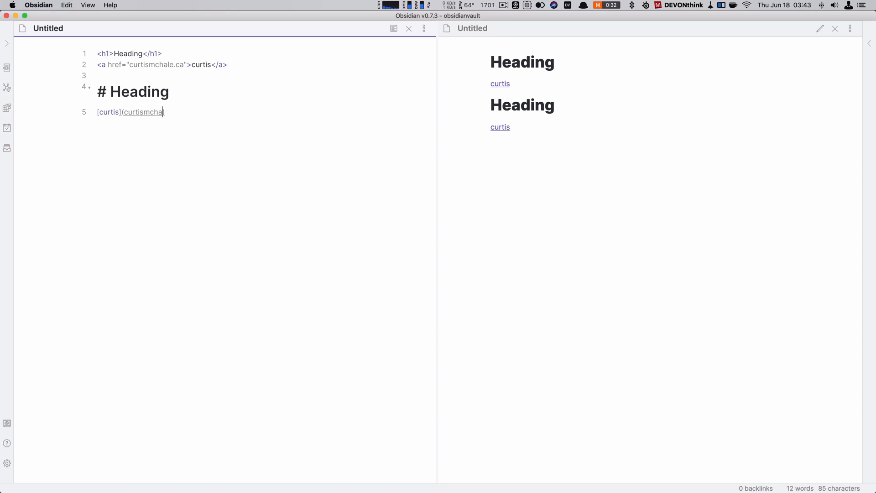
text(le.ca)
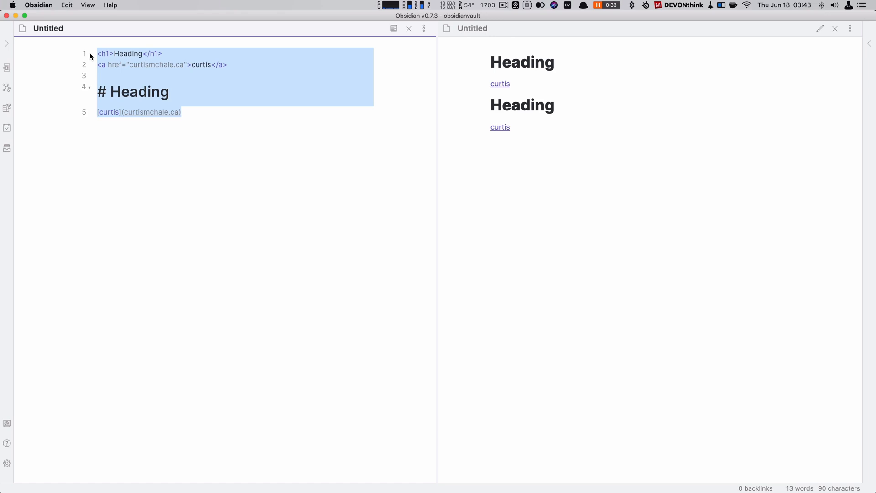
- Clear all text from the note
key(Delete)
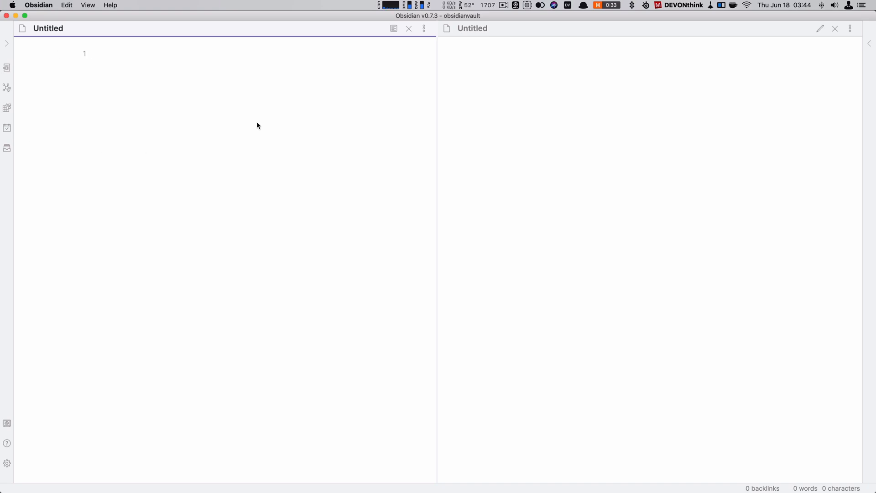
- Write Markdown headings at levels 1, 2 and 3 on separate lines
text(#)
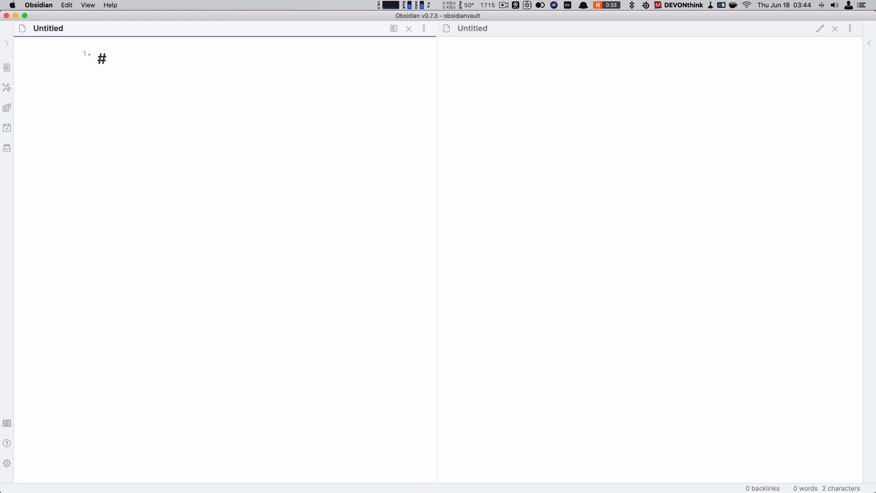
text(Ho)
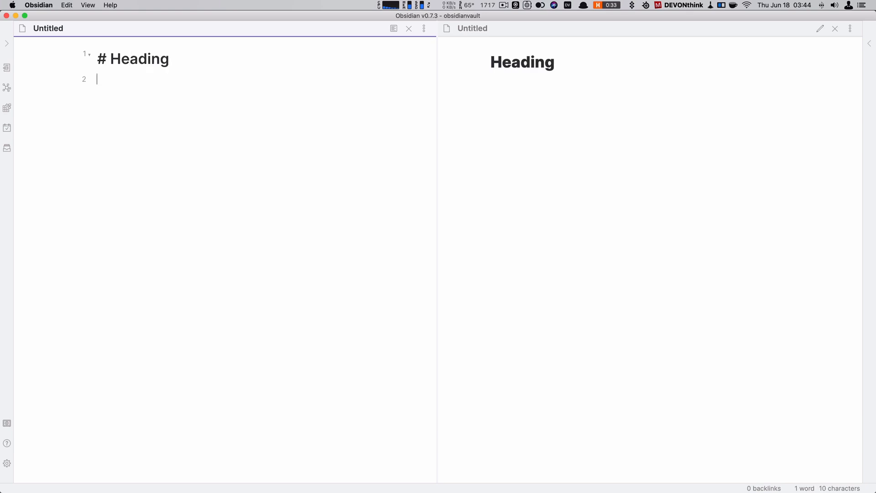
text(## Heaing 2)
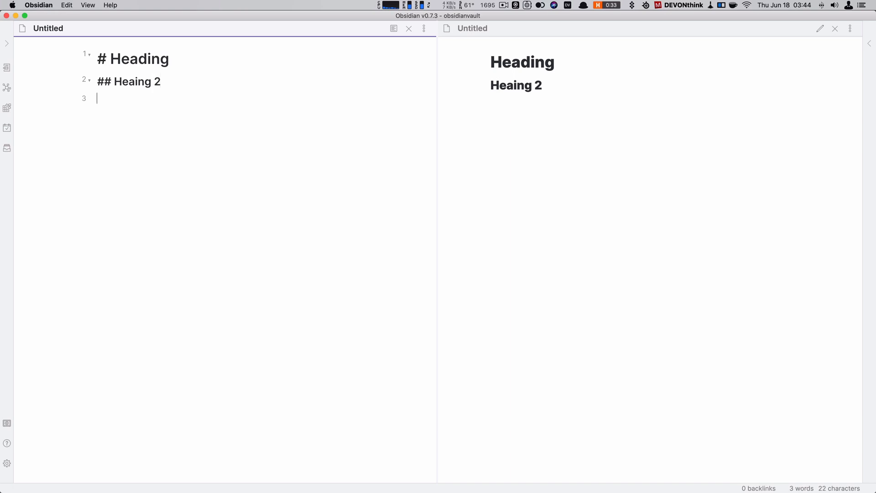
text(###)
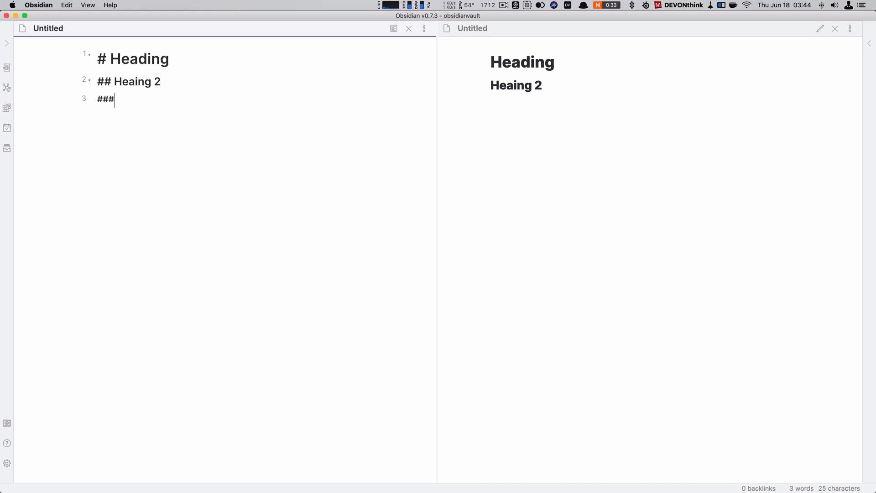
text(Heading 3)
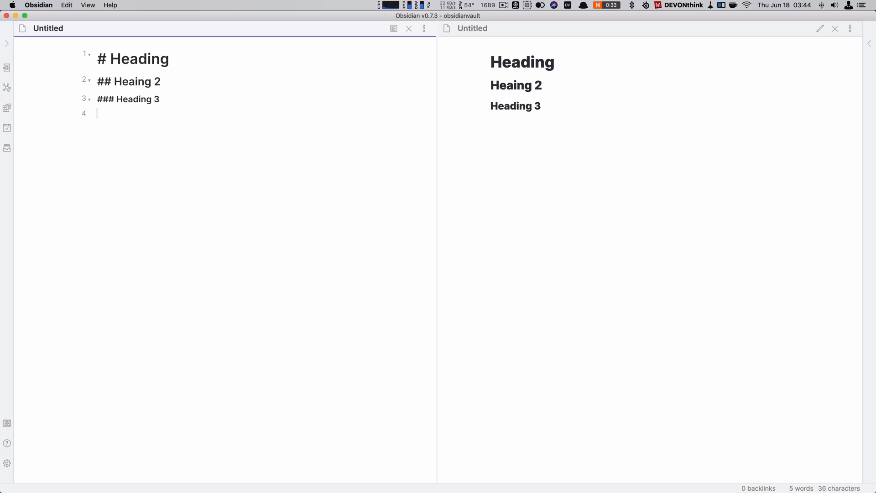
- Add a level-6 heading 'Heading 6' and place the cursor after Heading 3
text(####)
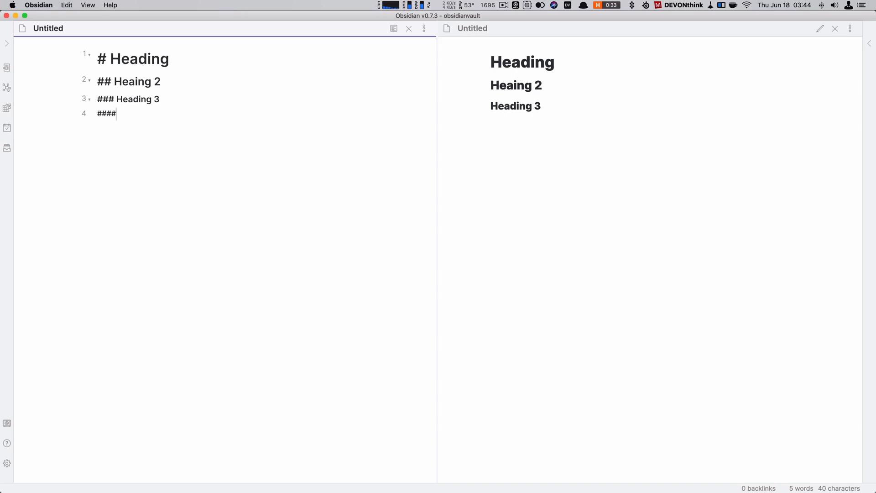
text(## Heading)
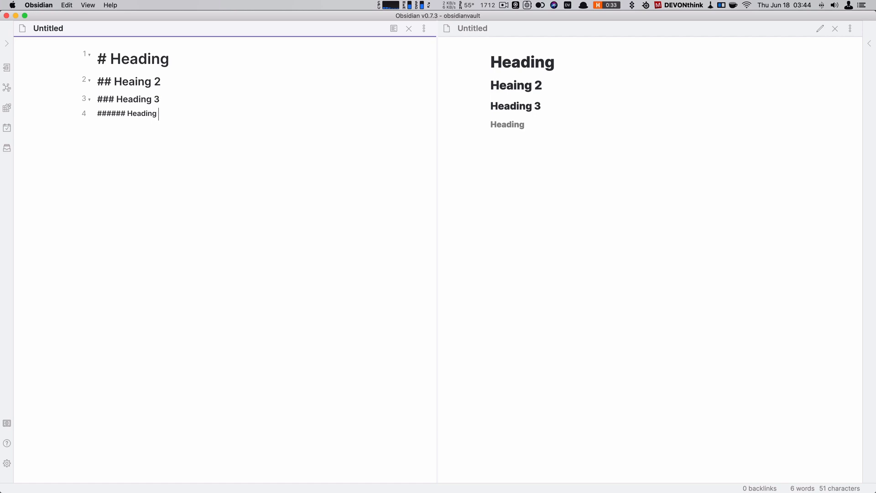
text(6)
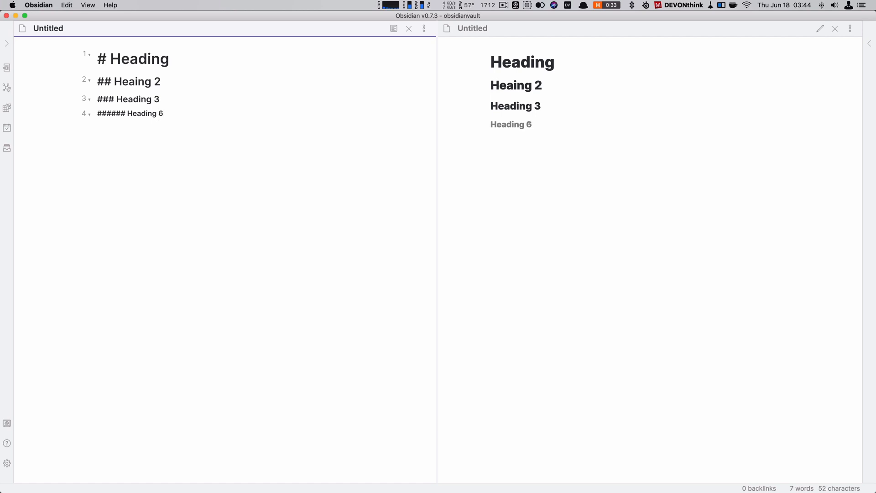
click(161, 99)
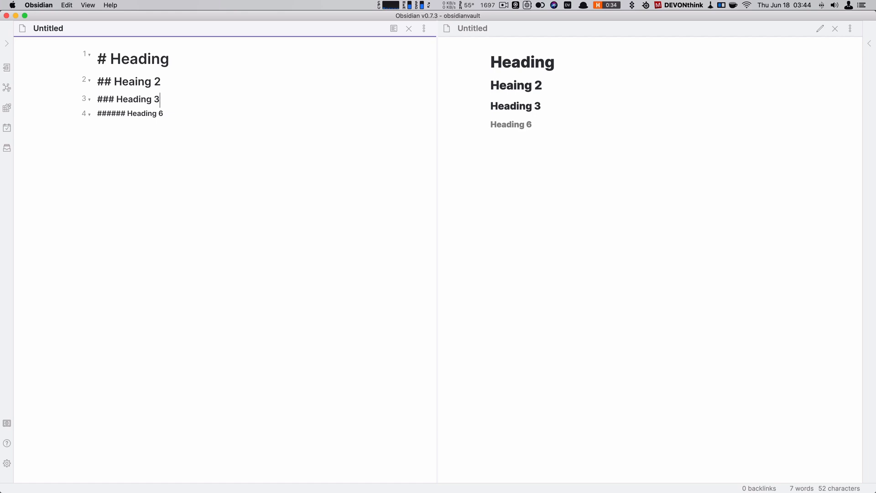
mouse_move(220, 63)
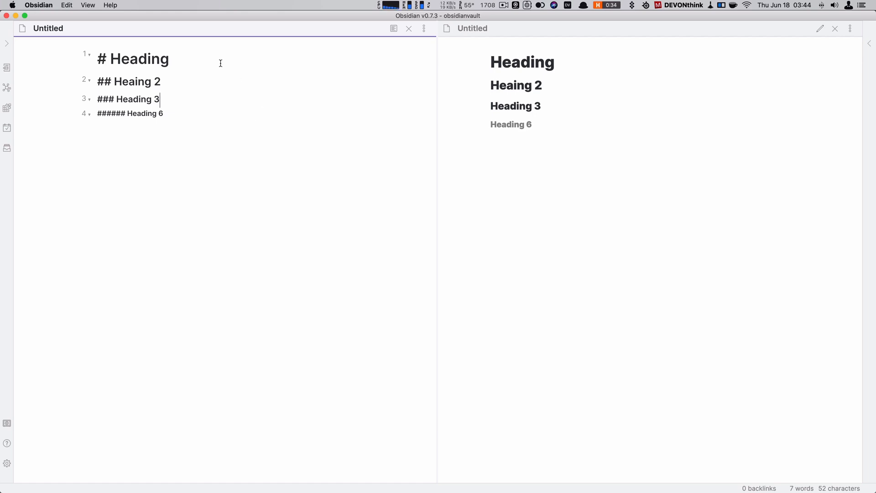
- Add the line 'this is content' beneath the first heading
text(t)
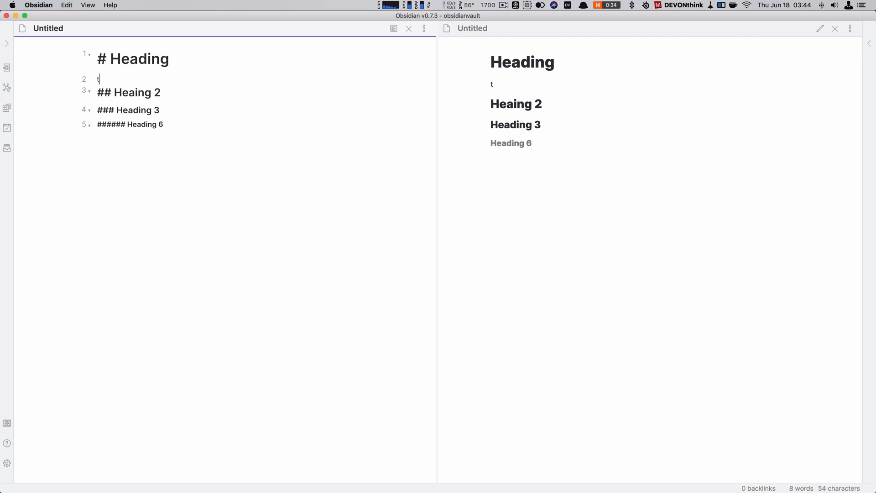
text(his is content)
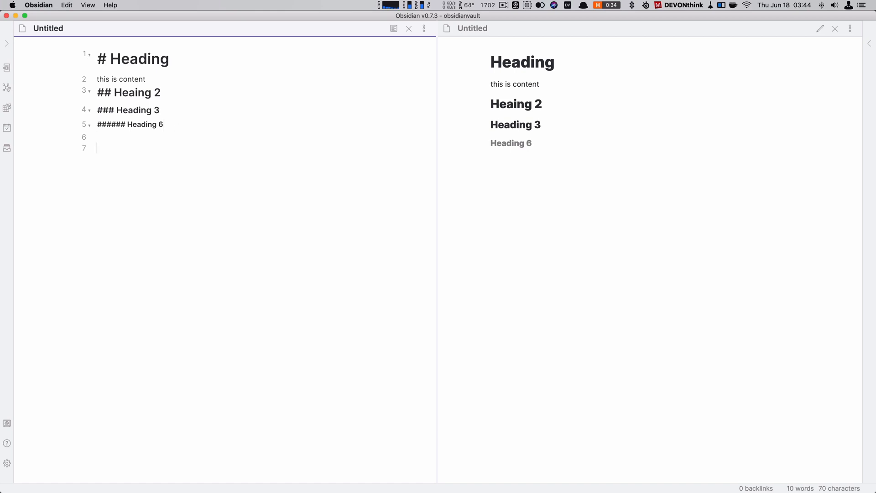
- Add a top-level '# Heading 1' at the end and re-expand the first heading section
text(# Headi)
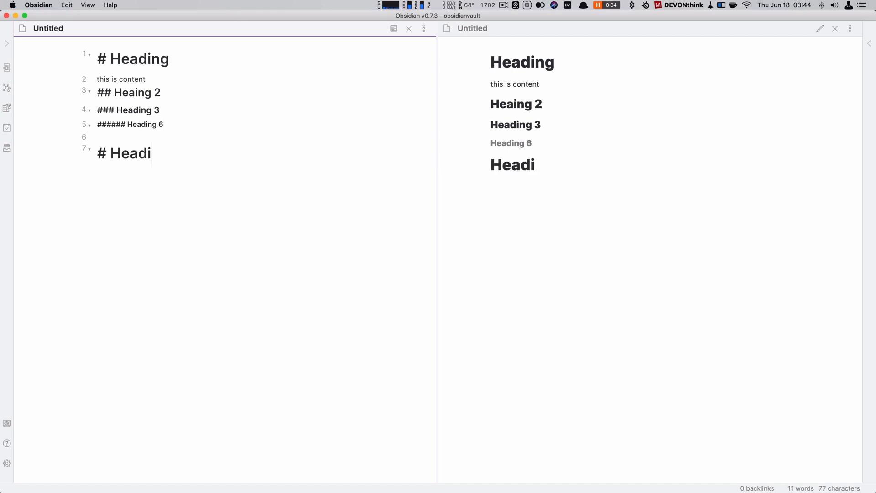
text(ng 1)
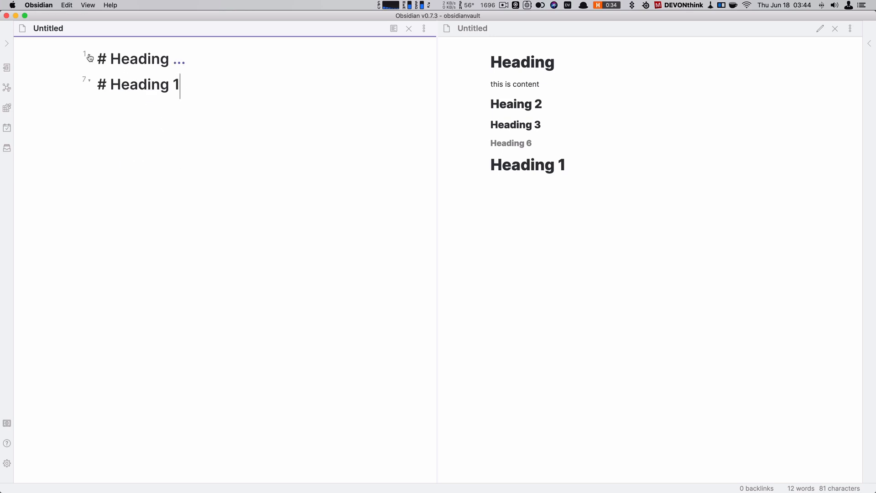
click(87, 56)
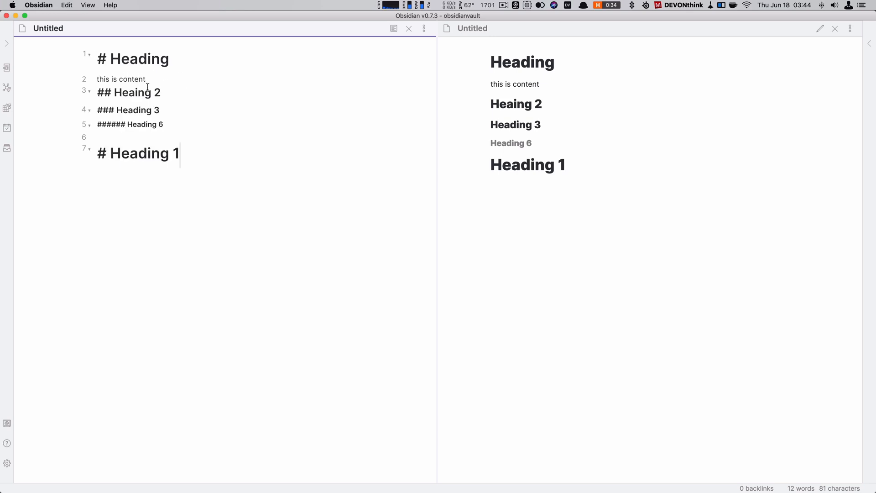
mouse_move(173, 126)
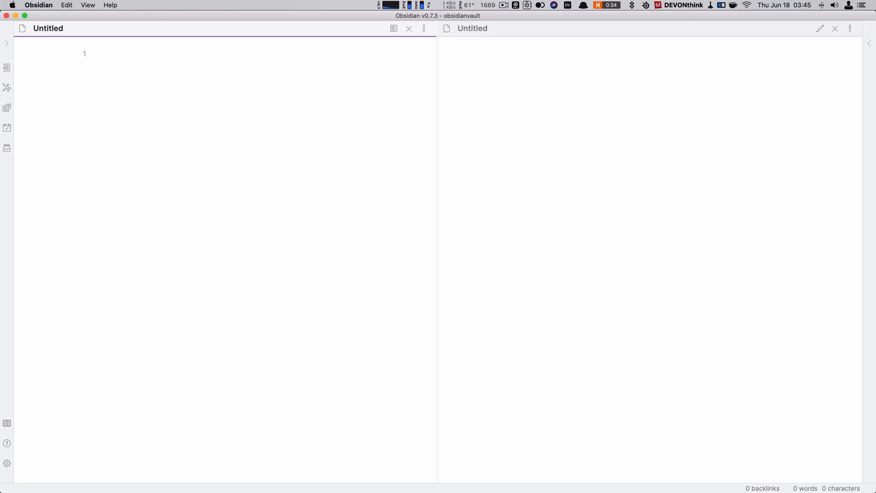
- Write 'emphasis' in italics using both *asterisk* and _underscore_ forms
text(* list*)
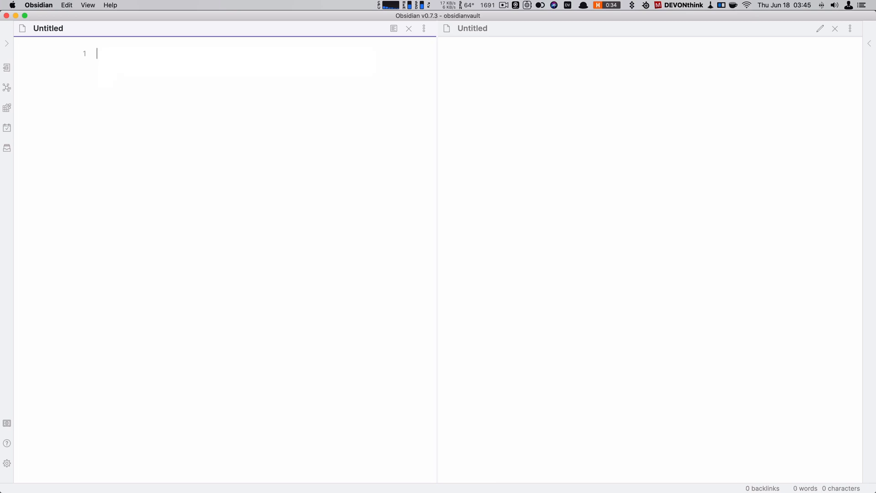
text(**)
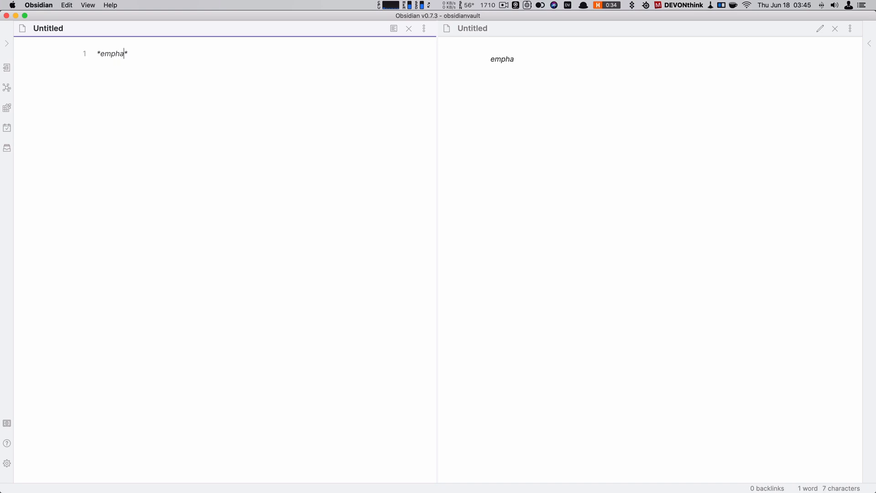
text(sis)
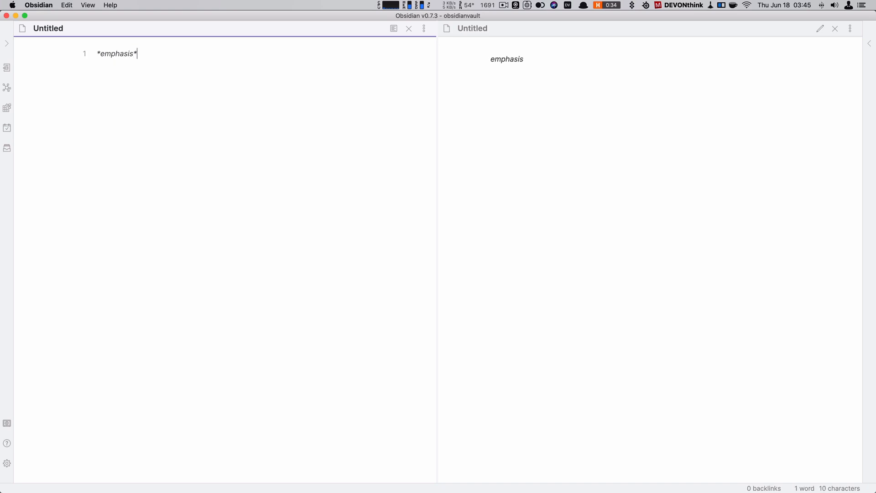
key(return)
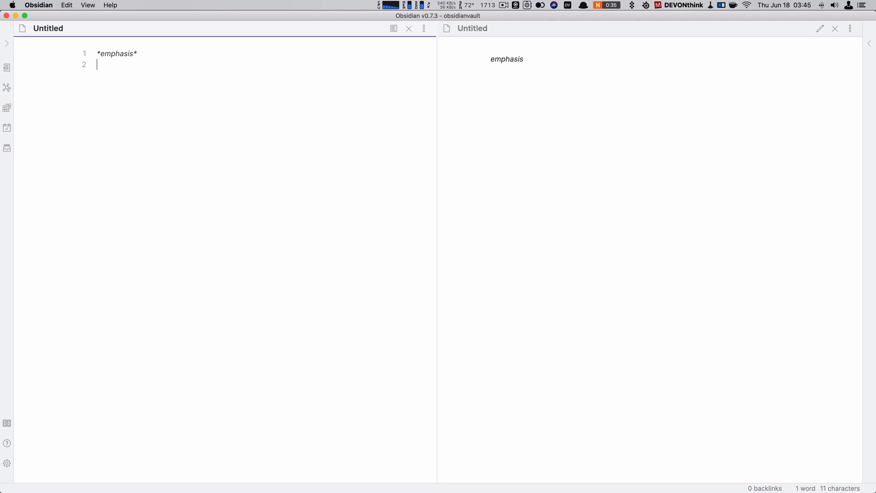
text(_em_)
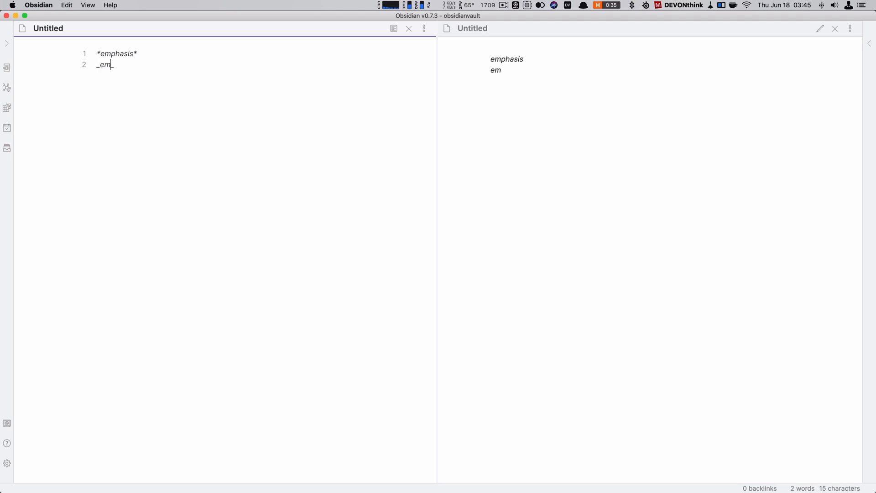
text(phasis_)
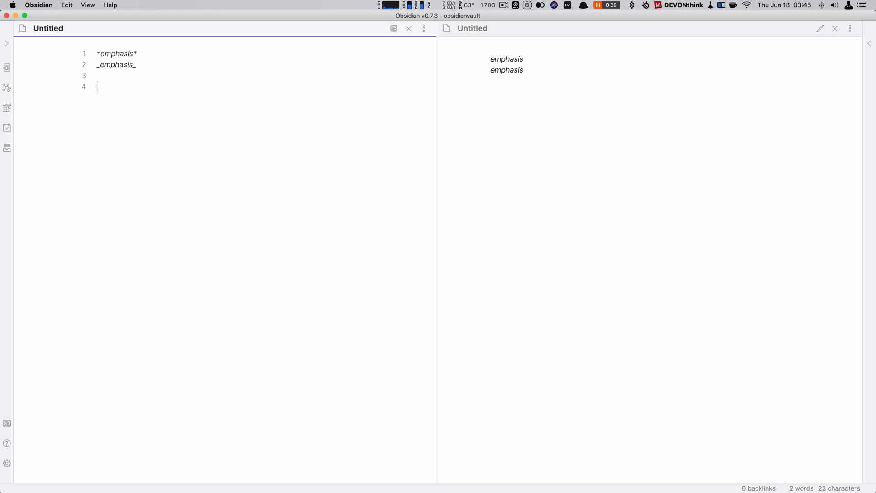
- Write 'bold' using both **double-asterisk** and __double-underscore__ forms
text(**bold**)
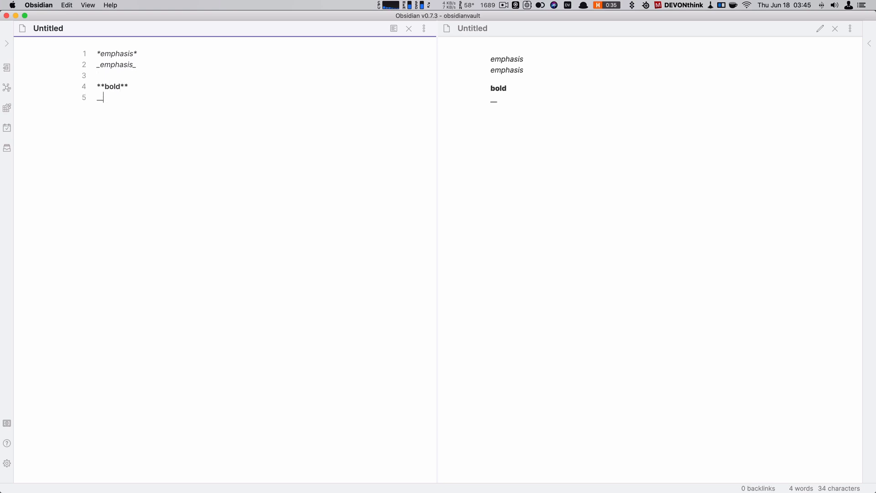
text(_bold__)
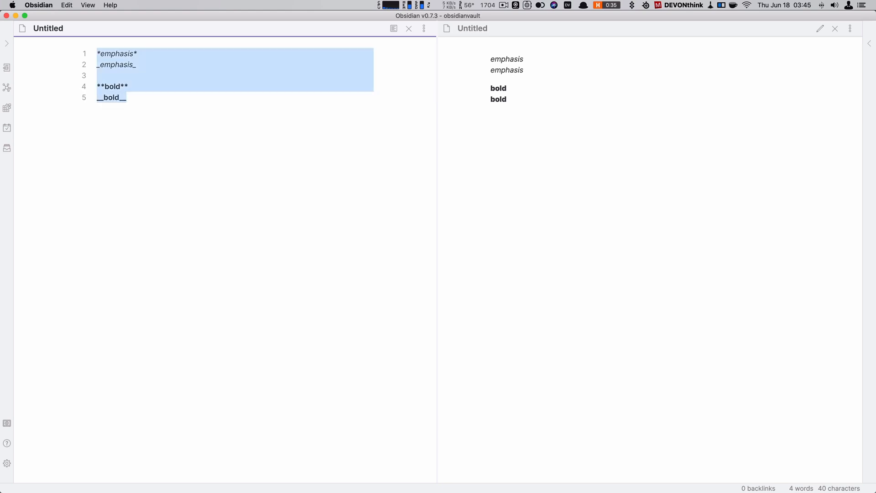
- Start an ordered list with the item '1. number'
text(1.)
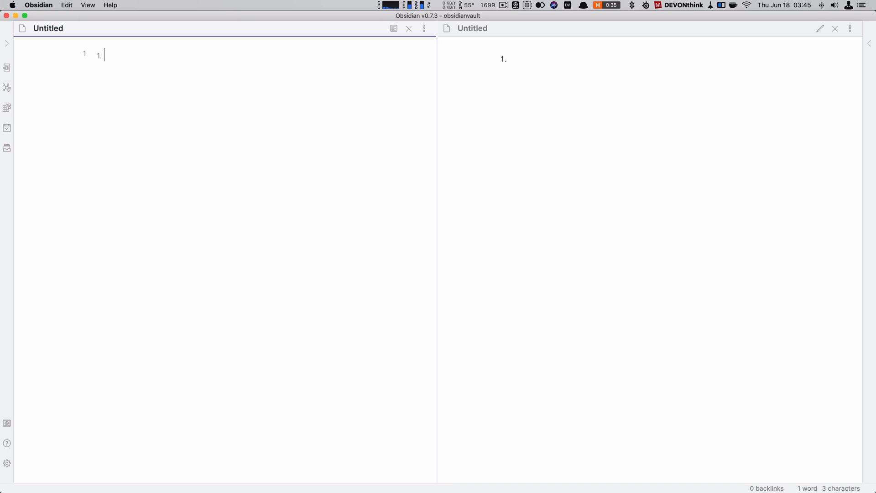
text(numeb)
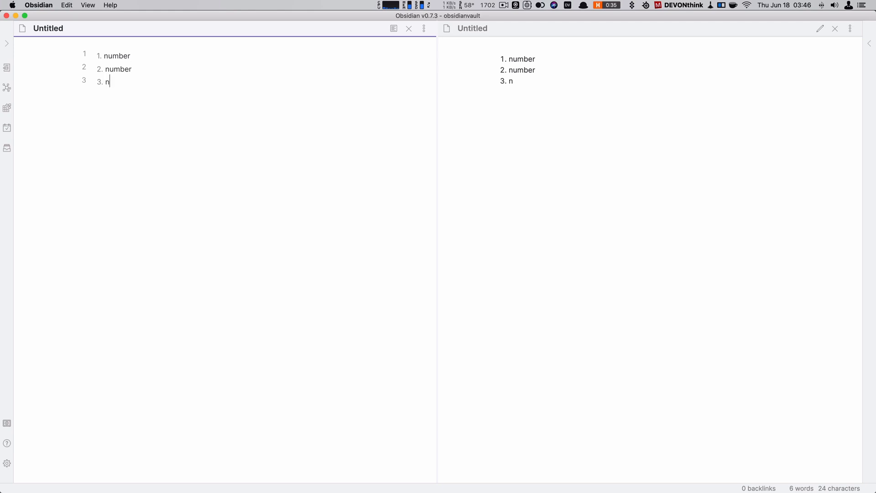
text(umber)
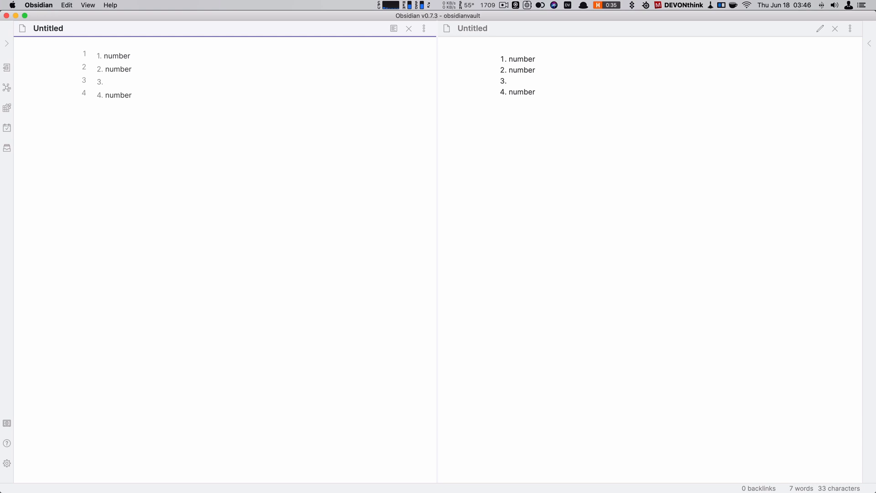
mouse_move(102, 91)
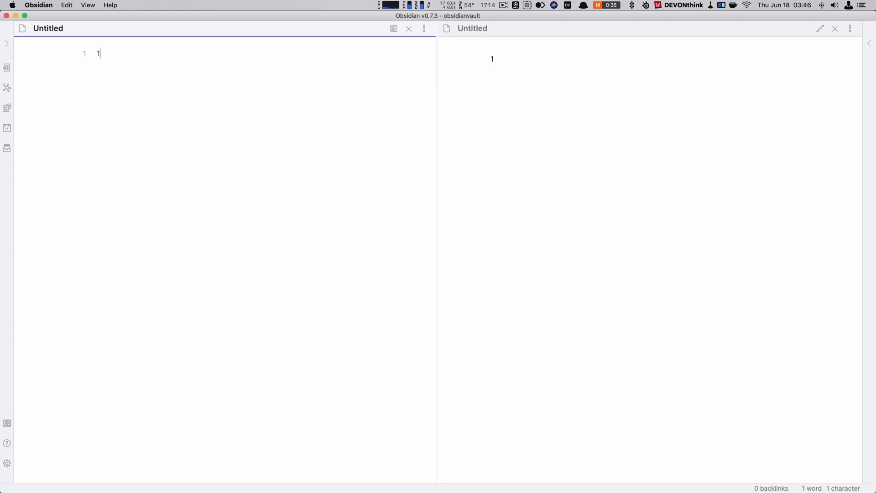
- Write two list items both prefixed '1.' so the preview renumbers them 1, 2
text(.)
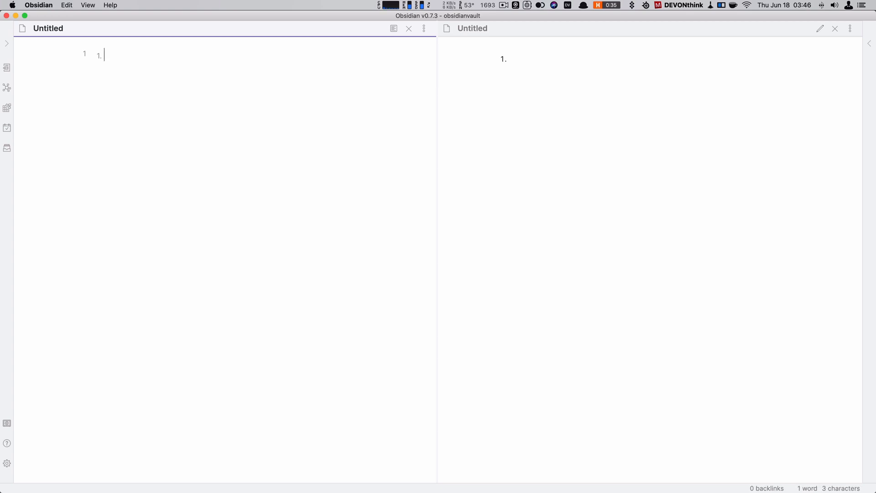
text(number)
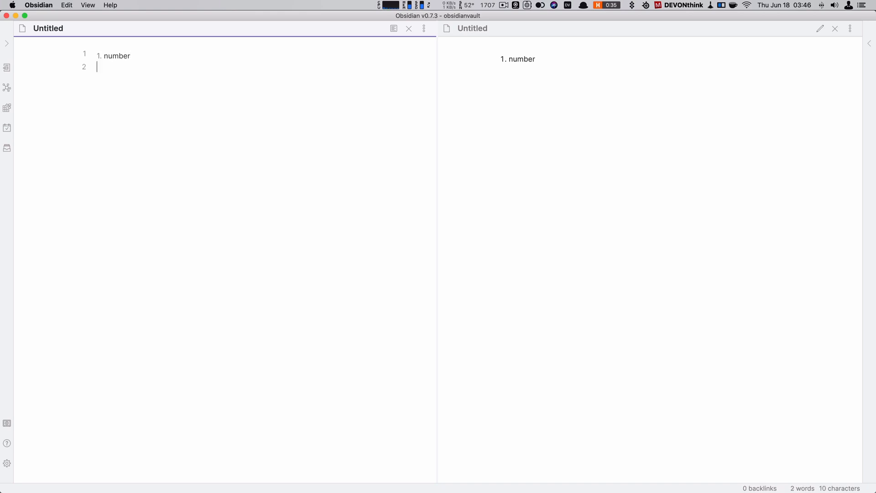
text(Number)
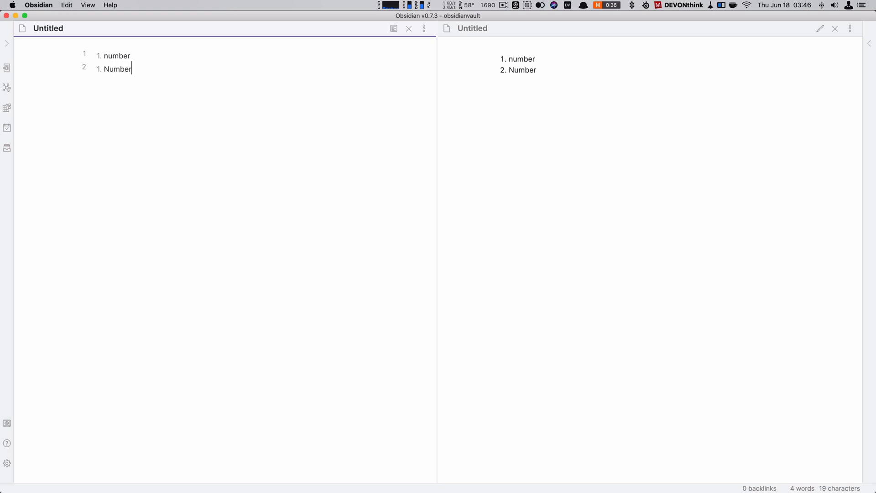
mouse_move(358, 96)
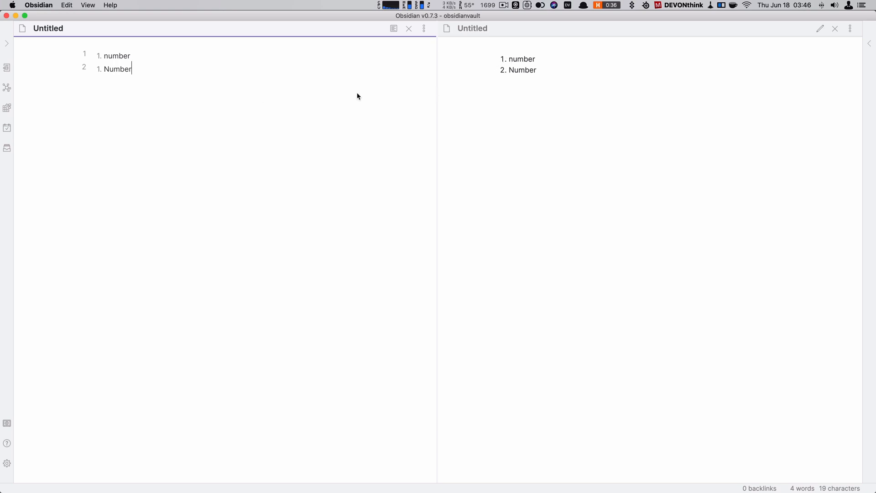
mouse_move(95, 67)
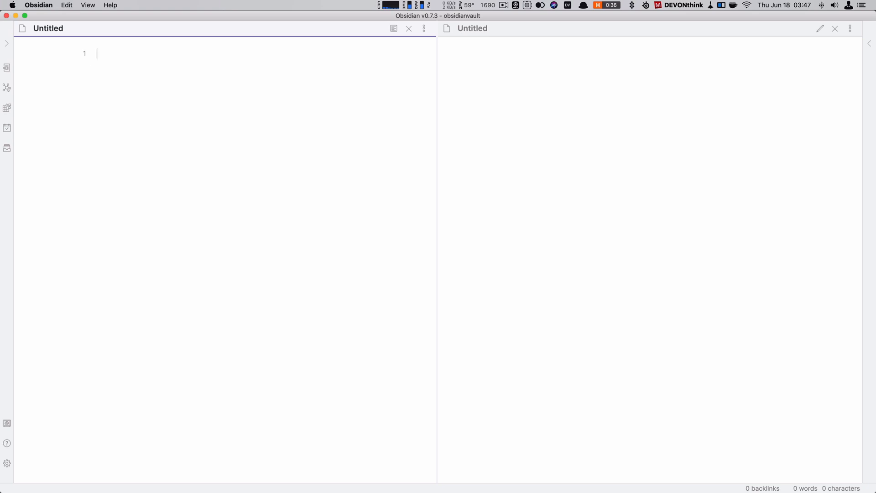
- Write '~strikethrough~' with single tildes, which the preview leaves unstruck
text(~)
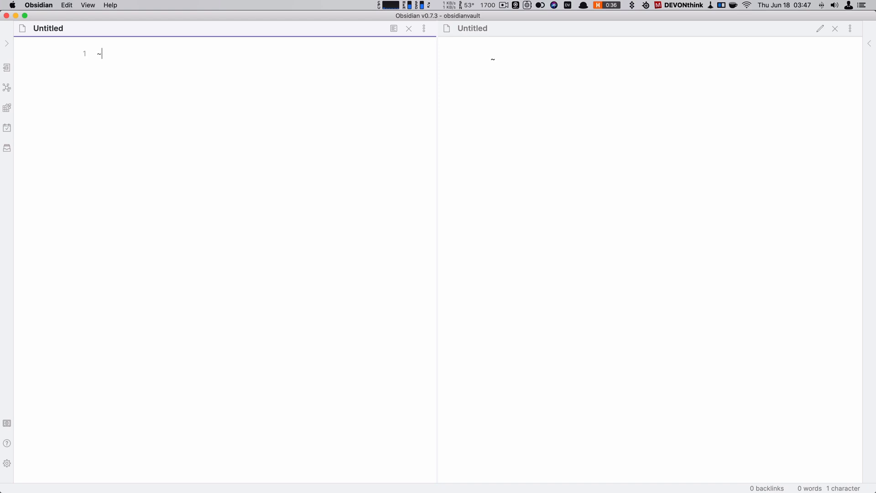
text(striket)
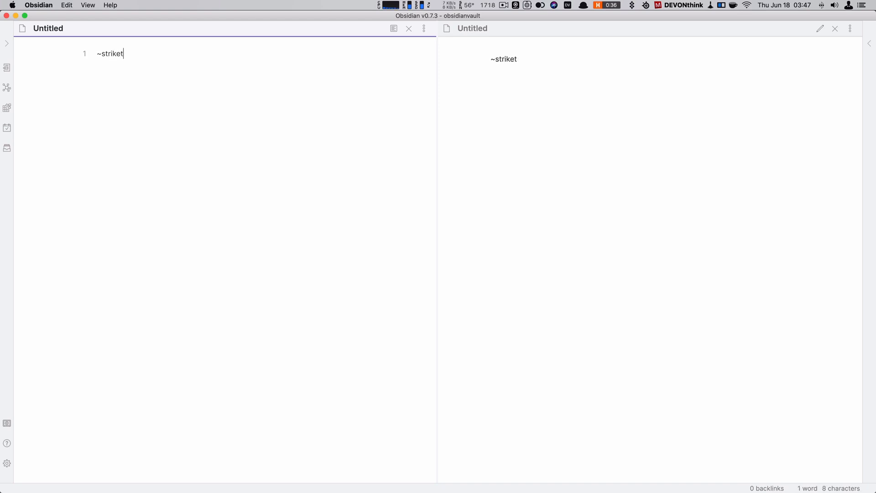
text(hrough~)
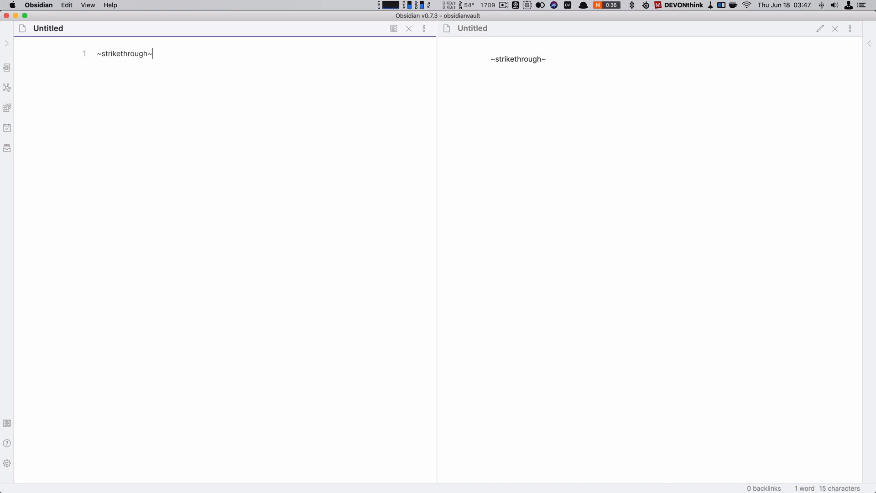
mouse_move(475, 53)
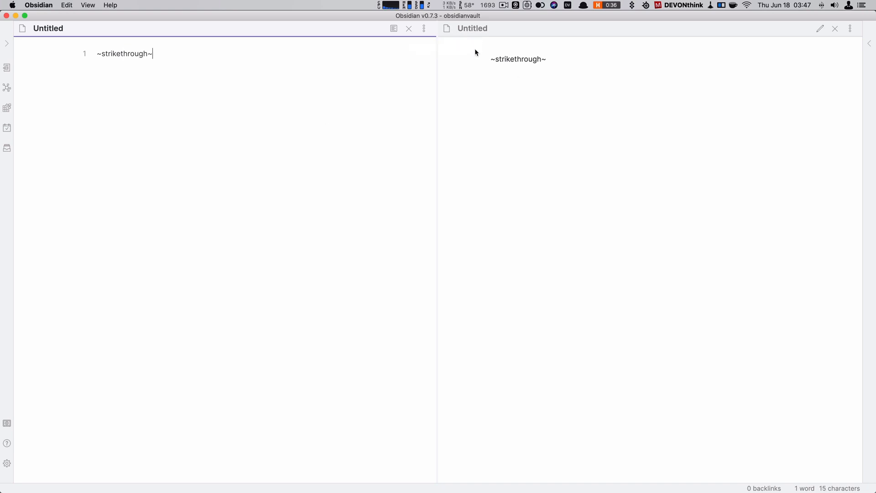
mouse_move(163, 135)
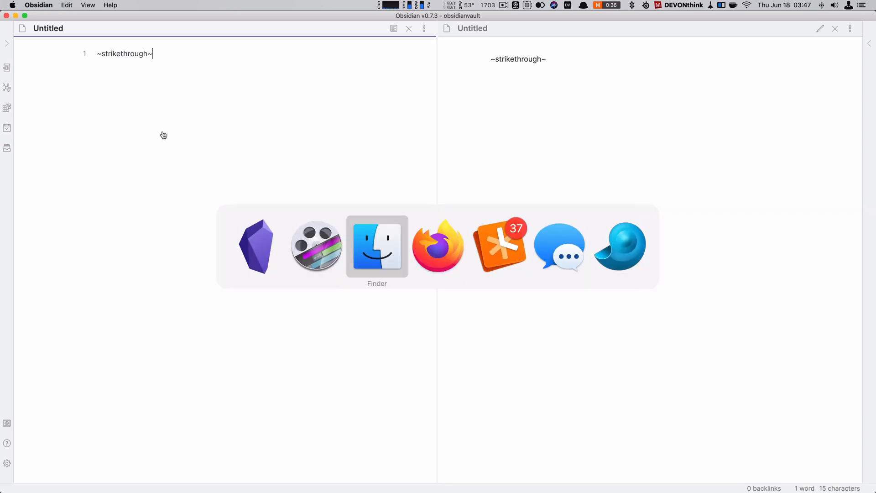
click(376, 246)
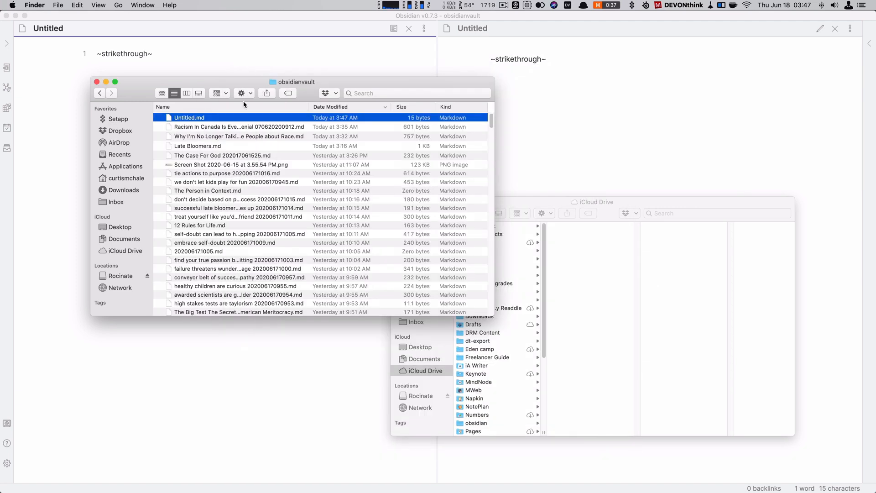
mouse_move(297, 19)
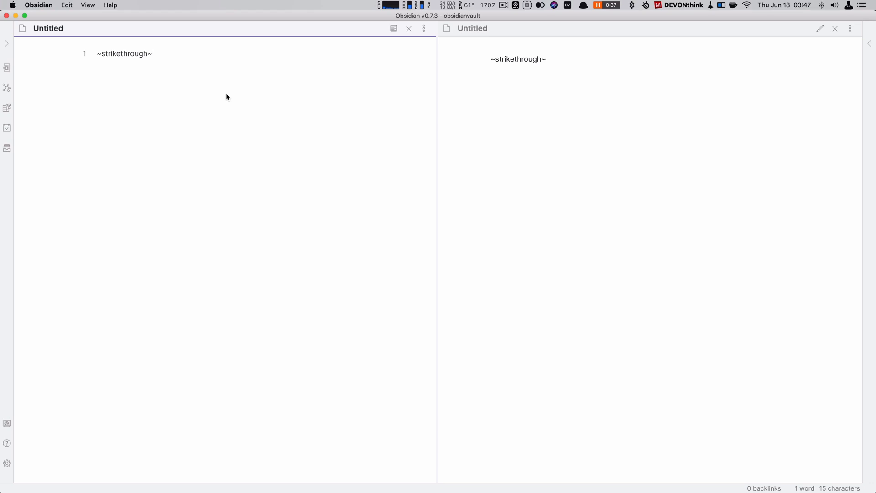
click(152, 54)
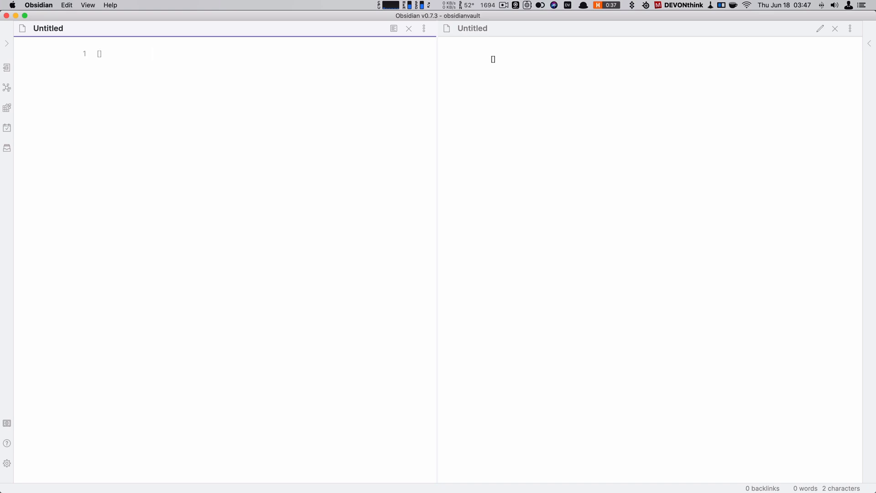
text(Title of the link)
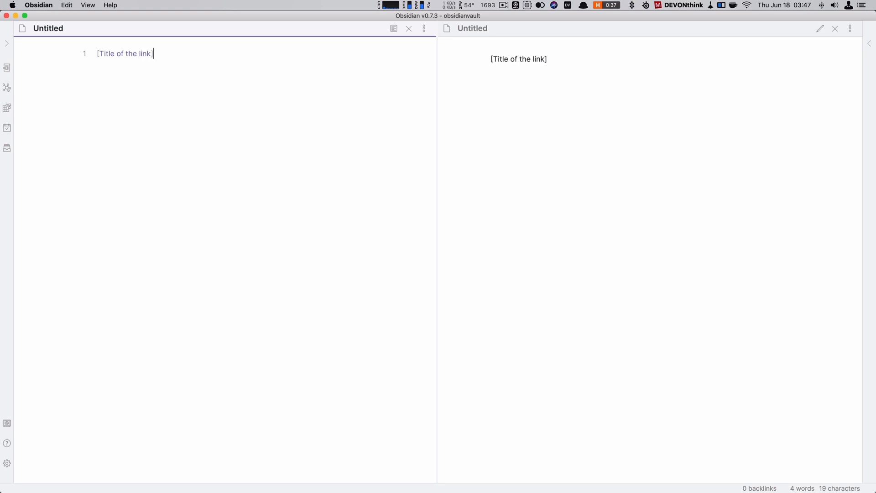
text(())
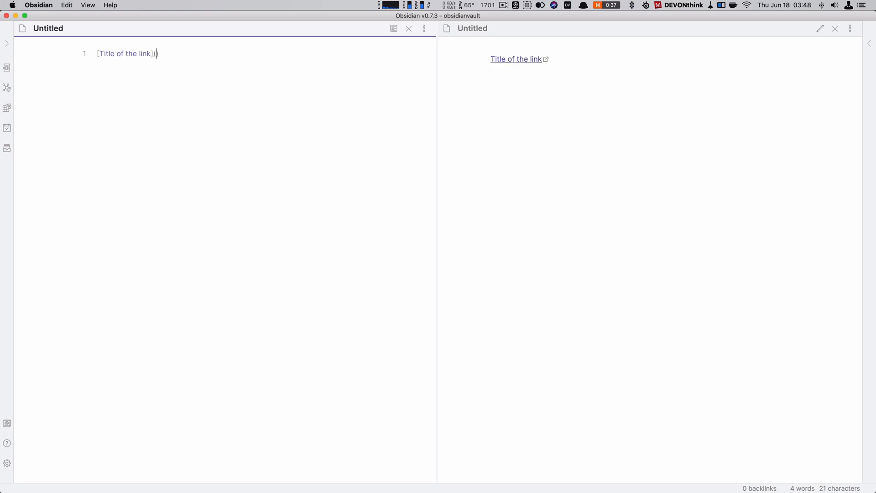
text(https)
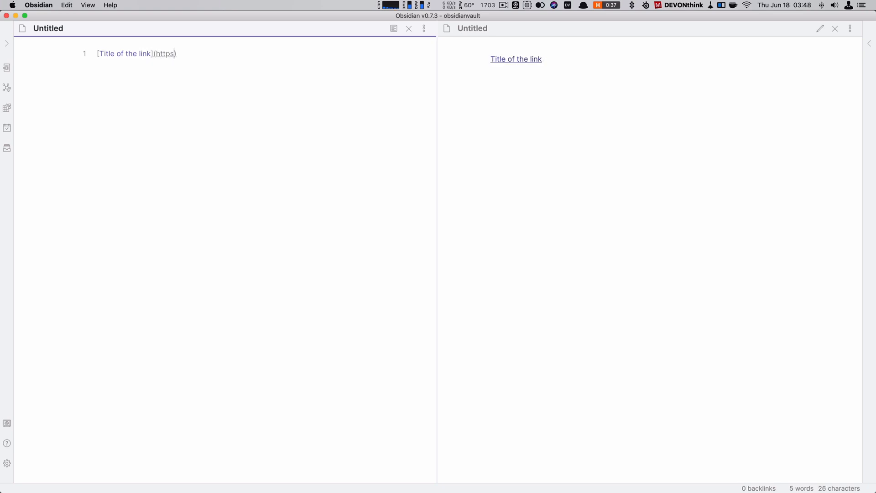
text(://curtismch)
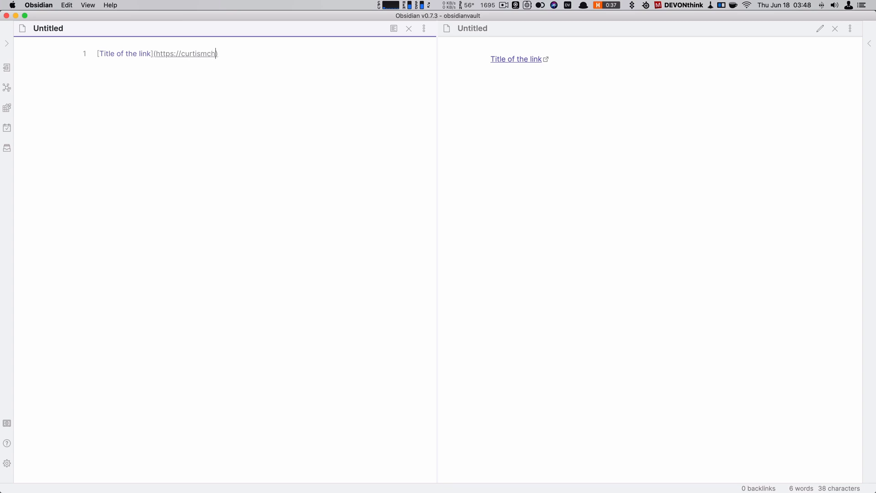
text(ale.ca)
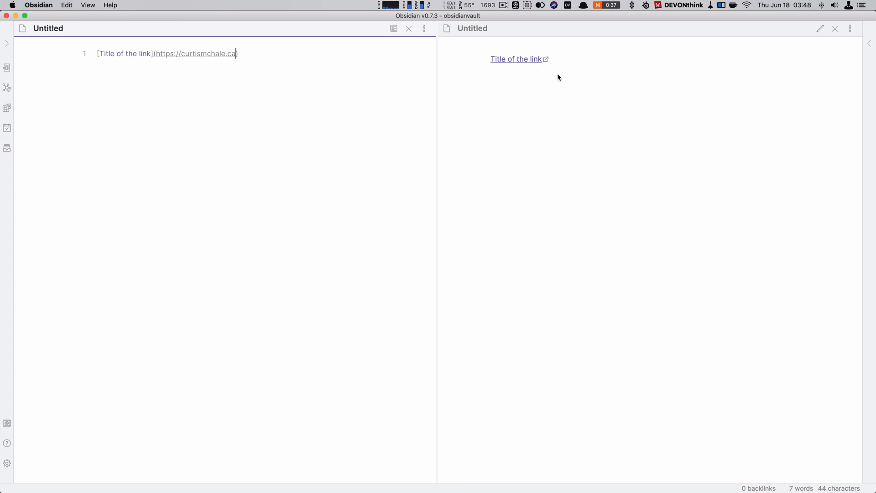
mouse_move(532, 63)
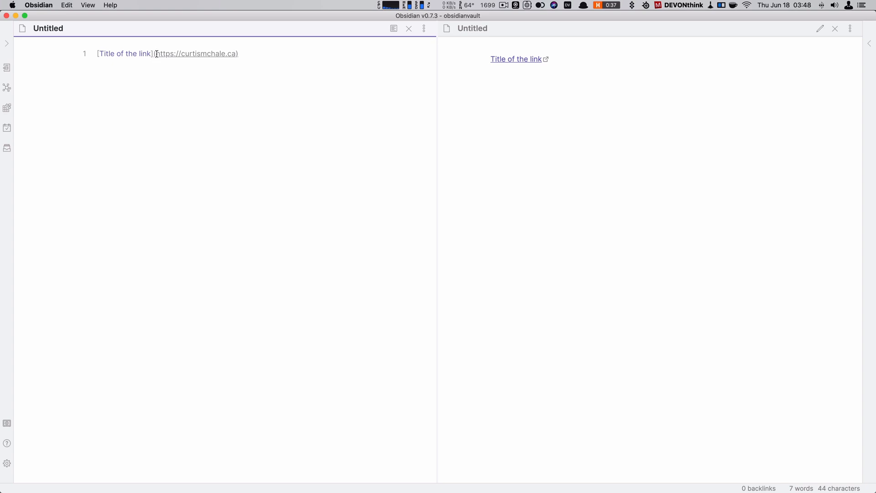
- Replace the web address with a mailto: address for curtis
double_click(195, 54)
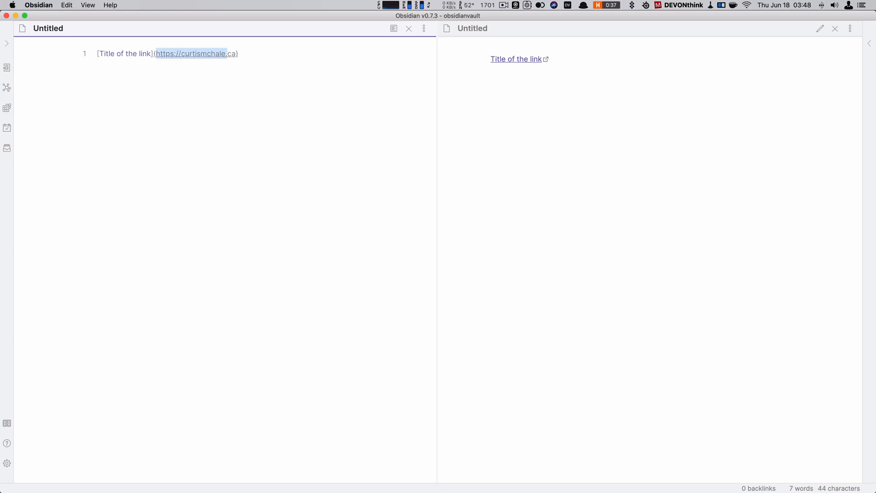
text(mailto:)
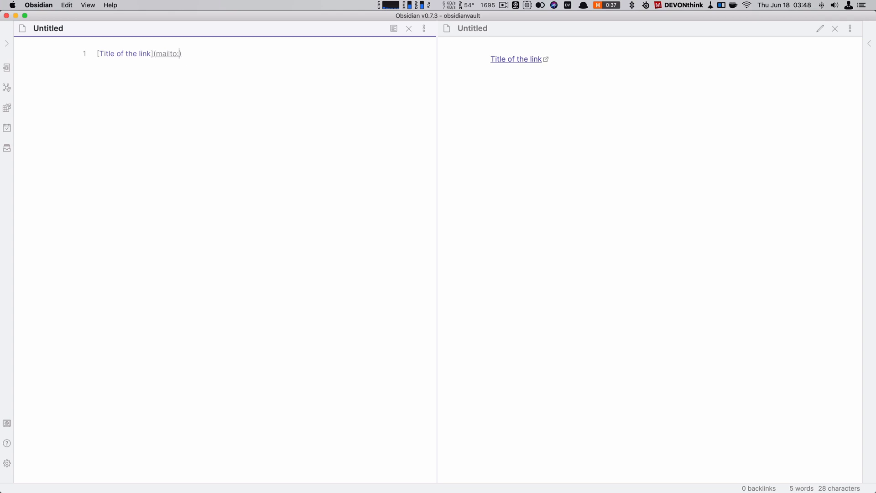
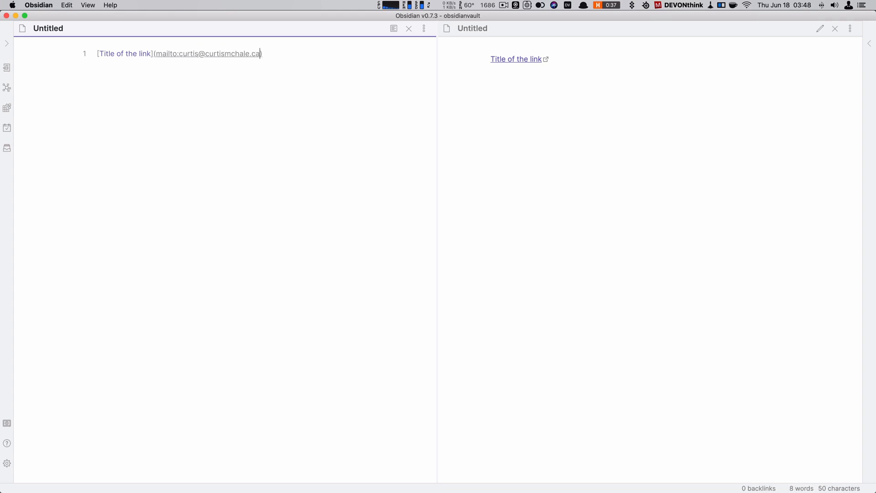
mouse_move(157, 88)
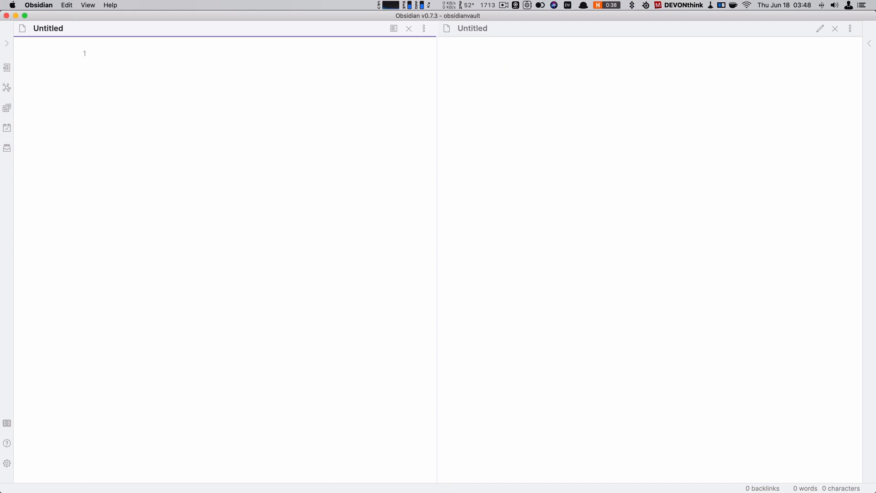
- Write get_post_meta as inline code between backticks and begin another backtick
text(``)
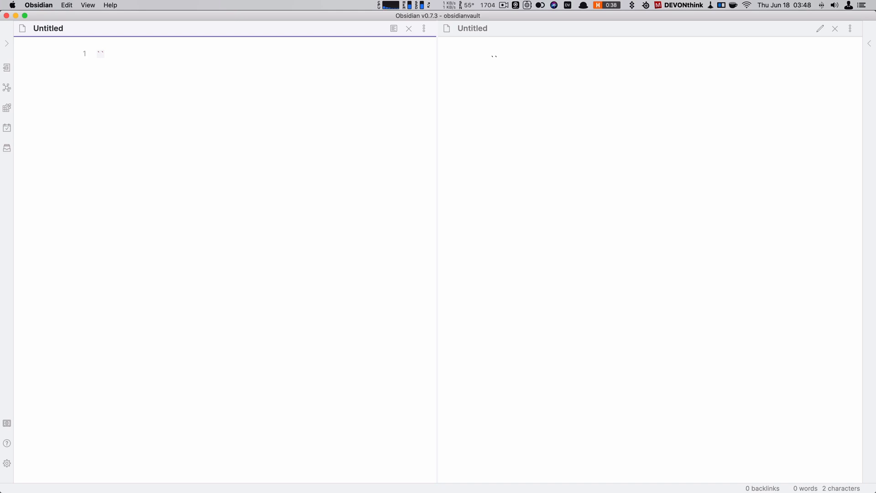
text(g)
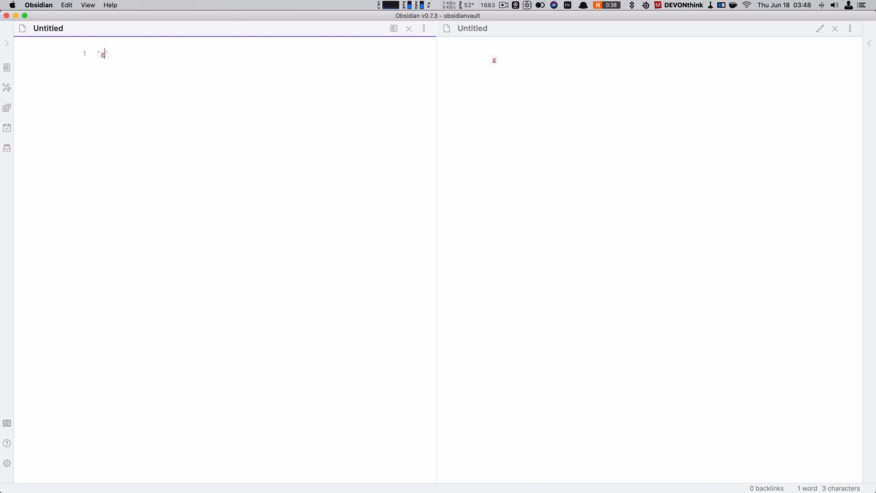
text(et_post_t)
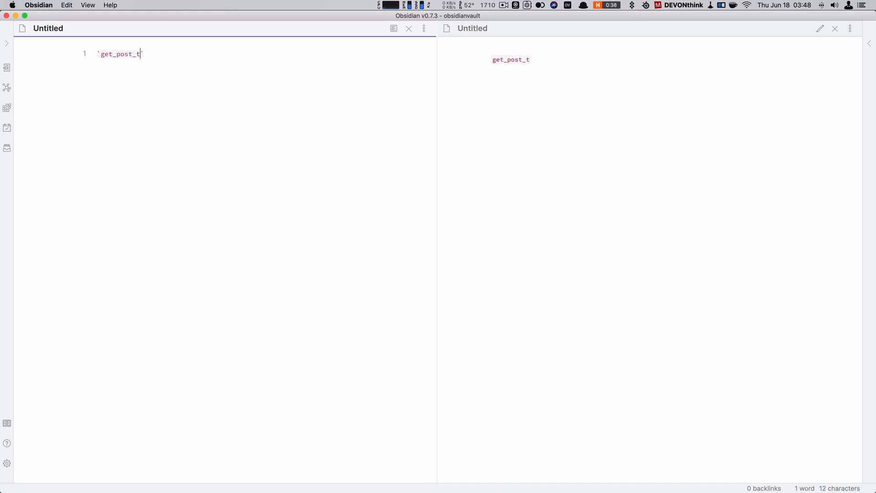
text(eta)
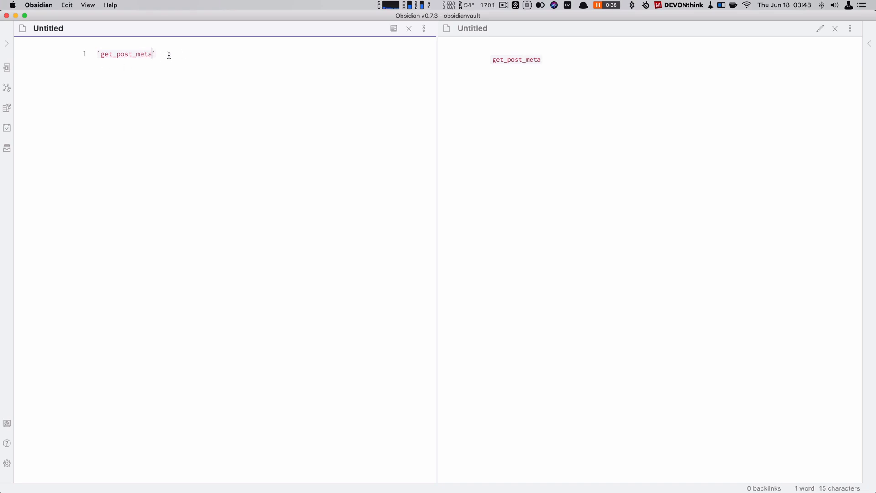
text(`)
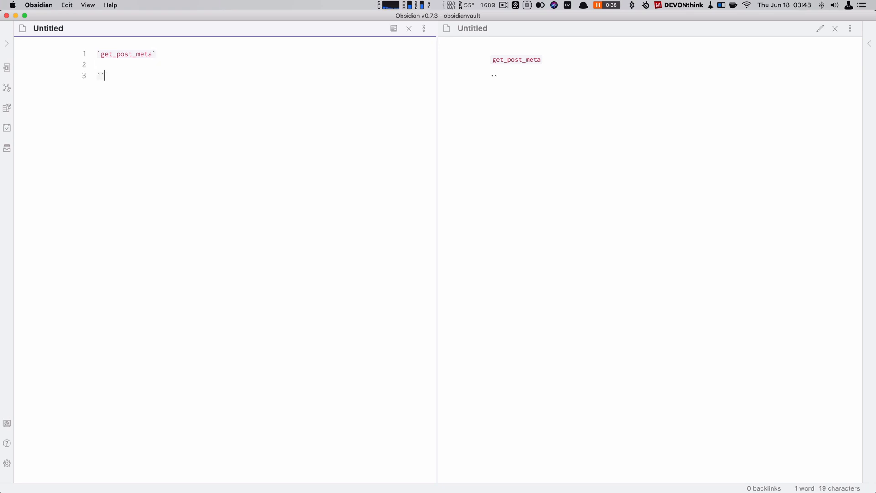
- Start a ```php code block containing function something(foo){
text(php)
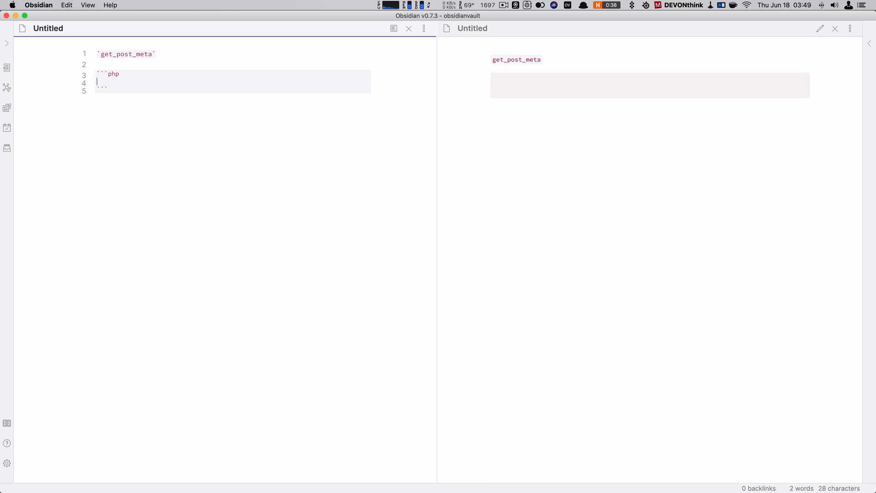
text(function someth)
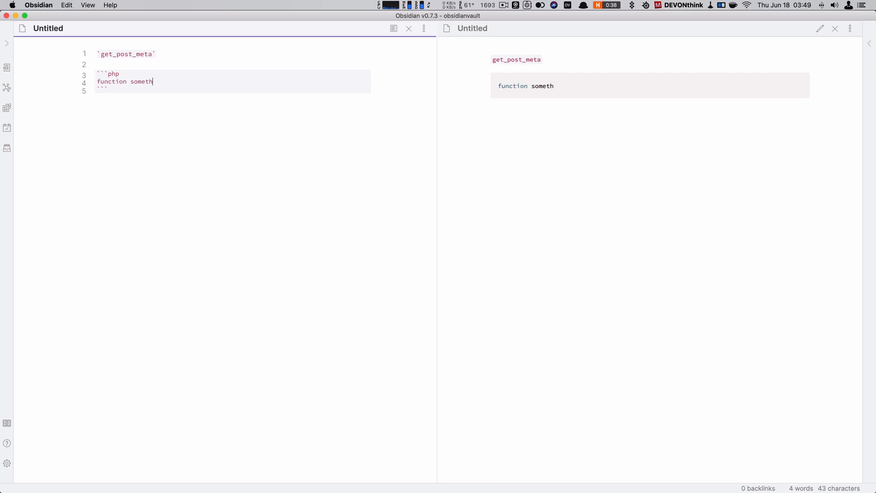
text(ing(fo)
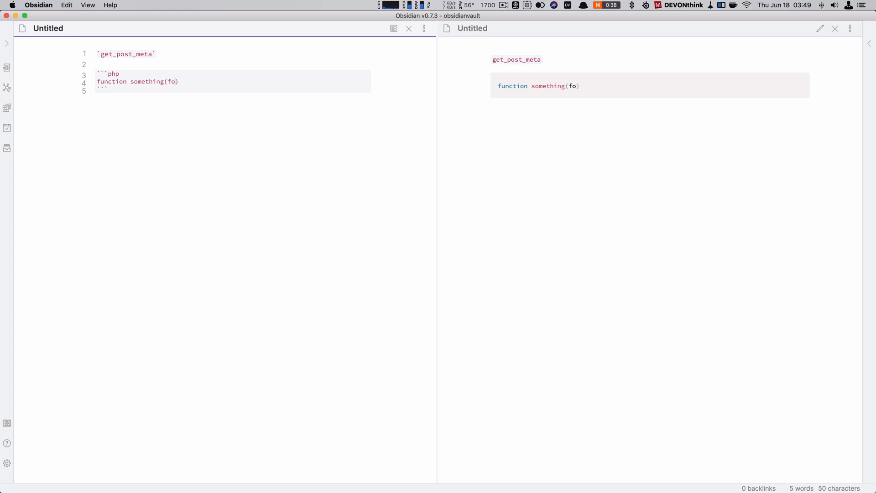
text(o){)
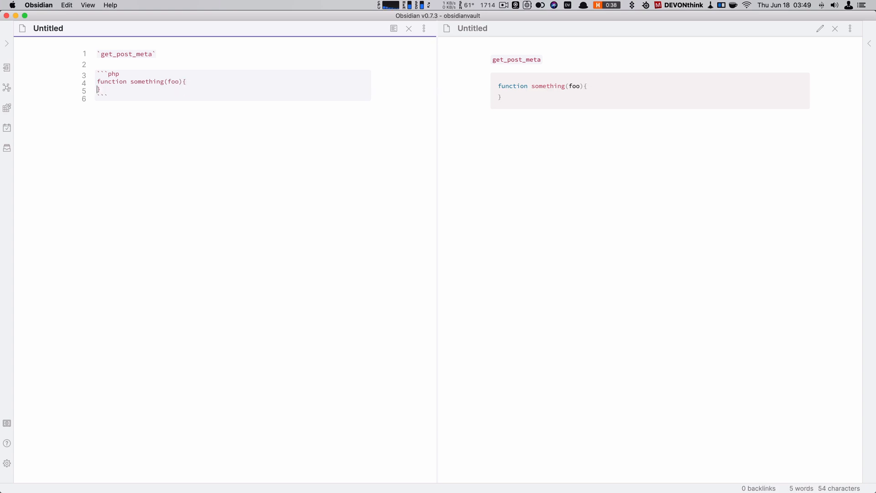
key(enter)
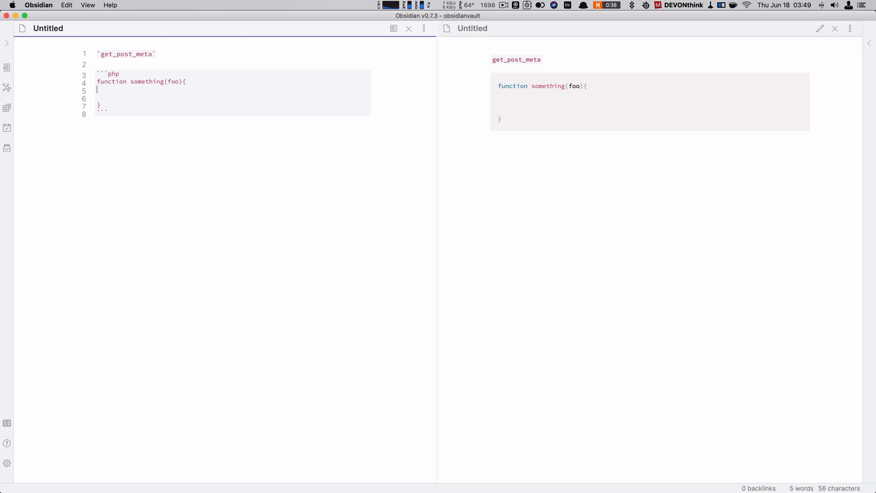
- Add the function body line return (bool) $bar
text(re)
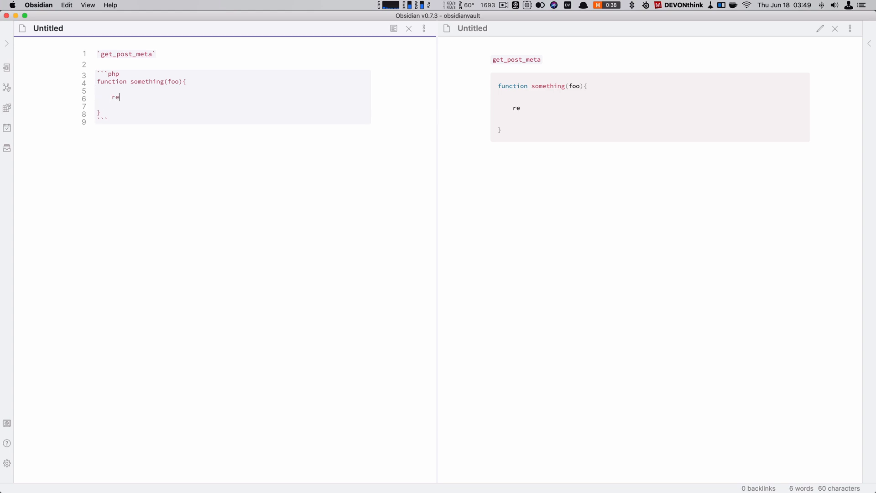
text(turn (bo))
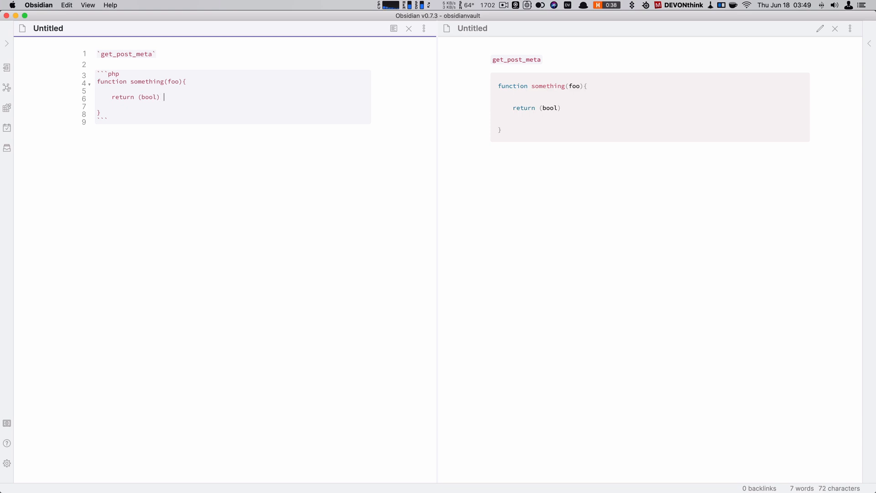
text($bar)
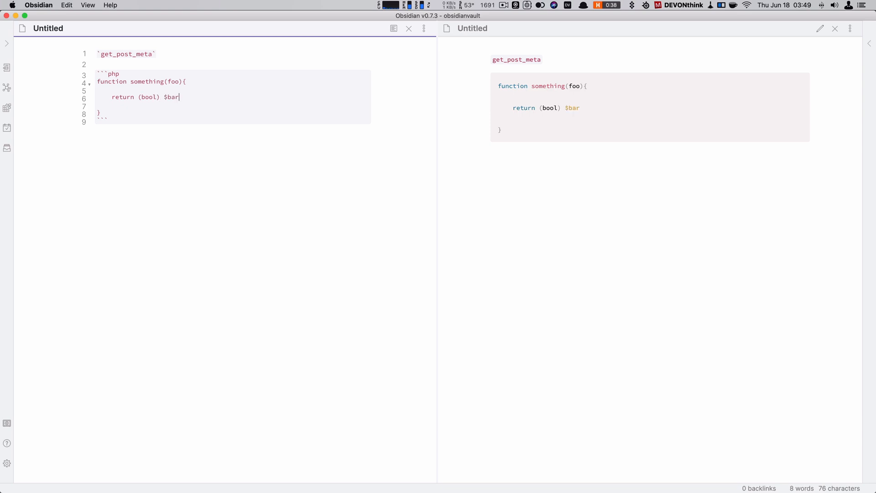
mouse_move(569, 127)
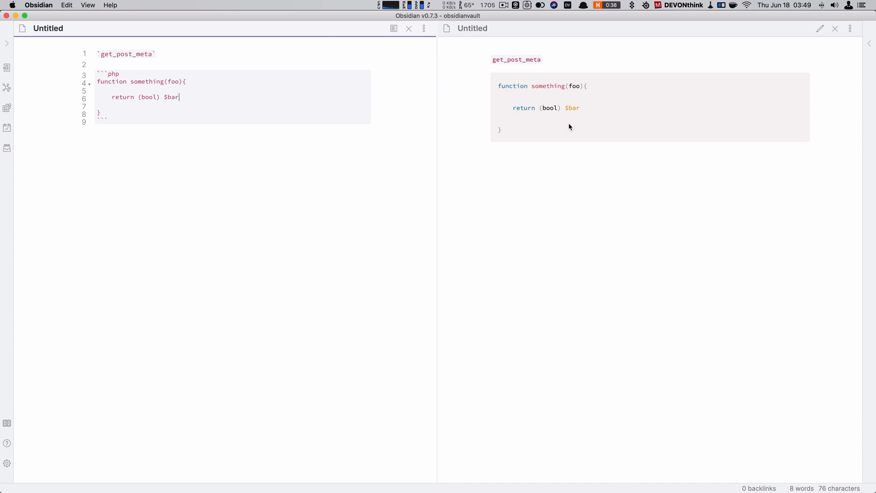
mouse_move(191, 116)
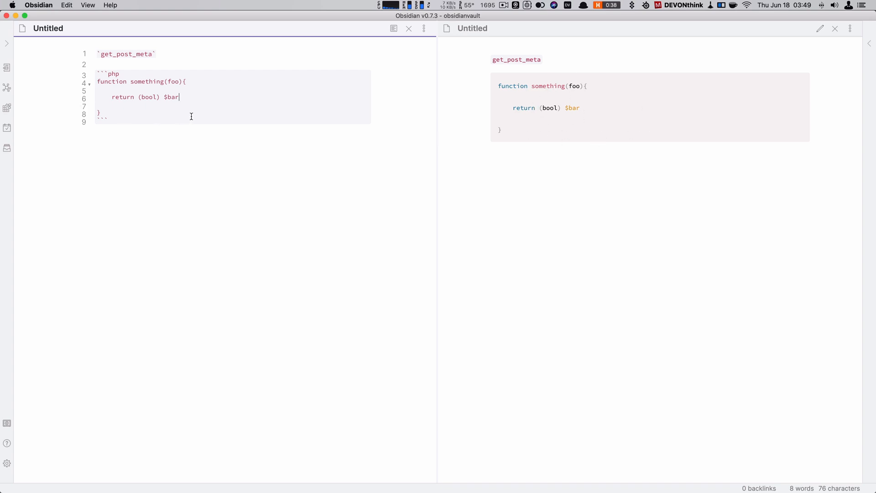
mouse_move(123, 119)
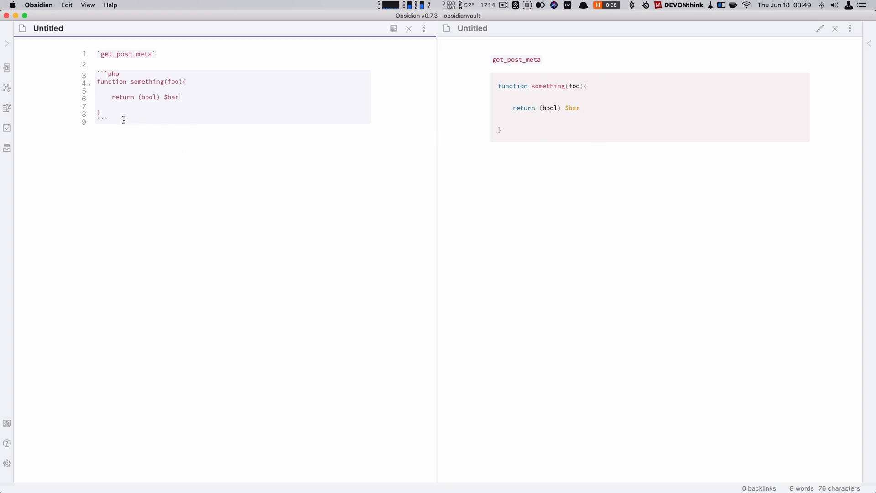
mouse_move(103, 73)
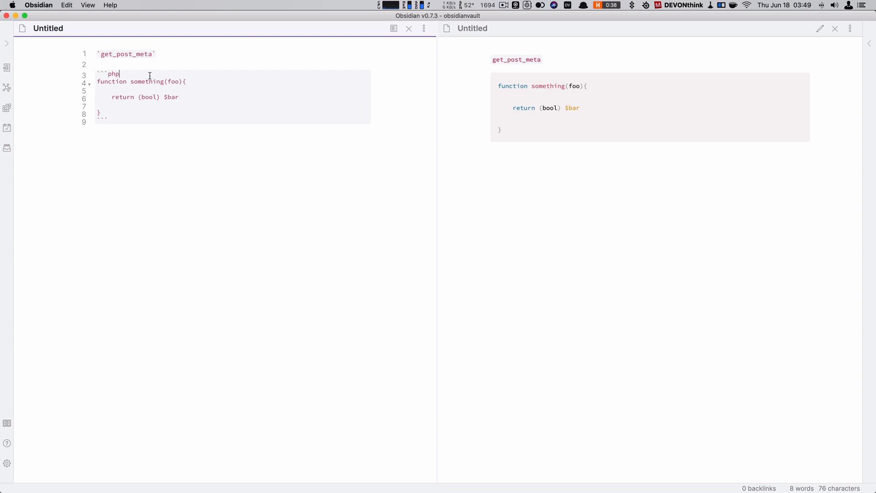
- Remove and retype the php fence label to compare syntax highlighting
key(BackSpace)
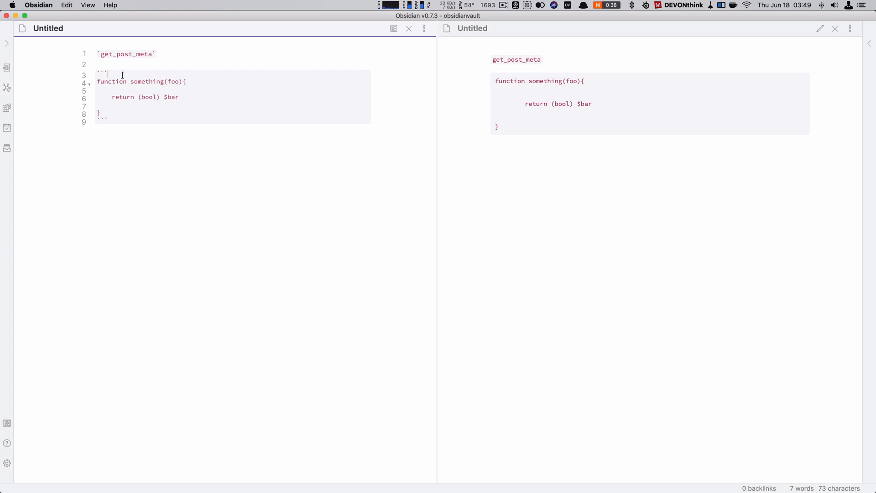
text(php)
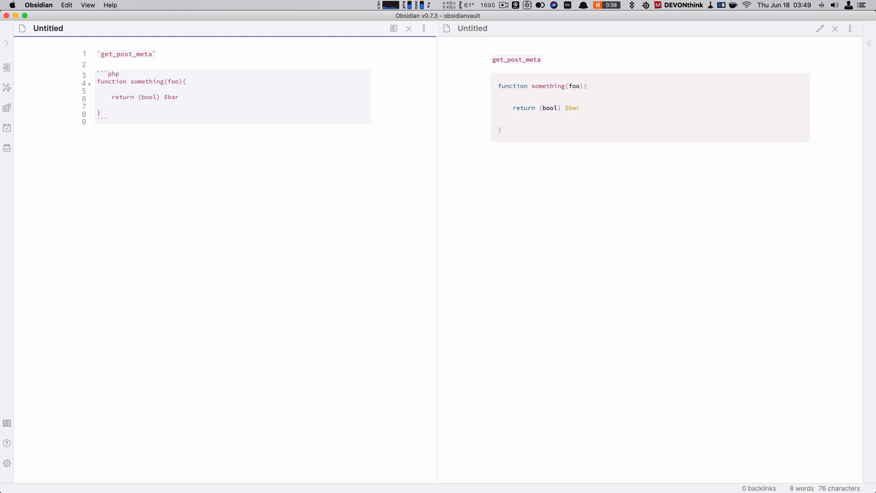
click(120, 74)
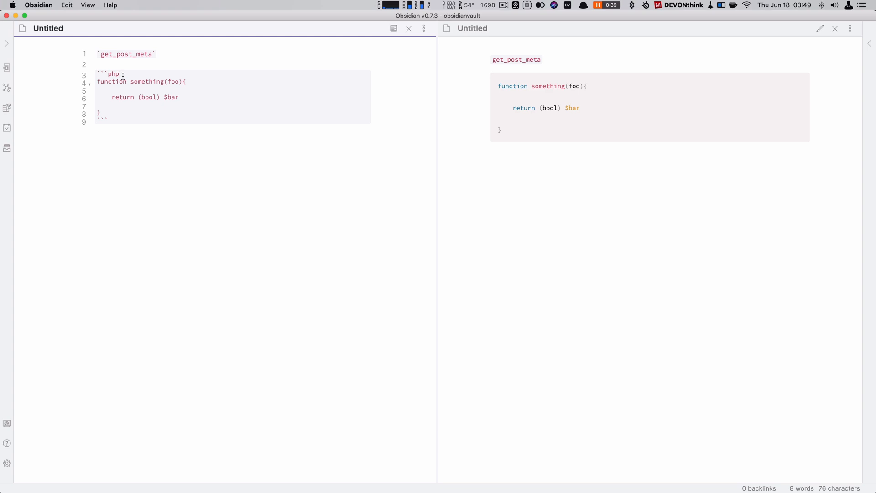
mouse_move(355, 53)
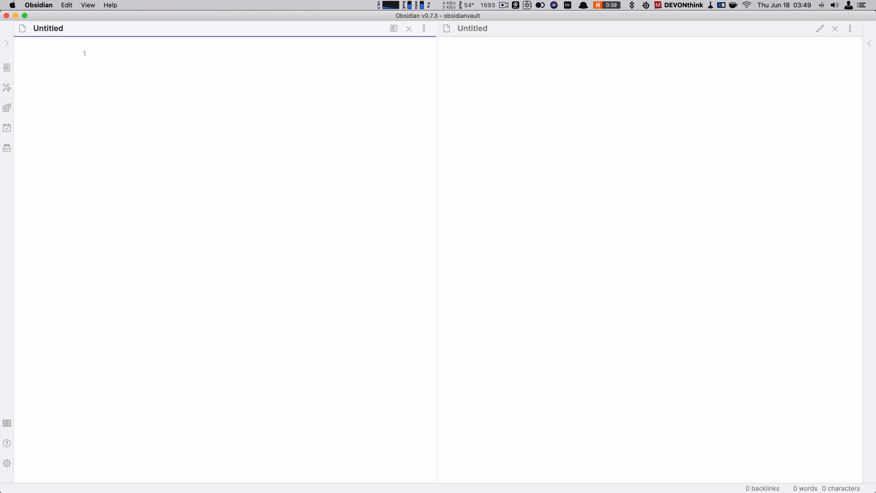
- Write an [image](url) Markdown link and clear the placeholder url
text([])
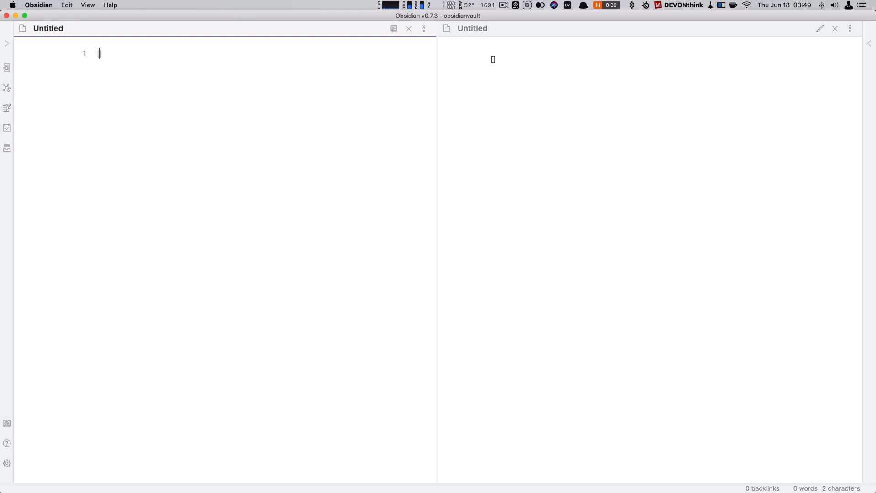
text([image])
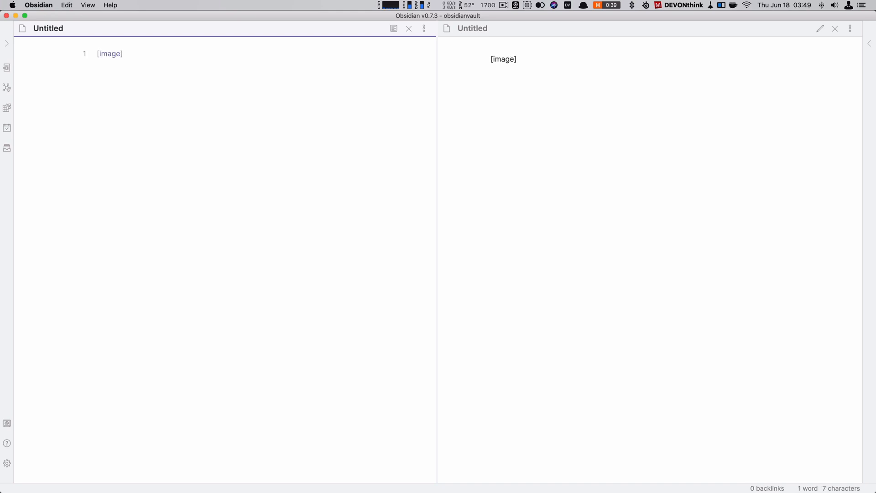
text((url))
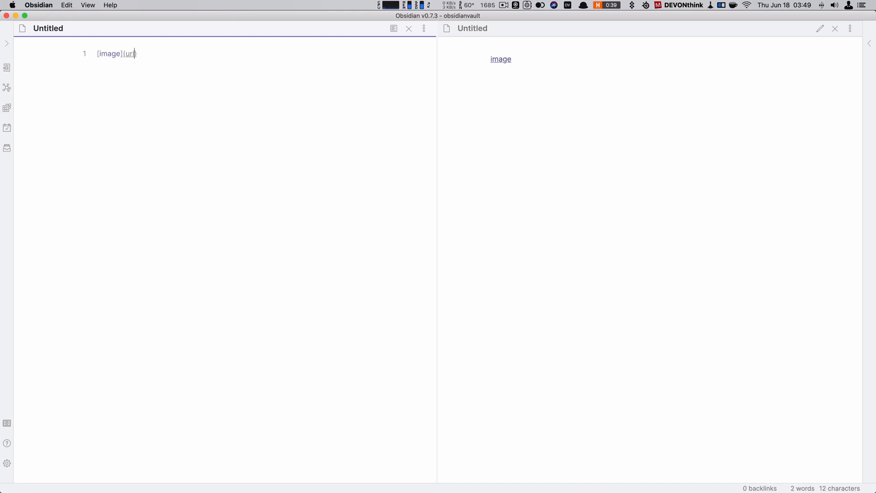
key(Backspace)
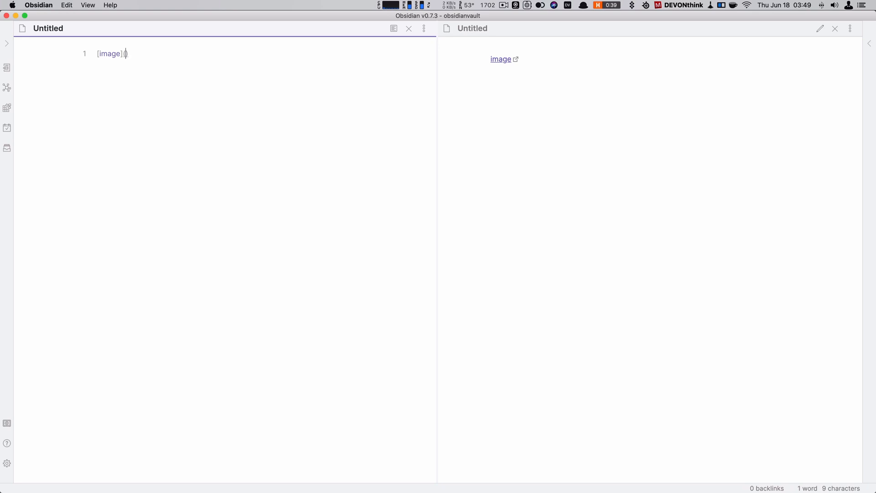
text(https://curtismchale.ca/ass)
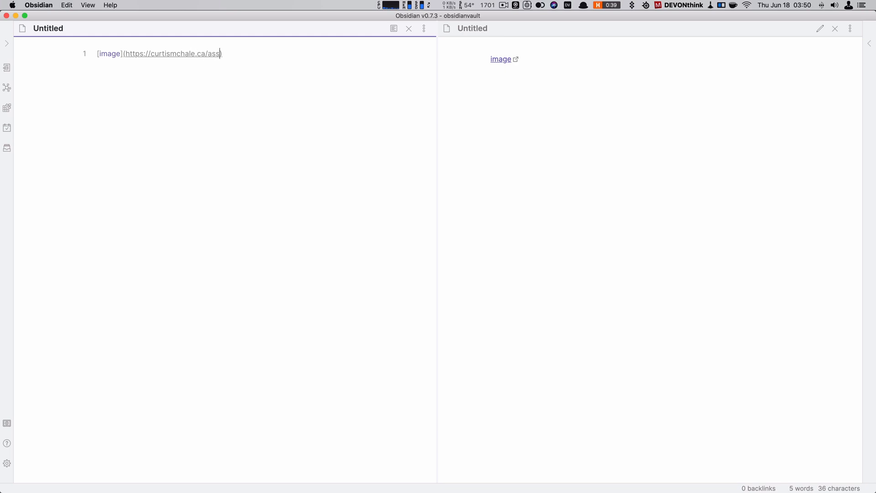
text(ets/))
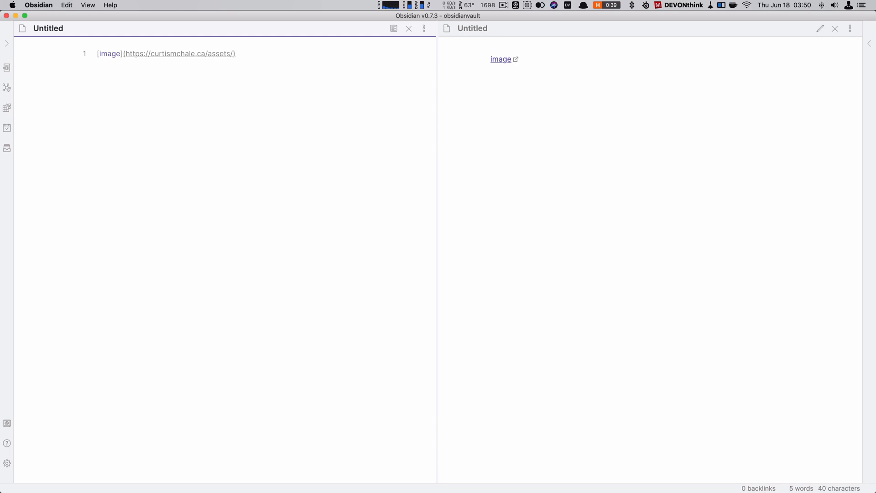
text(image.jp)
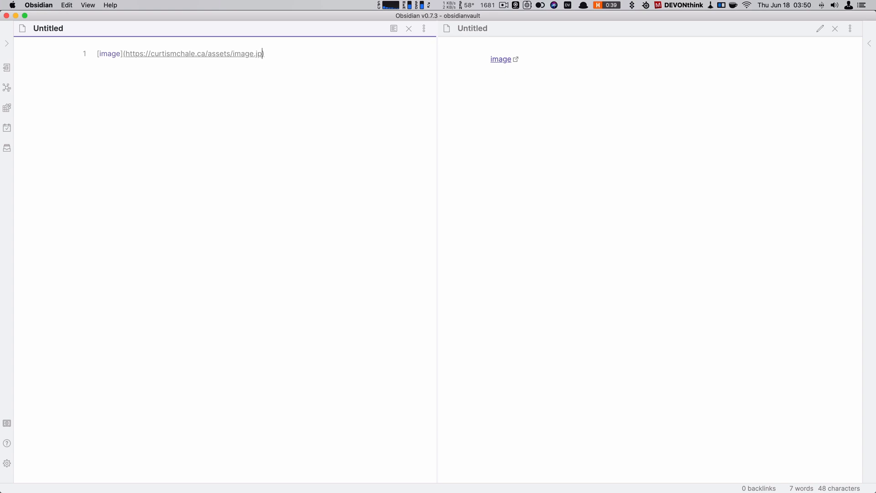
text(g)
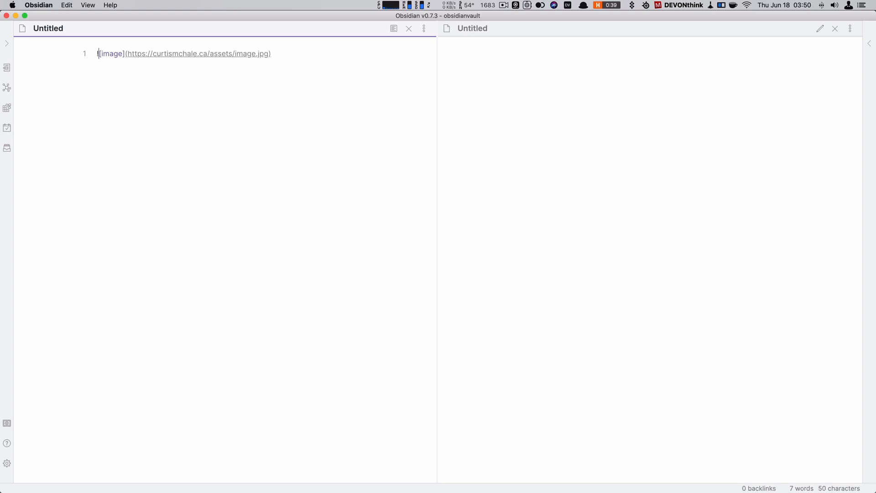
text(!)
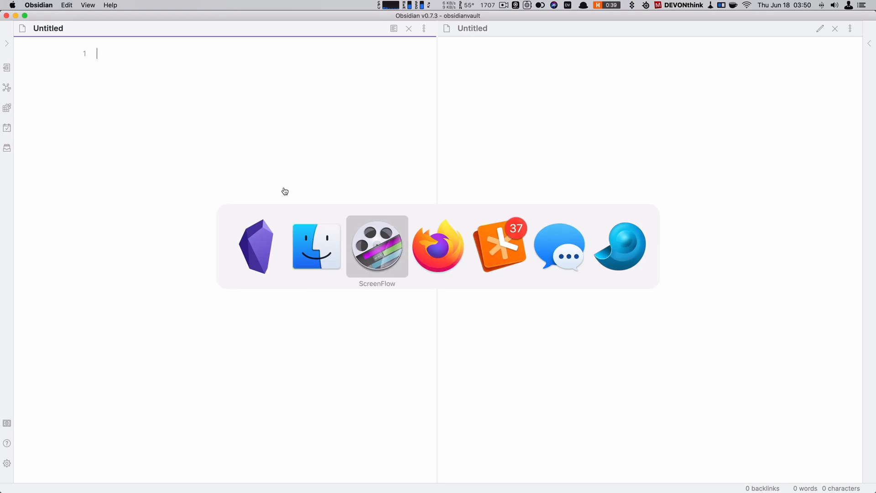
- Bring the Desktop screenshot from Finder into the note and embed it with a ! prefix
click(316, 245)
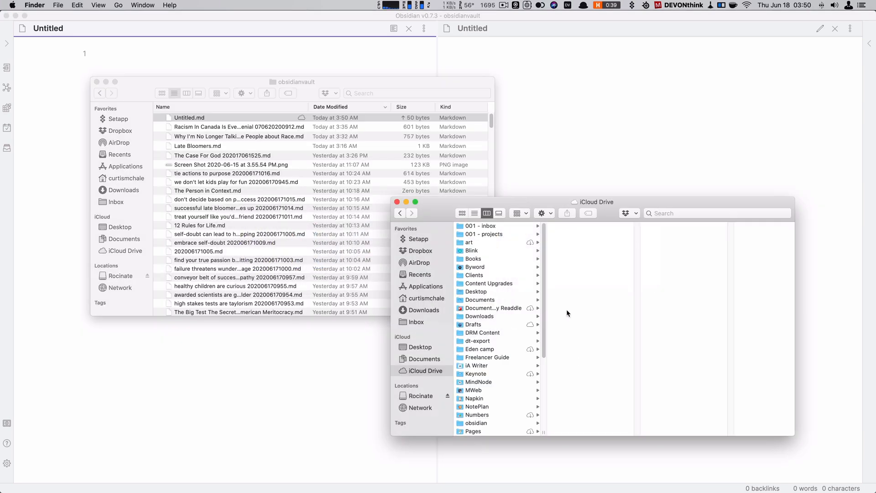
mouse_move(419, 359)
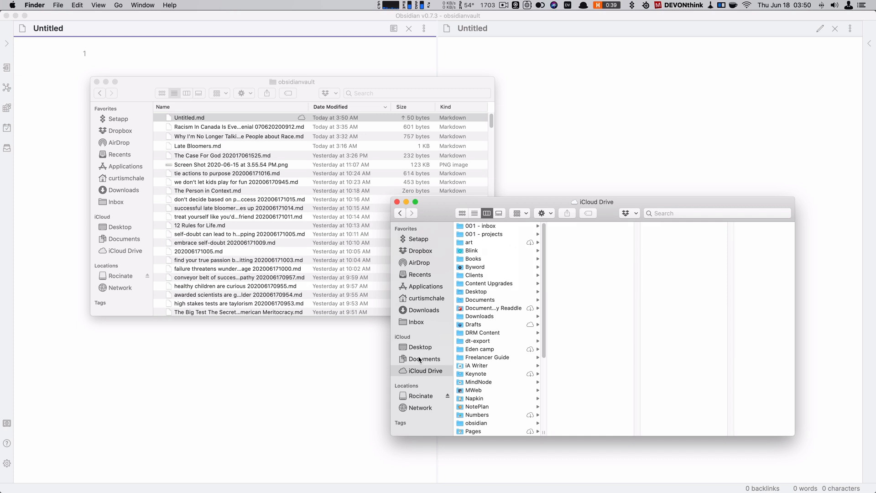
click(419, 347)
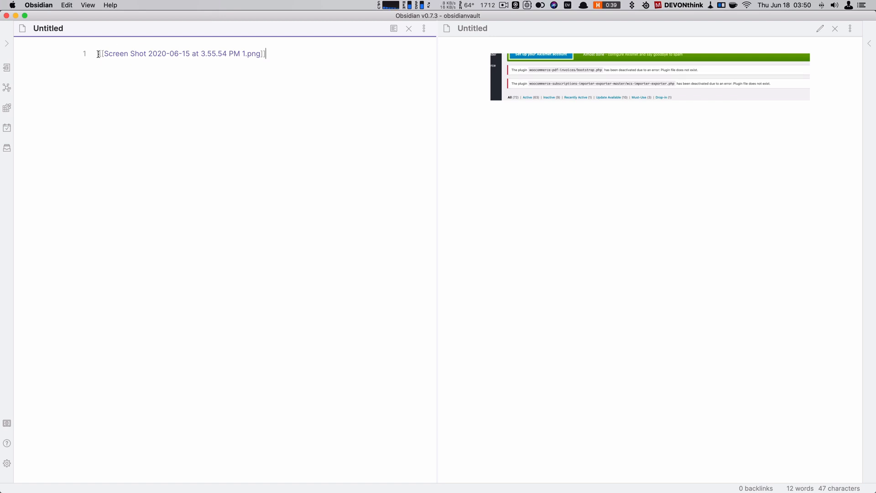
text(!)
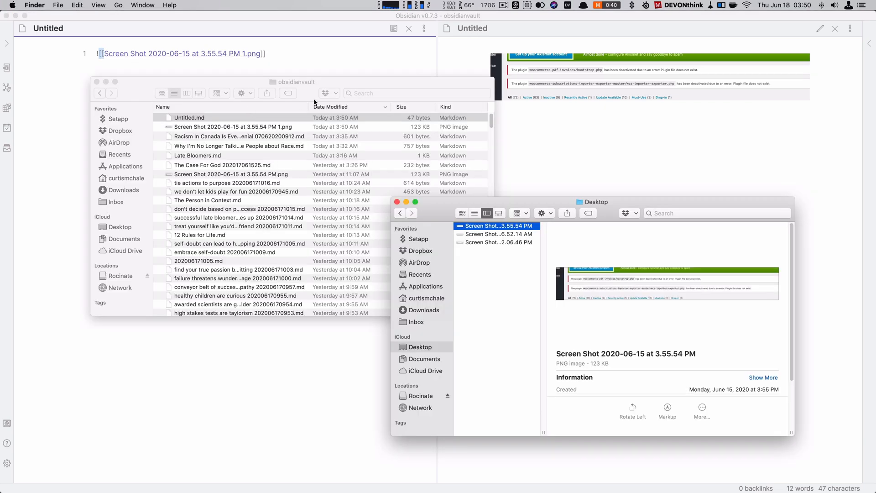
click(235, 126)
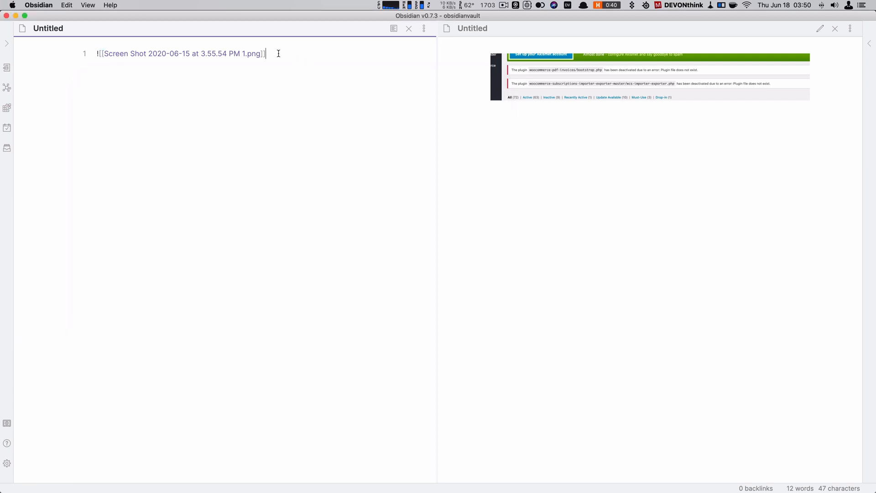
- Replace the embedded screenshot line with a blockquote starting '> B'
triple_click(179, 53)
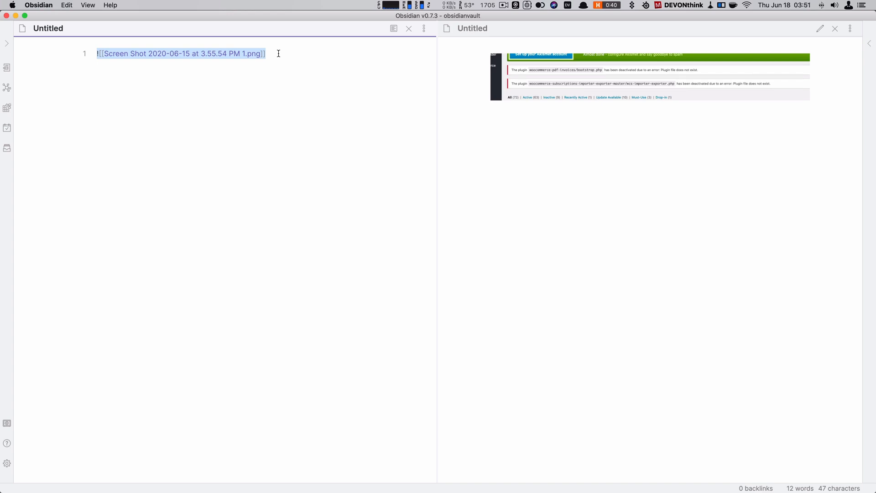
text(> B)
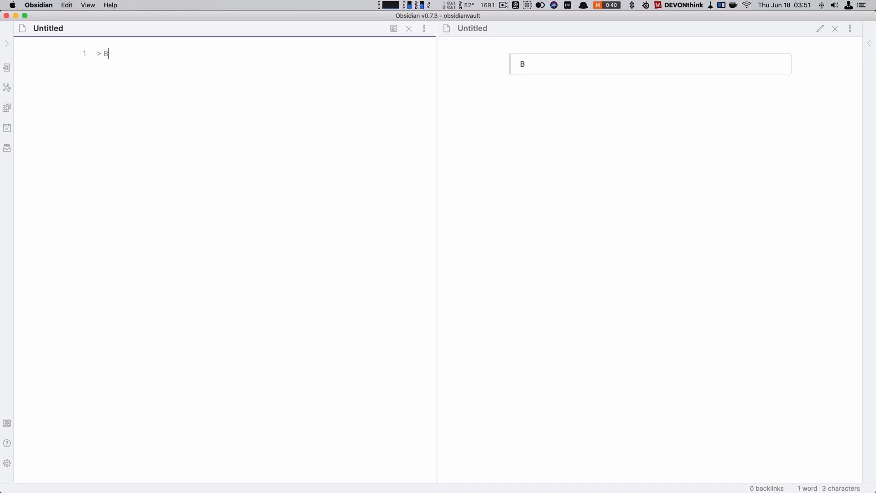
- Complete the quote line so it reads '> Blockquote'
text(lockq)
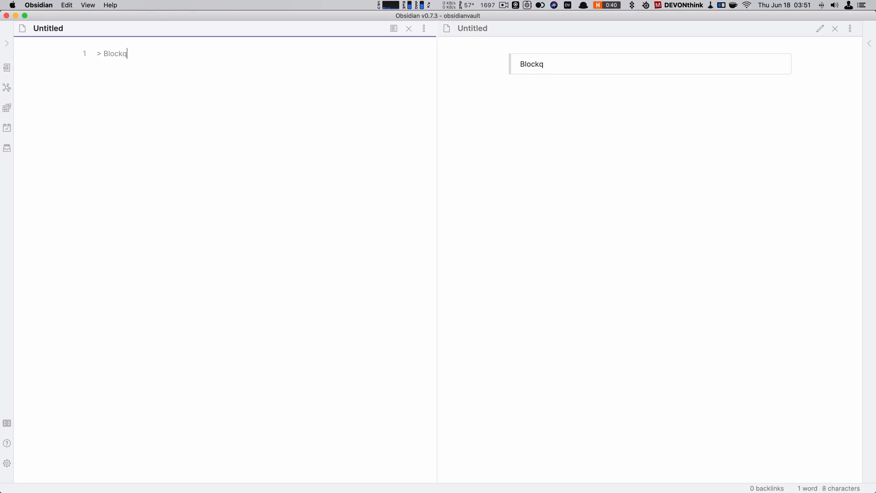
text(uote)
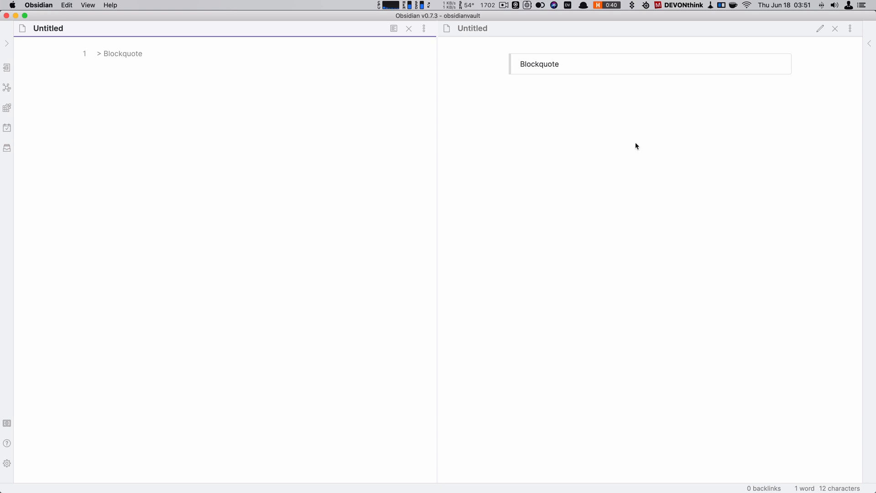
mouse_move(219, 67)
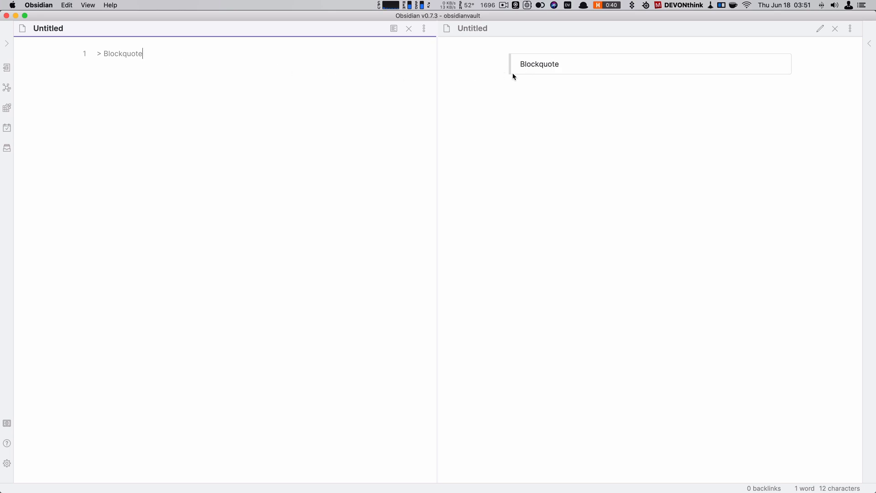
mouse_move(247, 156)
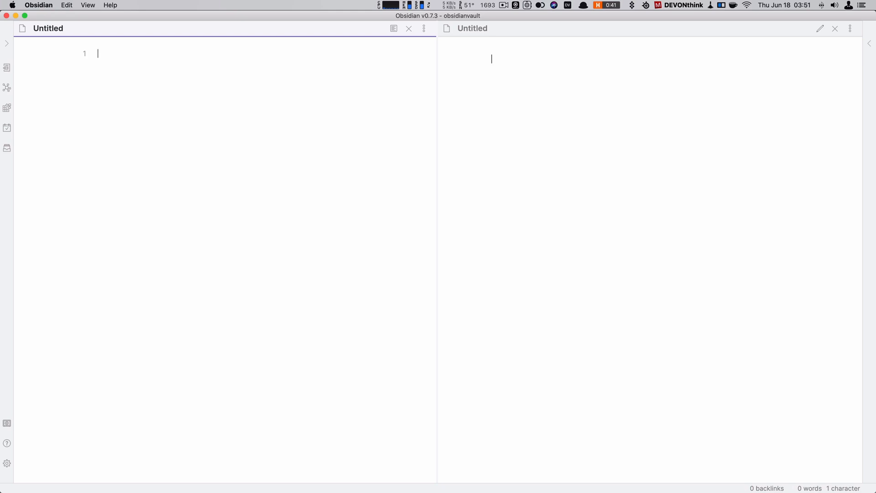
- Write a two-column Markdown table headed something, else with a foo, bar row
text(some)
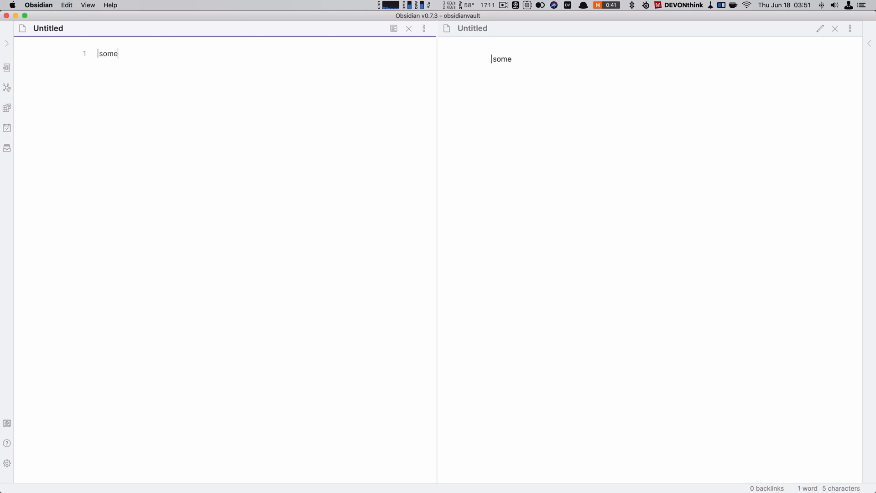
text(thing el)
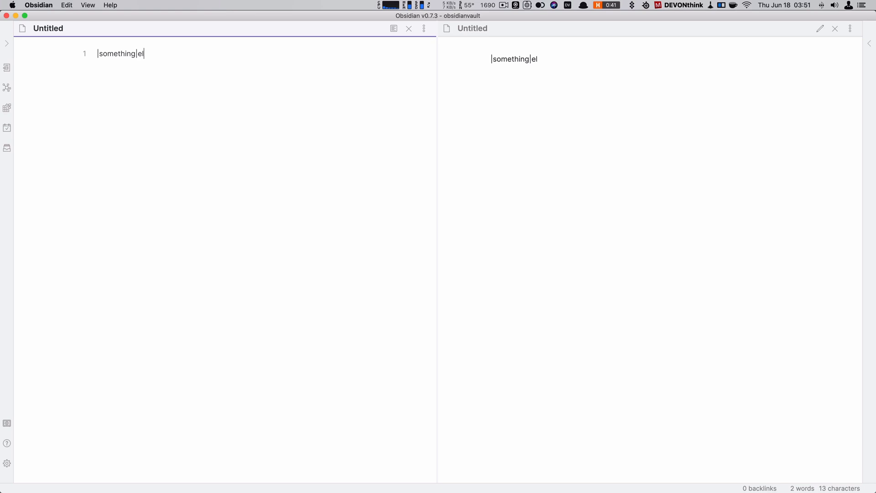
text(se)
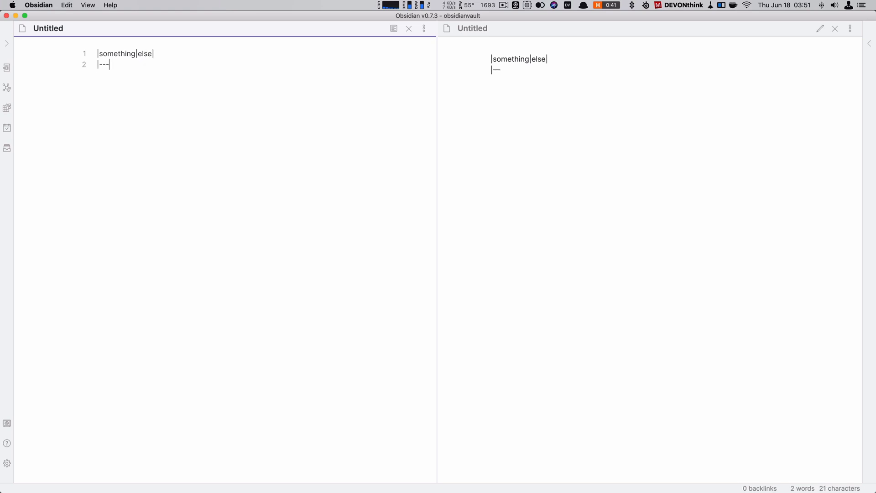
text(|---|)
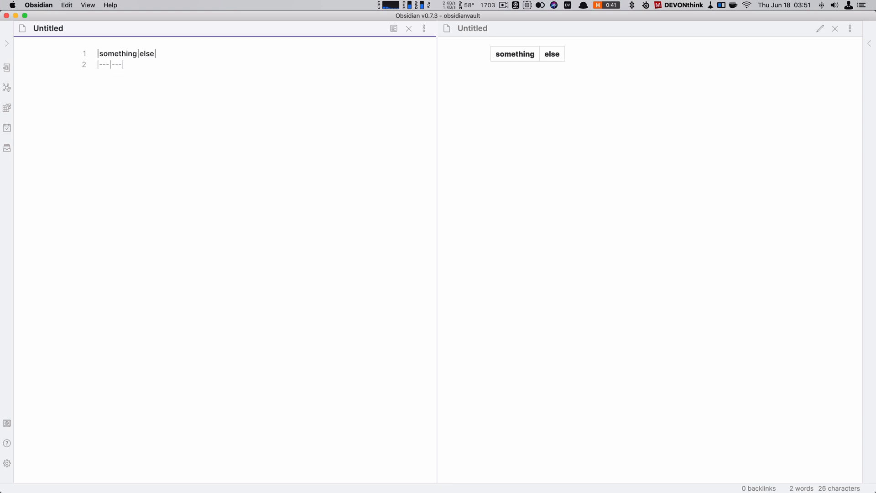
text(\)
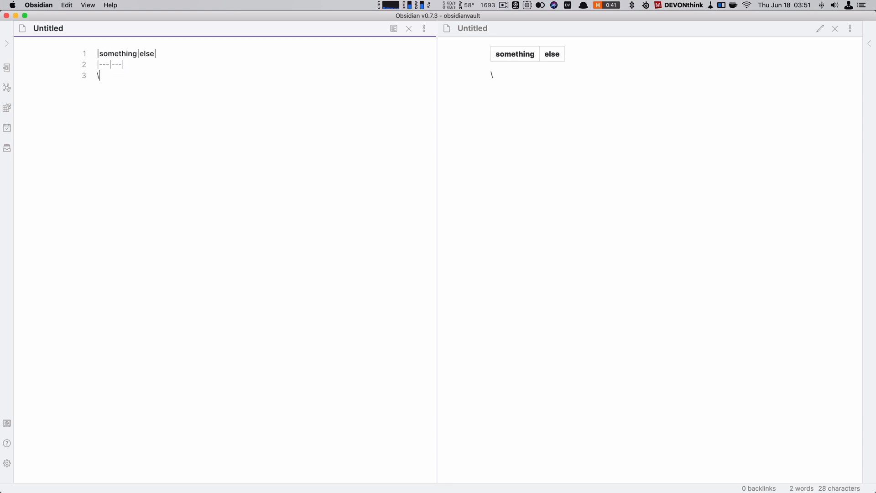
text(|foo)
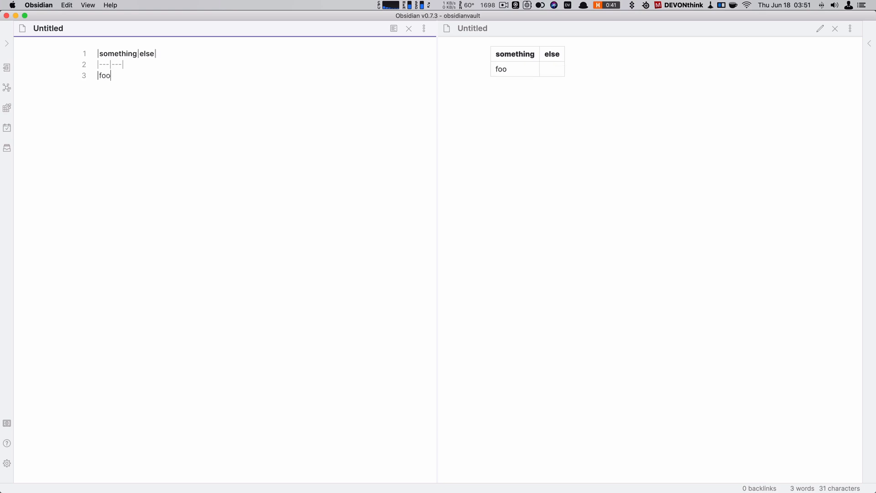
text(|bo)
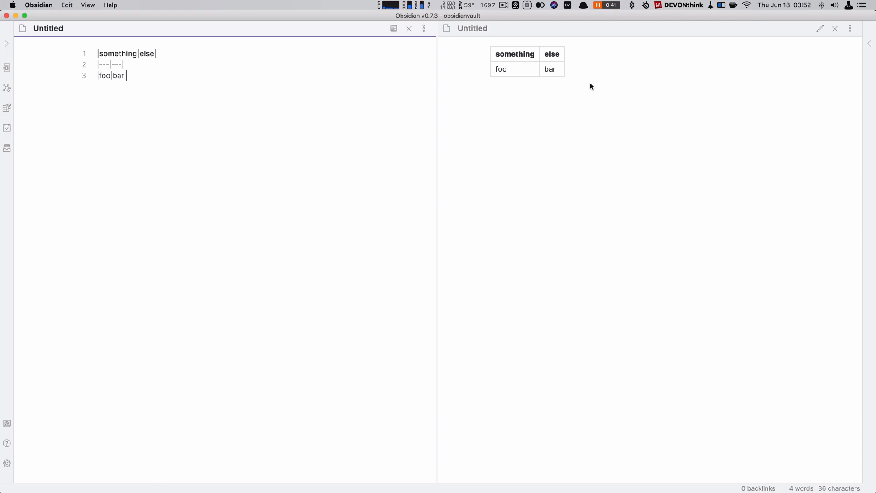
mouse_move(180, 57)
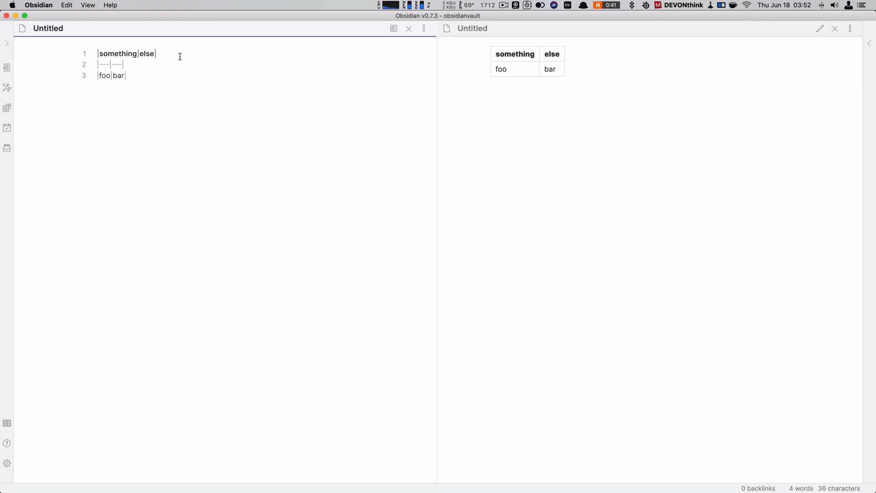
- Add a third column headed again with a nope cell and its --- separator
text(|again|)
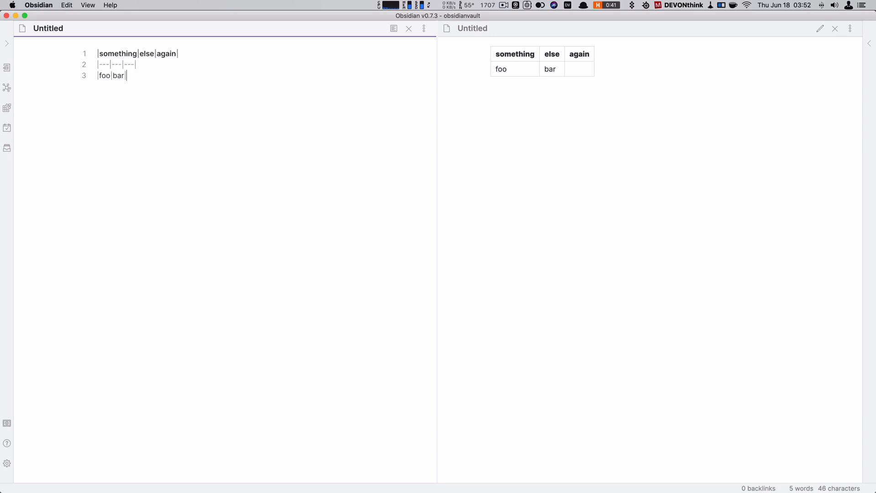
text(nope|)
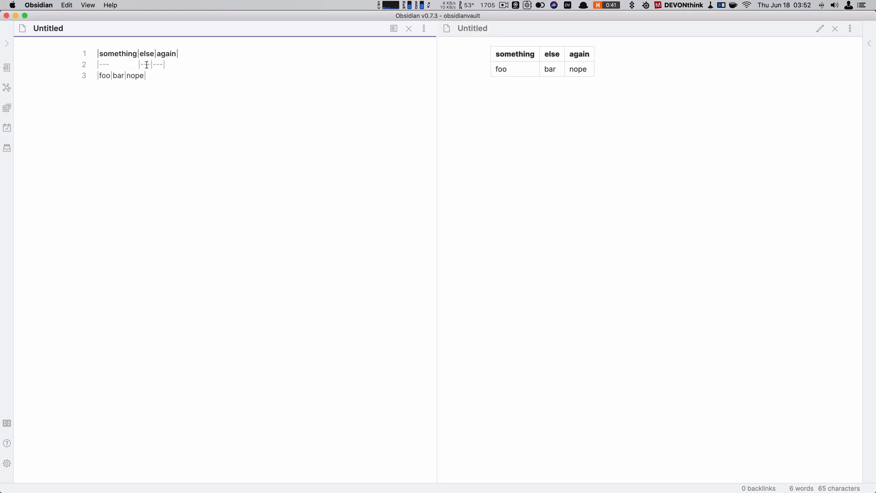
text(--)
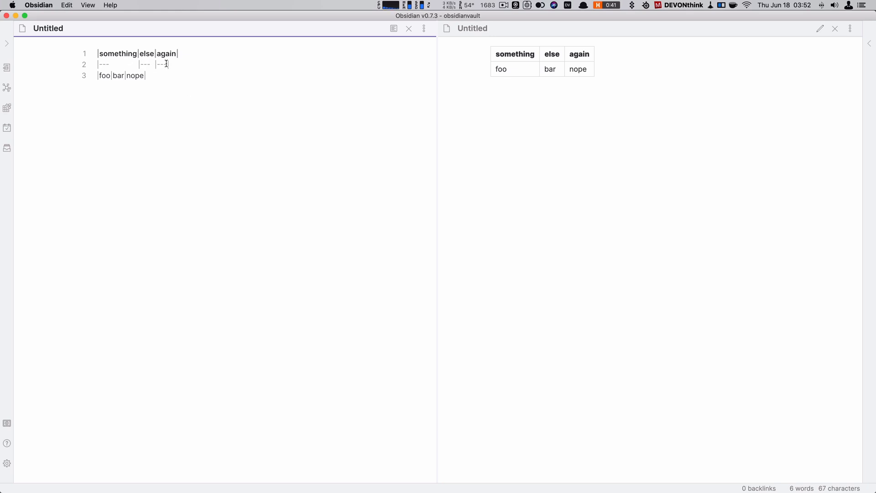
text(---  |)
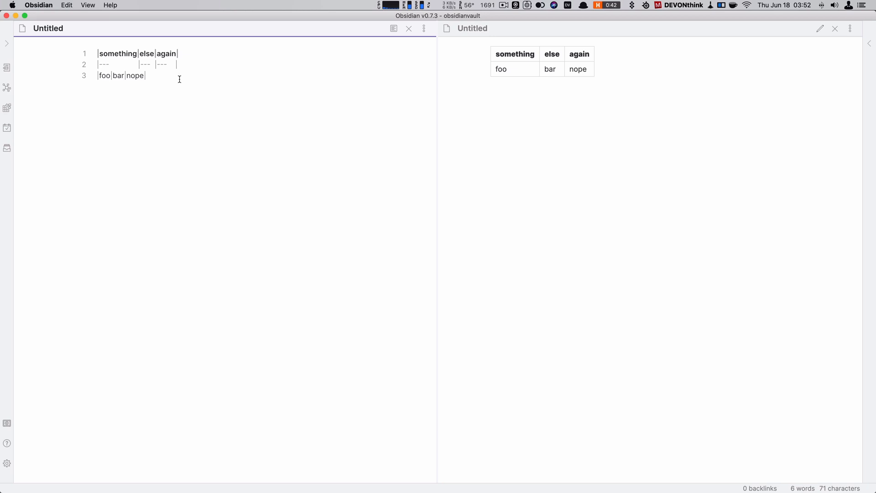
key(cmd+o)
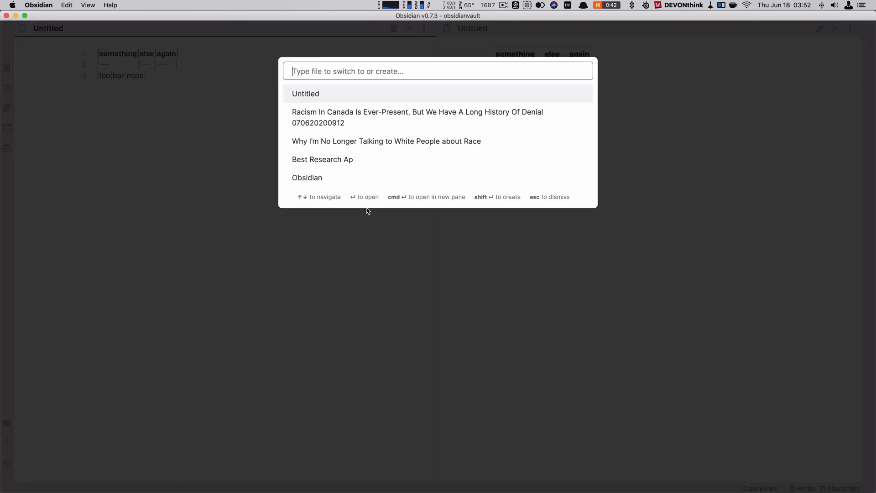
- Jump to the Books on Race note via the switcher, then back to the Untitled note
text(book)
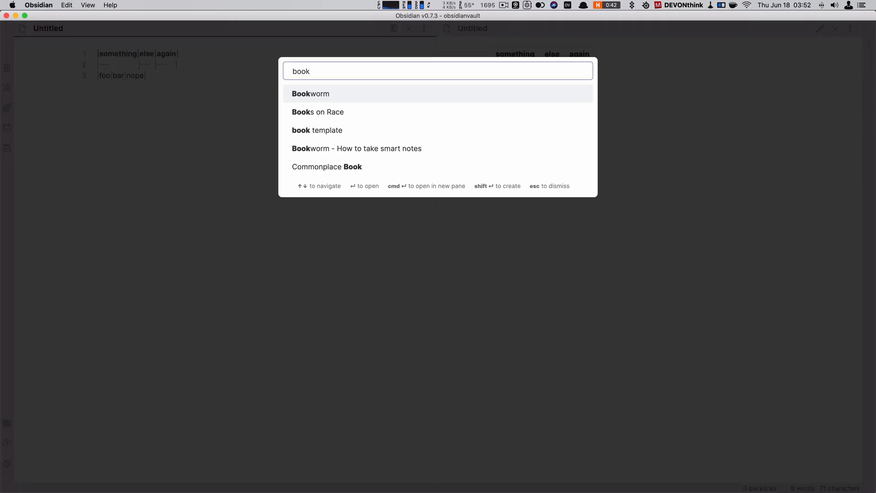
click(317, 112)
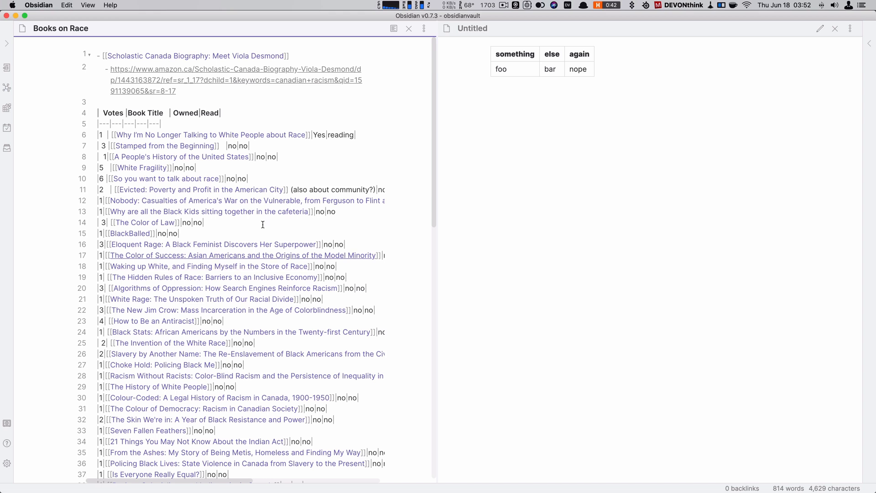
key(cmd+o)
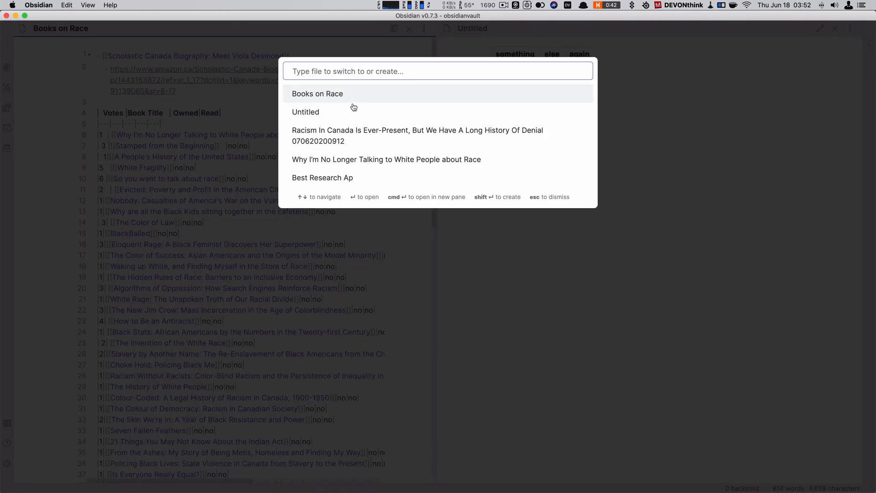
text(un)
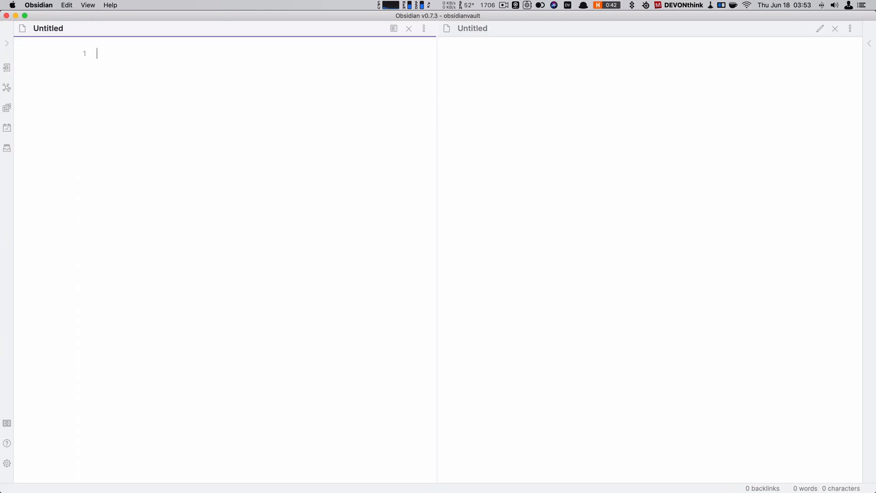
- Write two 'not bold' lines, the first with a backslash-escaped asterisk, closing line 1 with an asterisk
text(\)
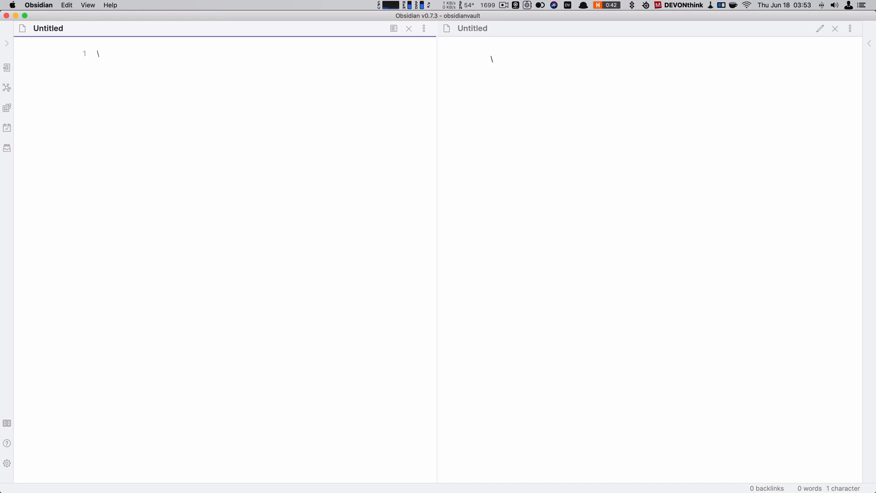
text(*no*)
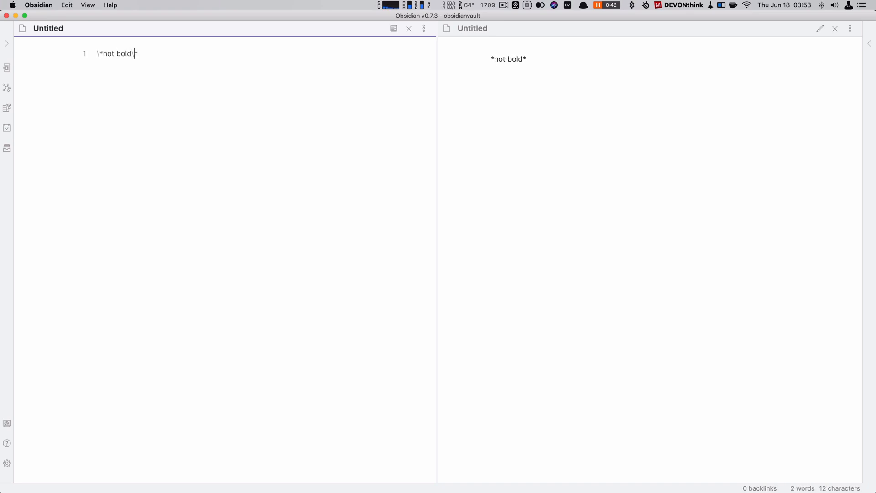
mouse_move(150, 74)
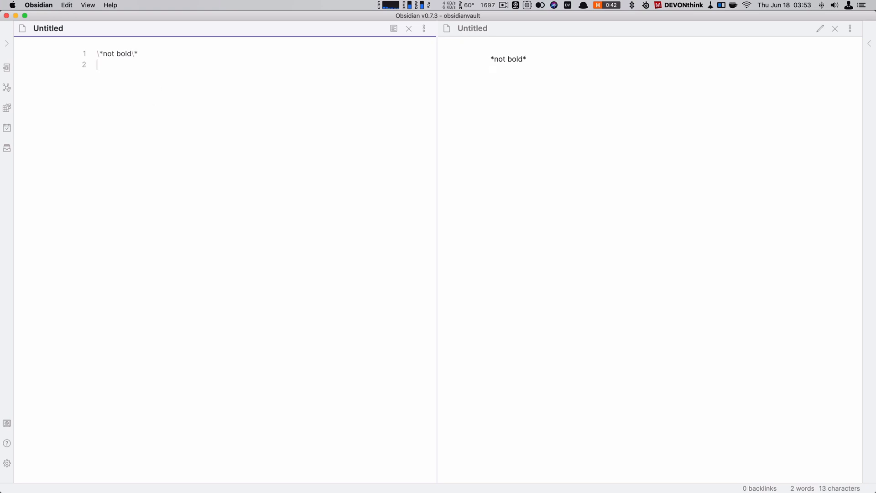
text(*not t*)
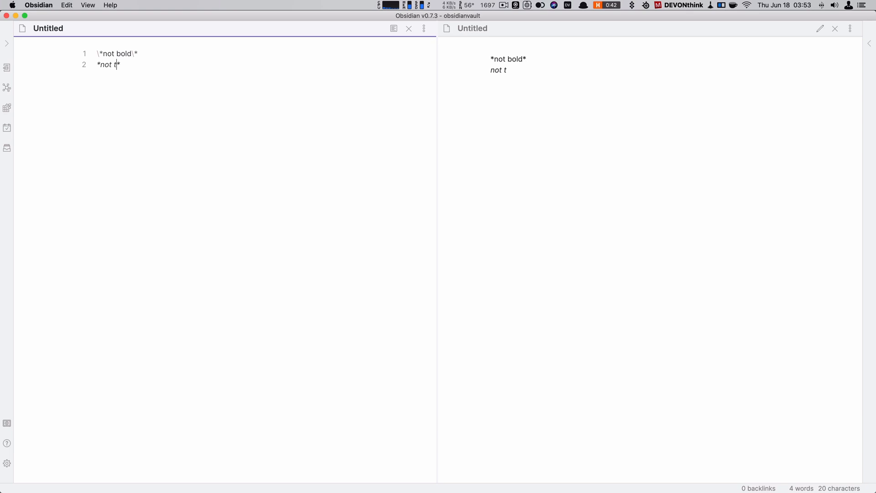
text(old)
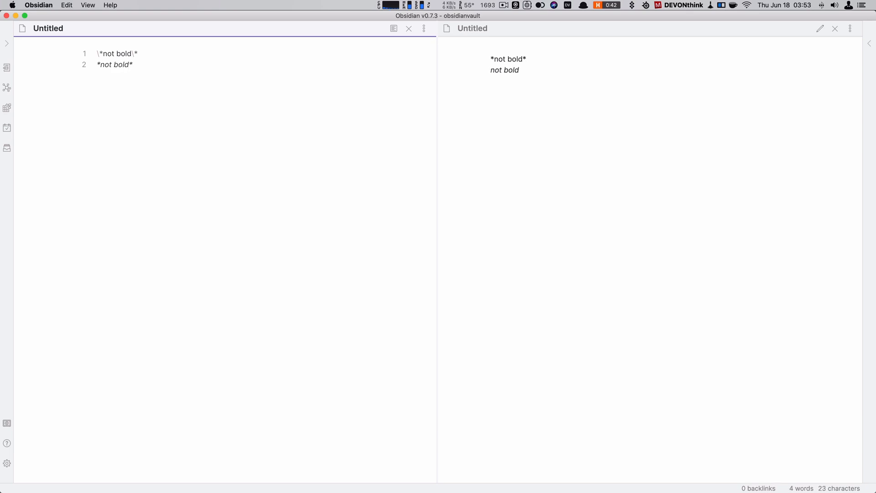
click(126, 64)
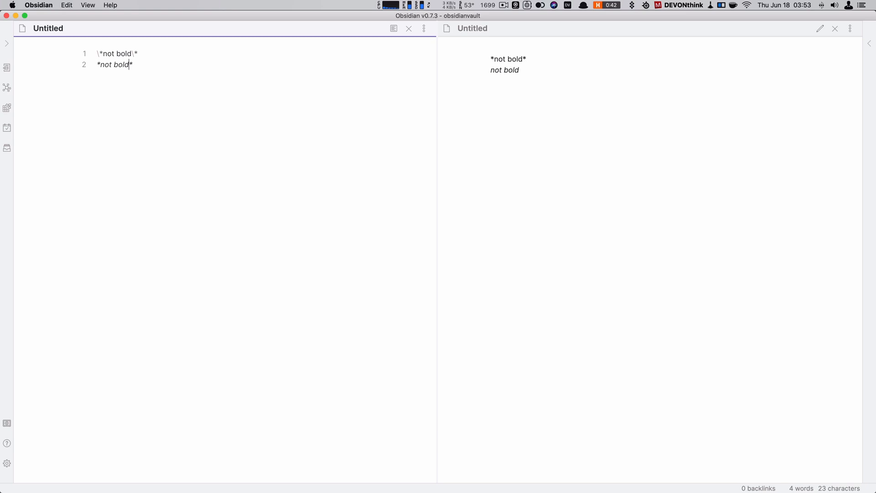
text(*)
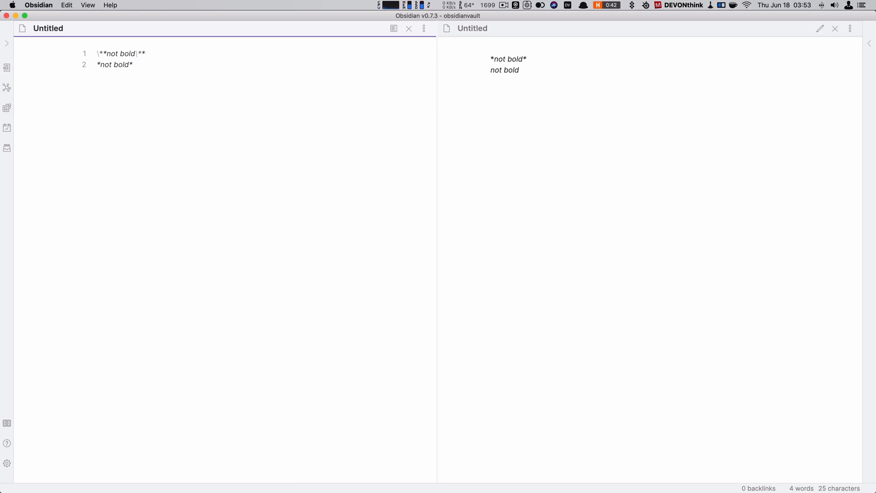
- Add asterisks to line 2, escape line 1's remaining asterisks, compare in preview, then delete everything
click(131, 64)
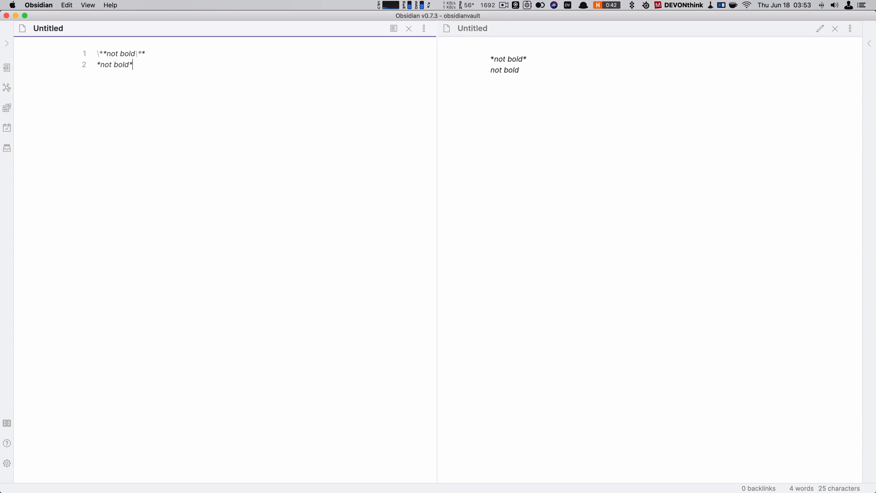
text(*)
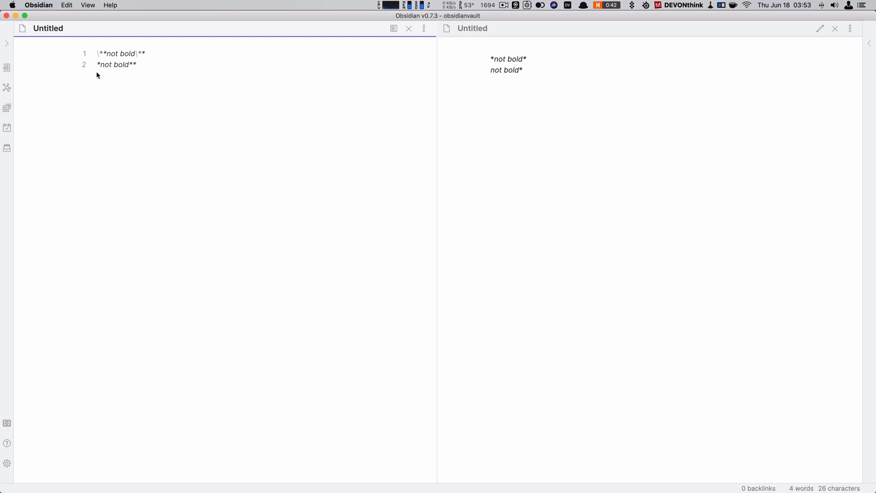
text(*)
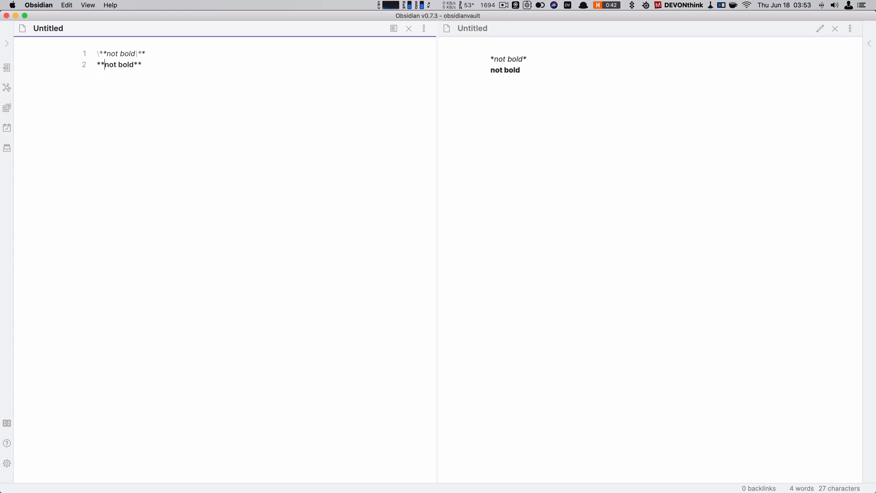
mouse_move(523, 59)
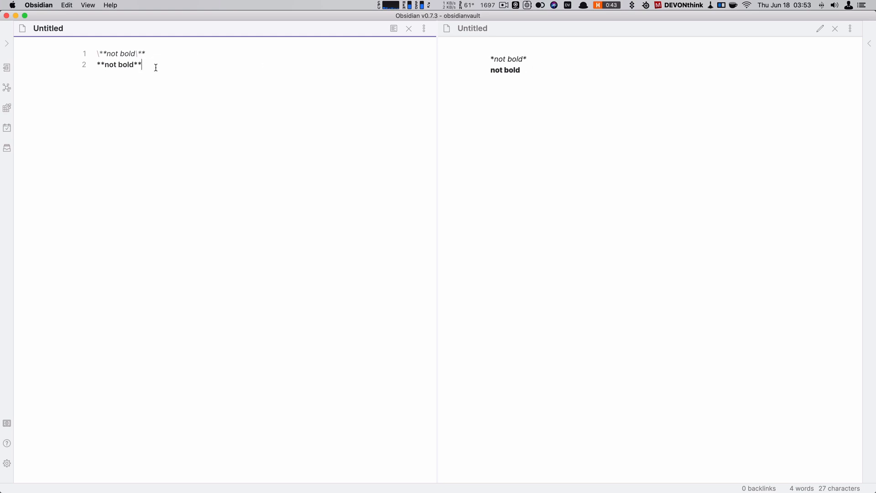
click(103, 54)
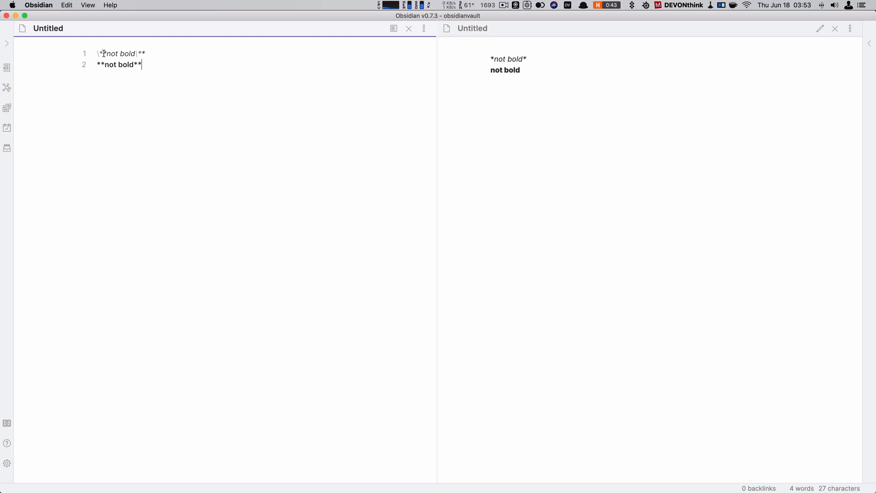
text(\)
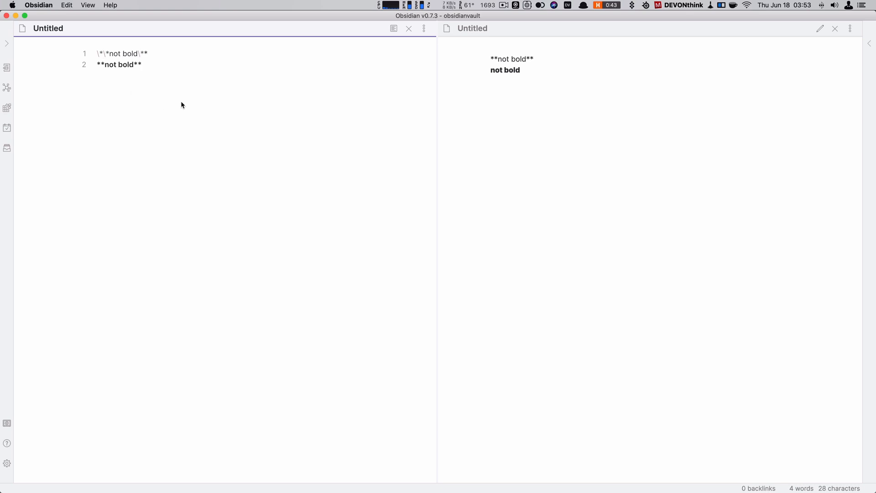
text(*)
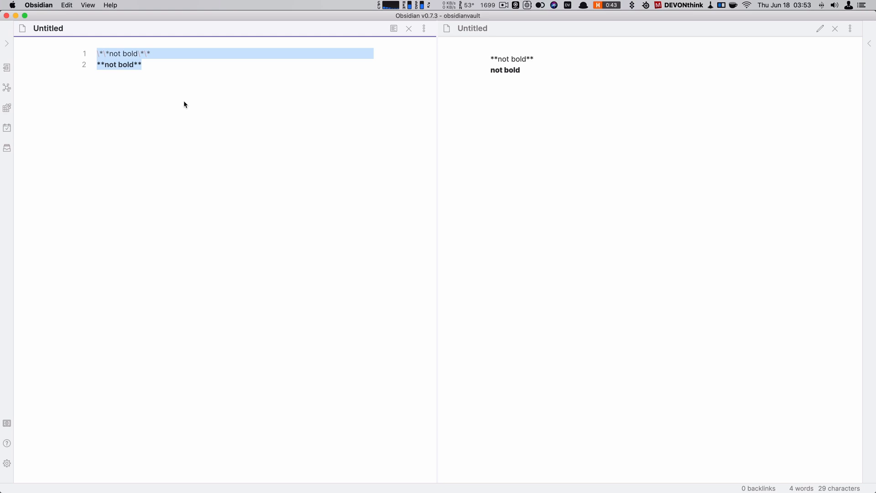
key(delete)
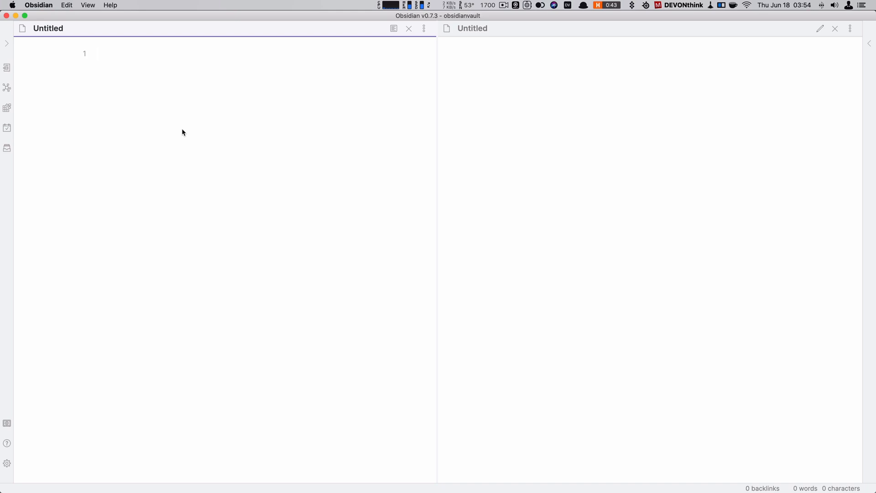
- Write '---' dividers with 'slide' sections and a '> Blockquote' line in the second slide
text(---)
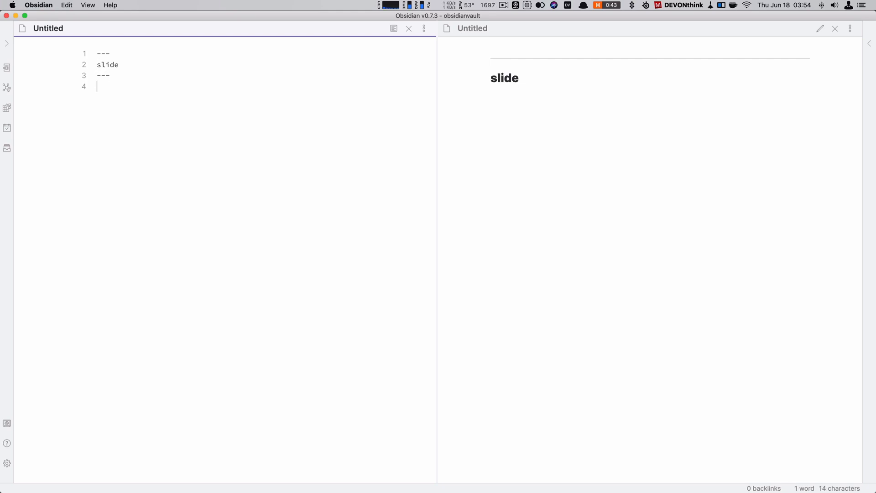
text(slide)
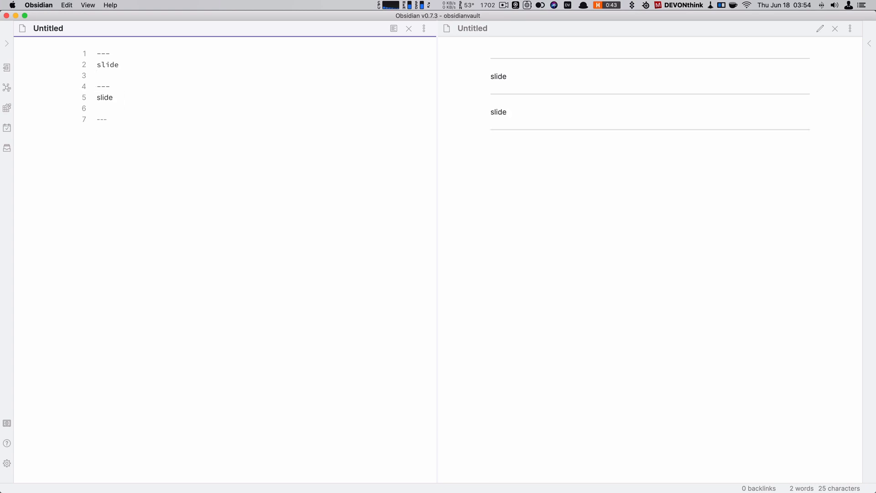
click(98, 109)
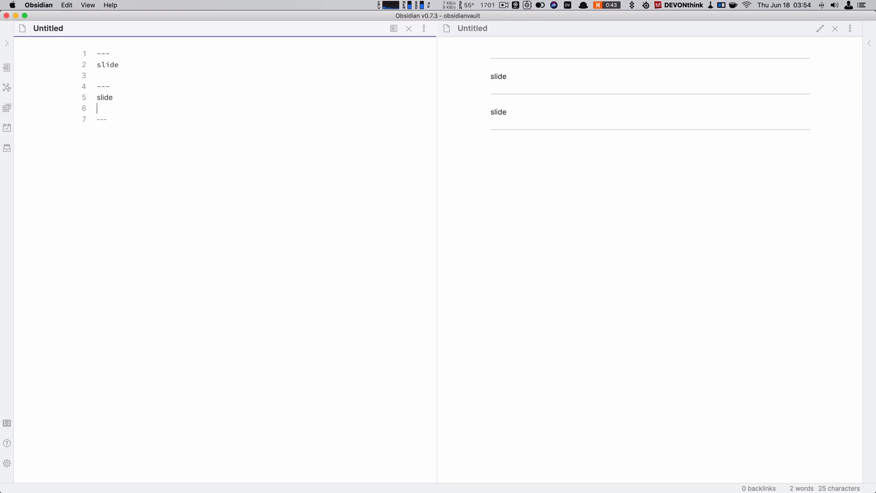
text(> Blockquo)
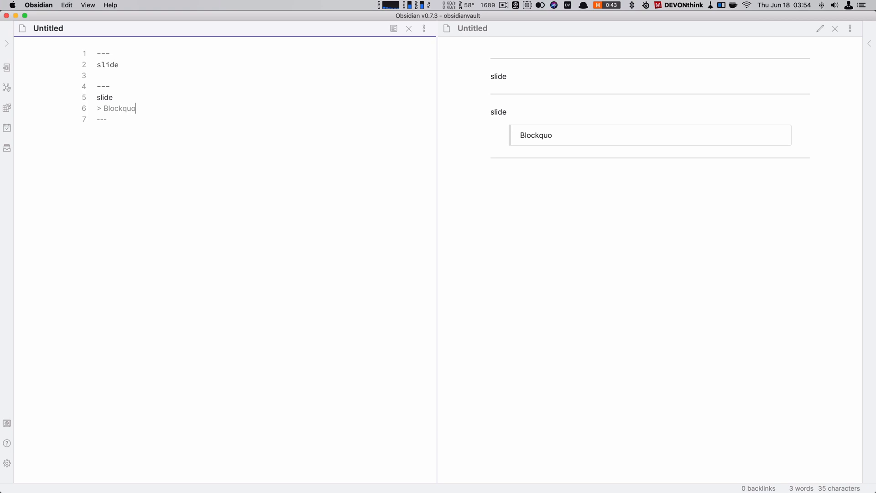
text(te)
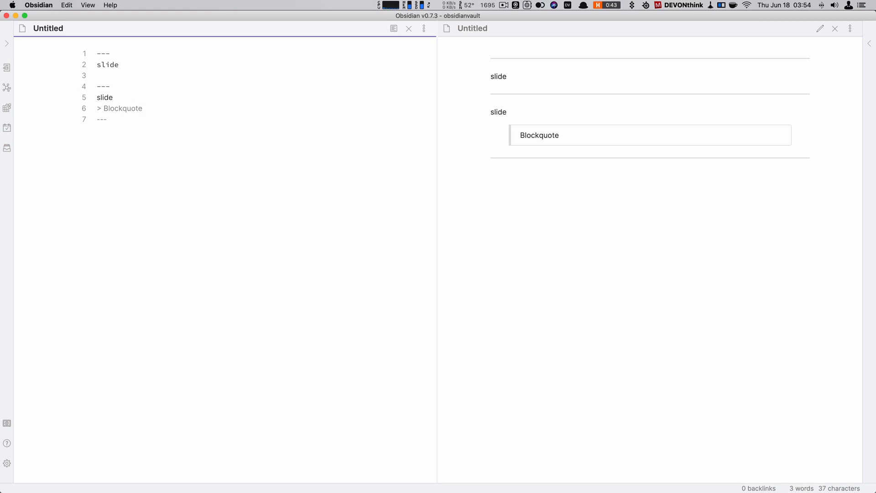
click(7, 463)
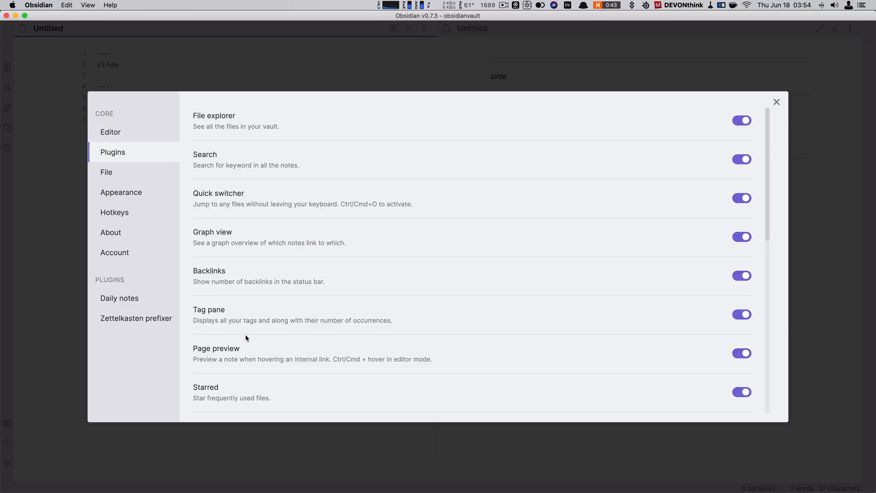
scroll(down, 3)
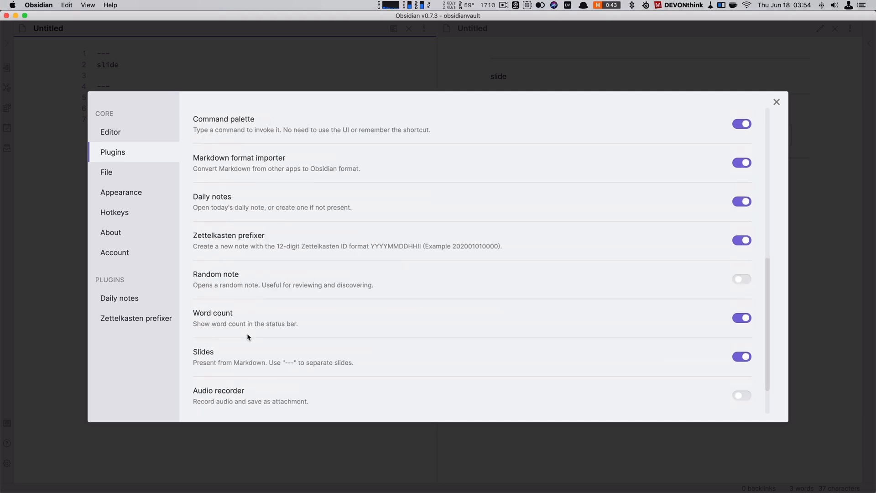
mouse_move(807, 143)
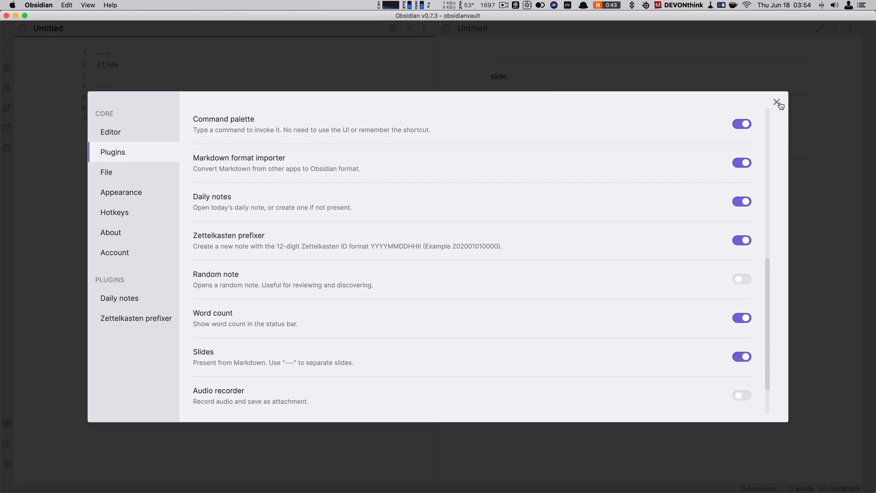
click(775, 103)
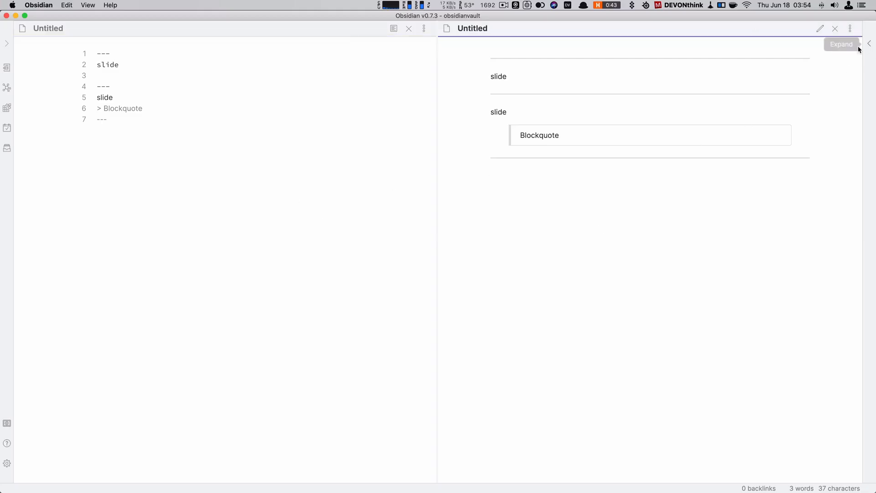
- Start the presentation from the pane menu, step through both slides, exit, and position before the closing divider
click(850, 28)
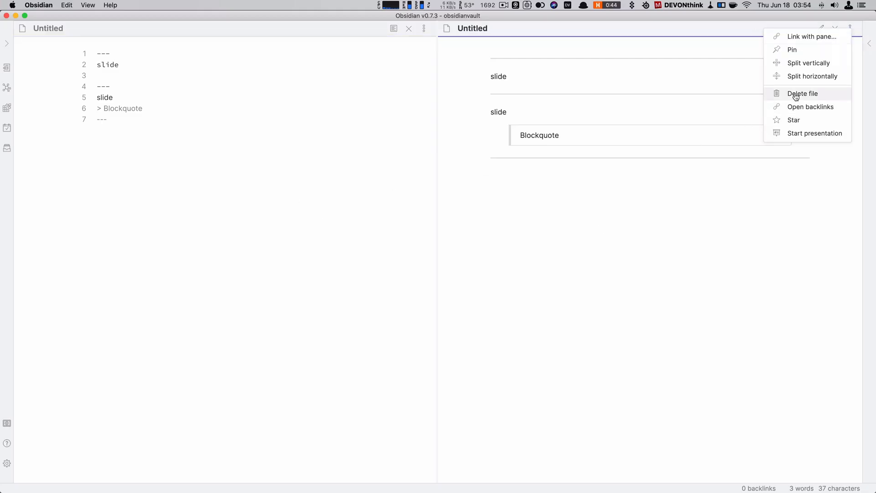
click(815, 133)
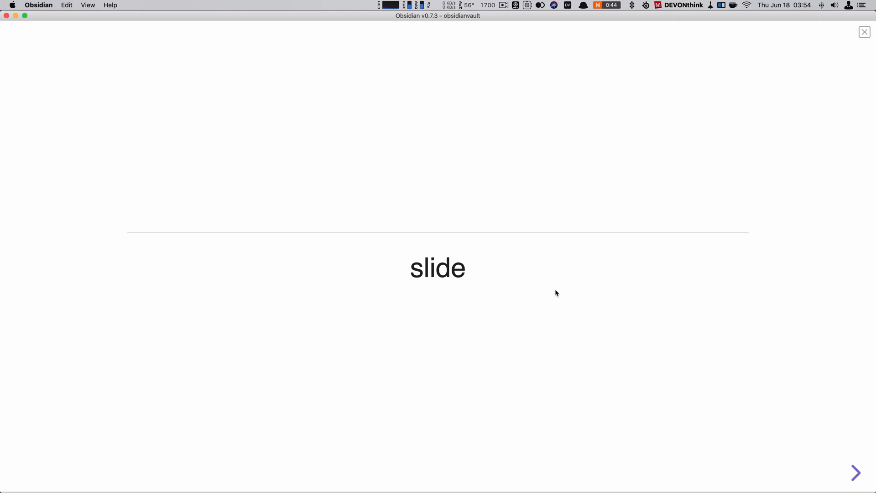
click(854, 472)
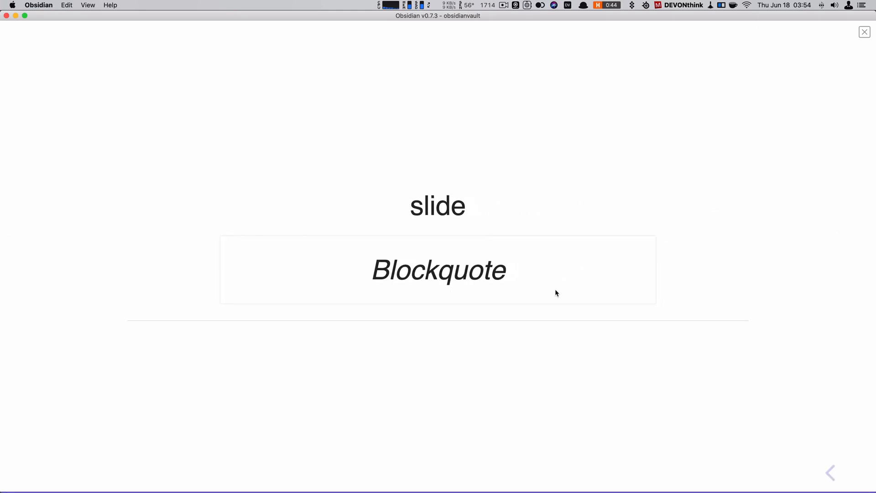
click(832, 471)
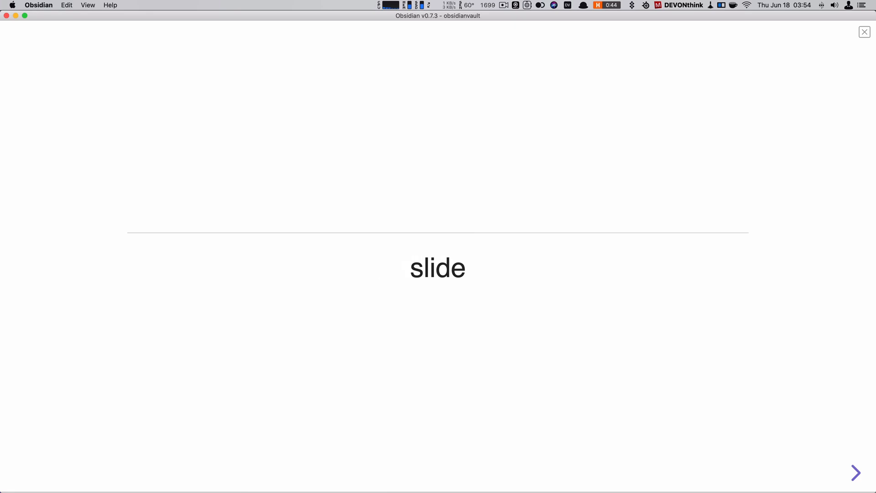
click(864, 31)
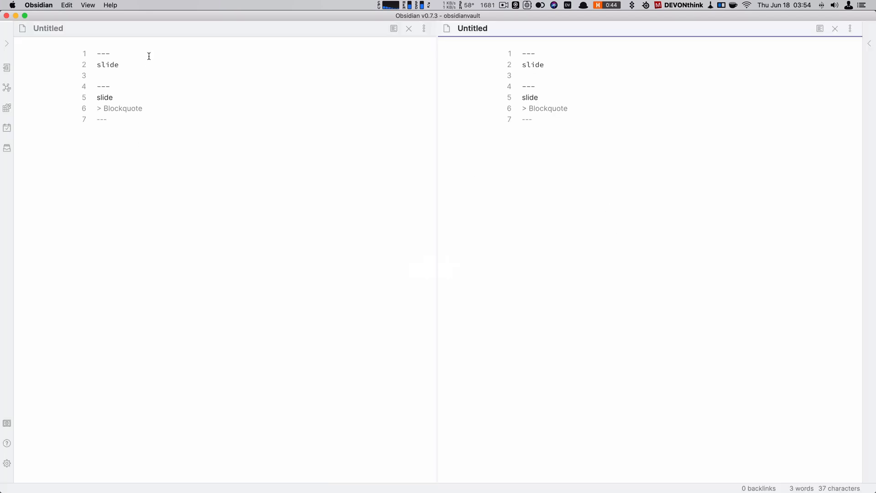
mouse_move(125, 123)
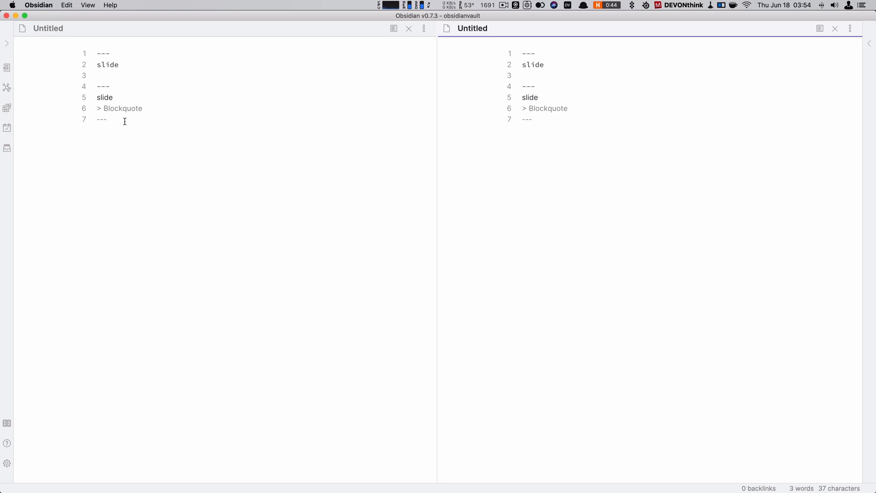
click(142, 109)
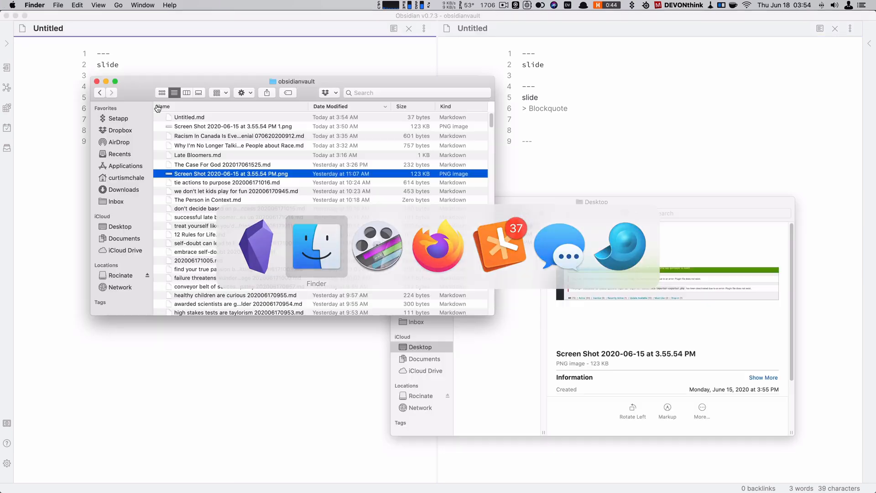
- Present the slides to see the screenshot embed shown as raw text, then delete that embed line
click(223, 126)
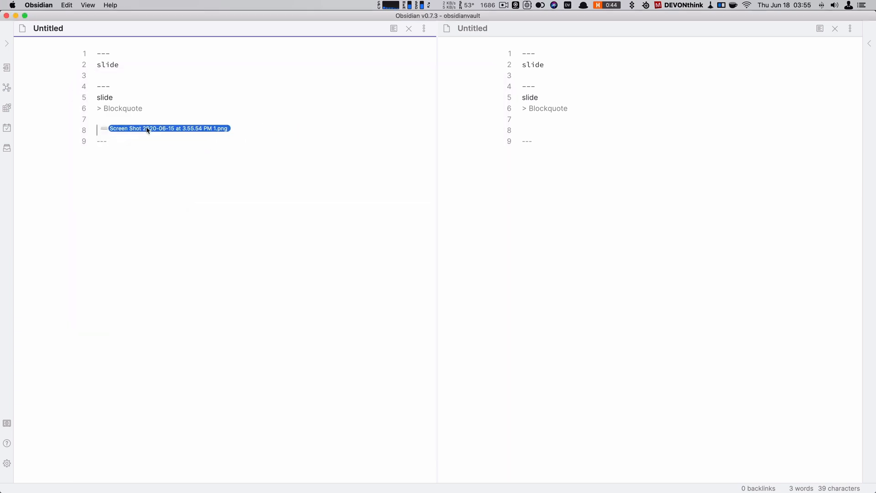
click(851, 29)
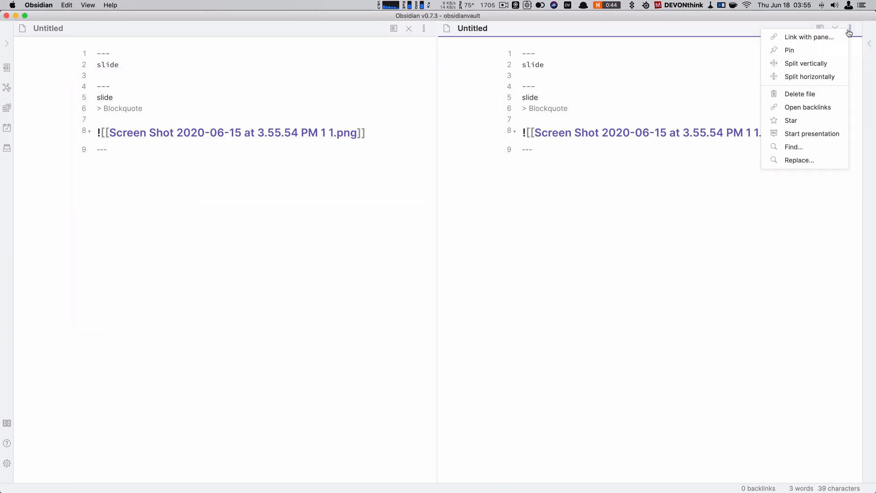
click(811, 133)
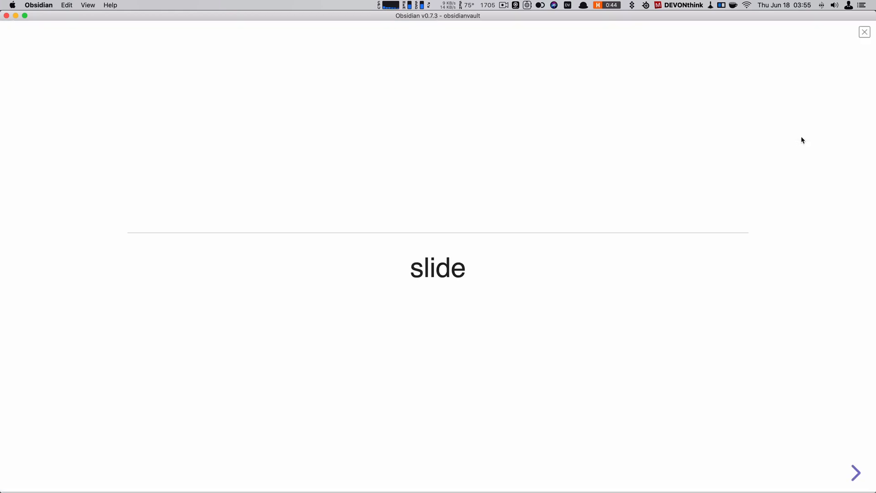
click(855, 472)
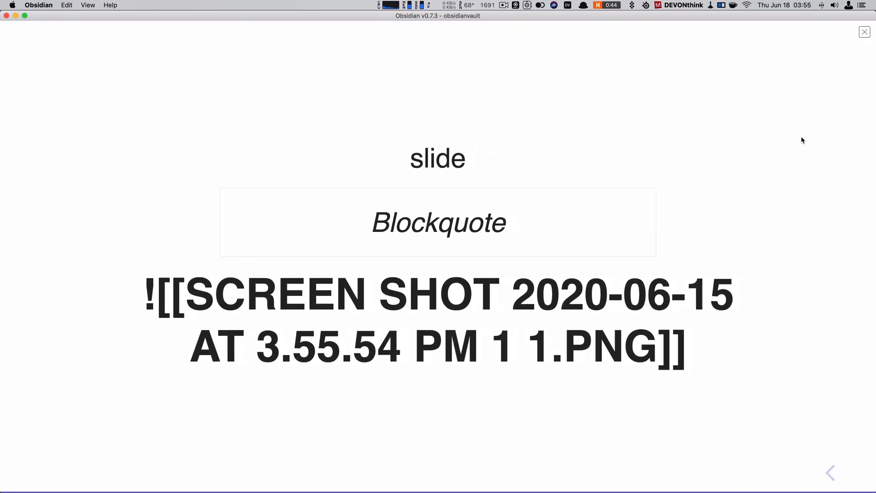
click(864, 32)
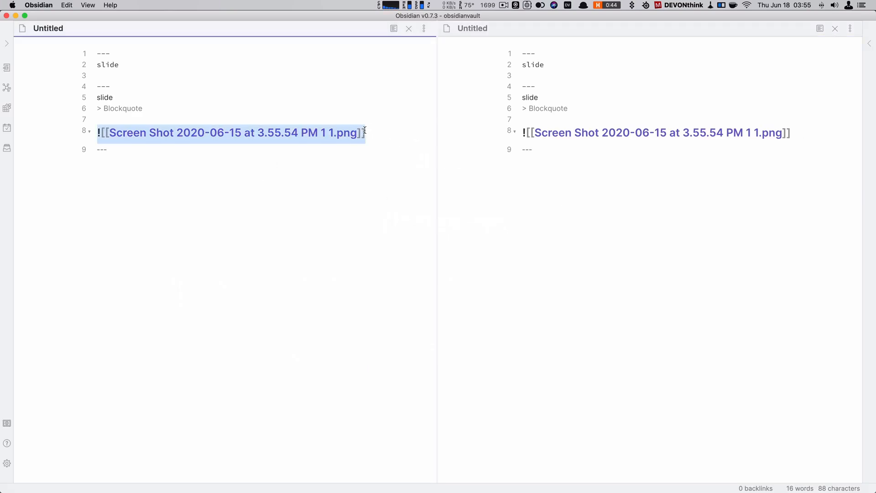
key(Delete)
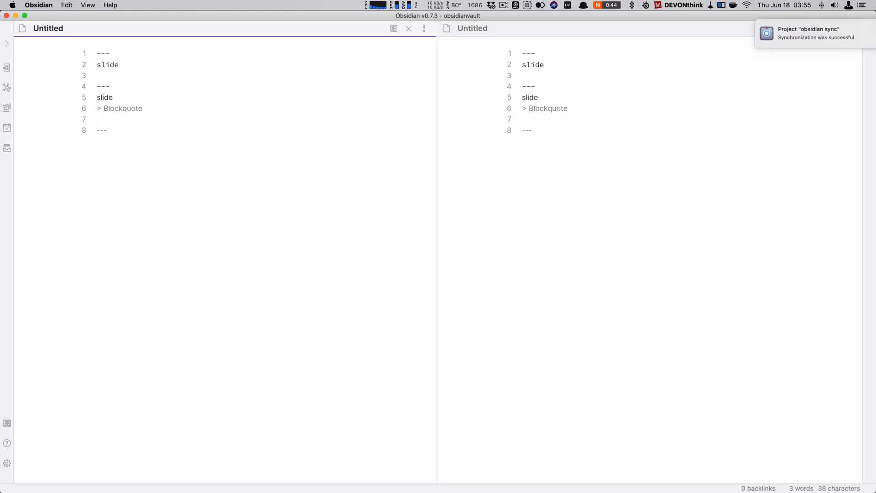
- Focus the left editor and clear all slide content from the note
click(97, 118)
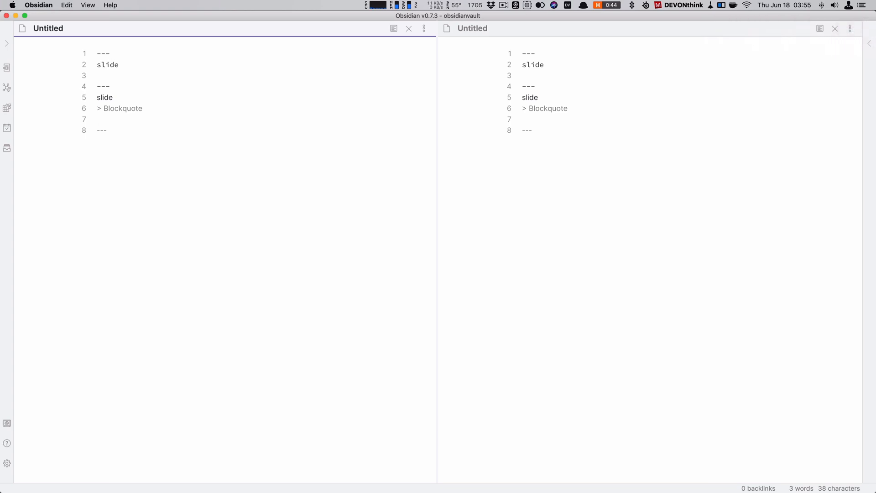
mouse_move(390, 156)
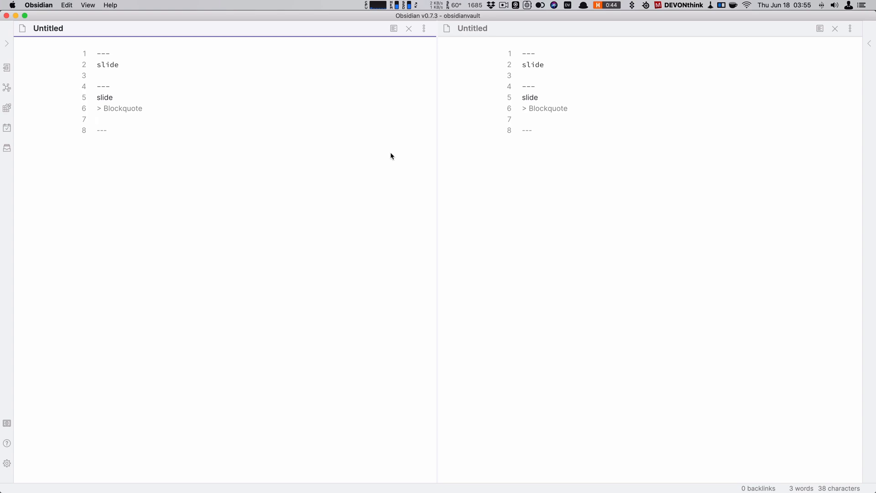
click(108, 130)
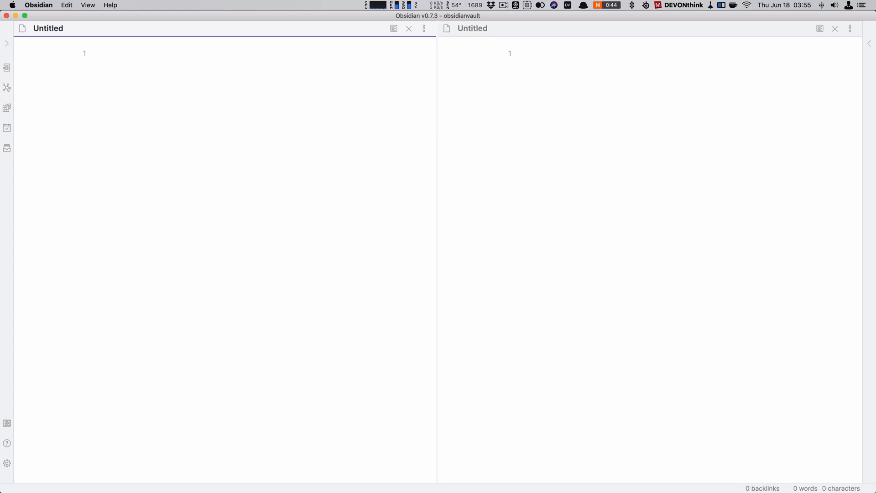
- Insert the wiki link [[Free Range Kids]] and begin a # heading target inside it
text([[)
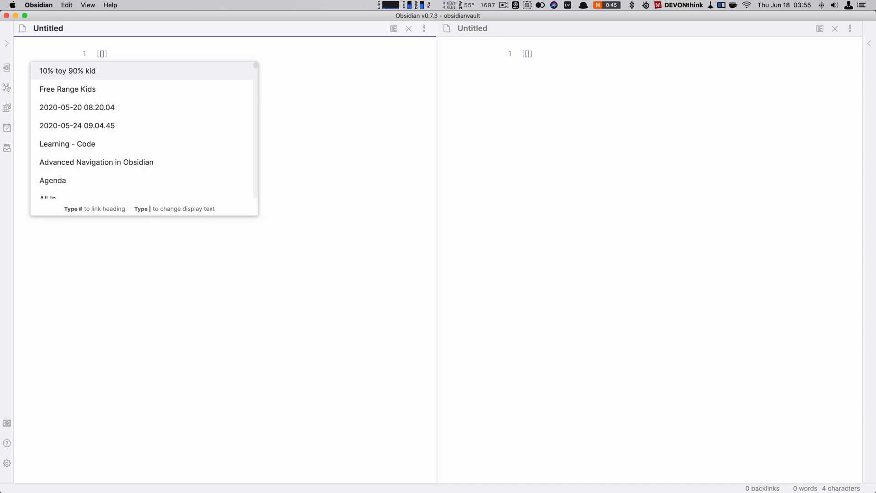
text(fee)
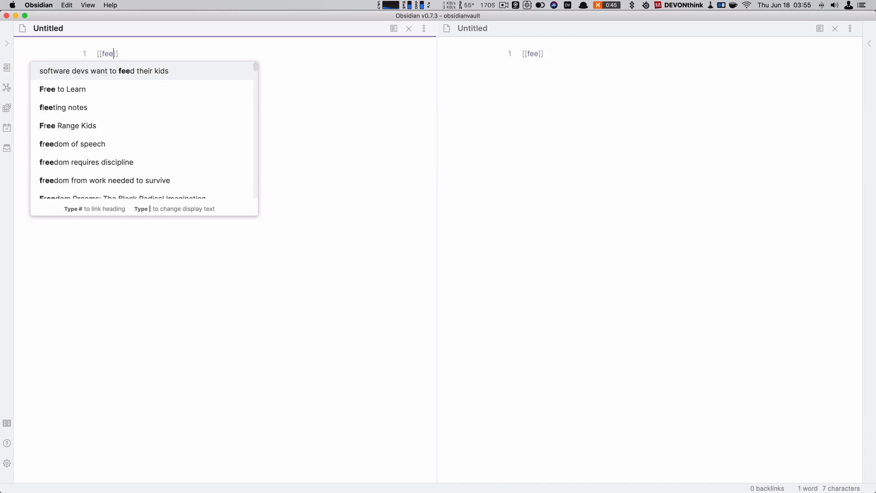
text(r)
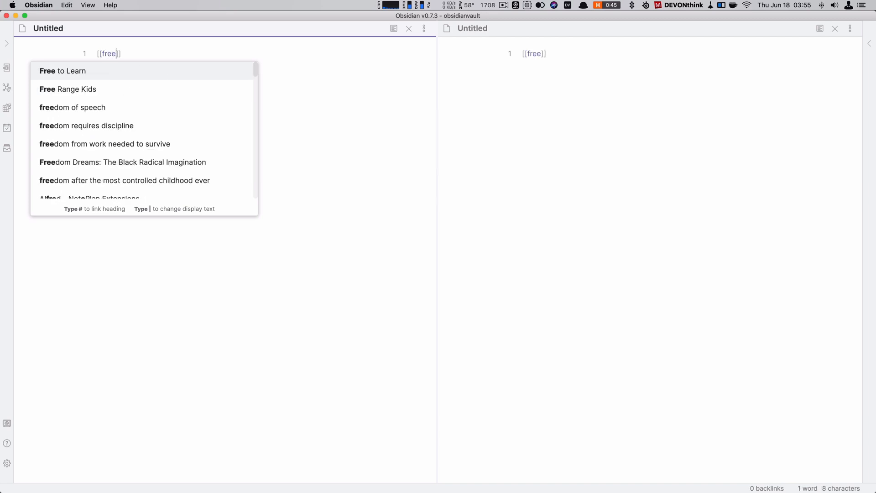
click(67, 88)
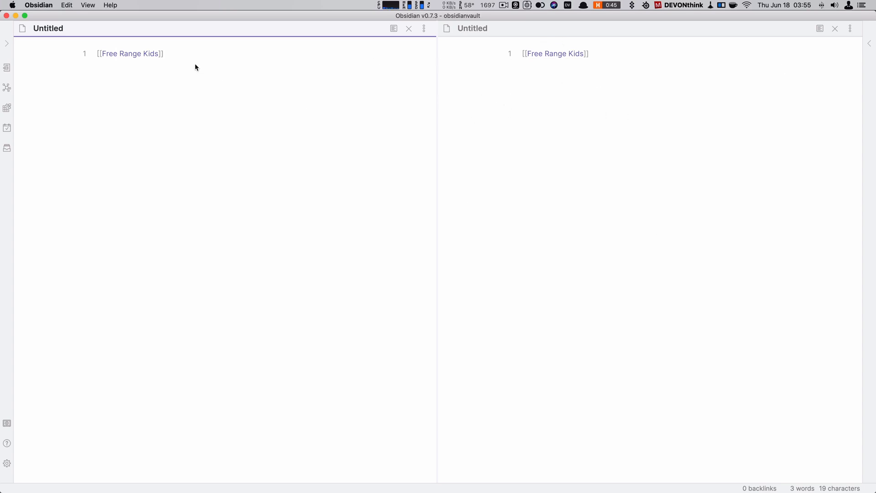
click(157, 52)
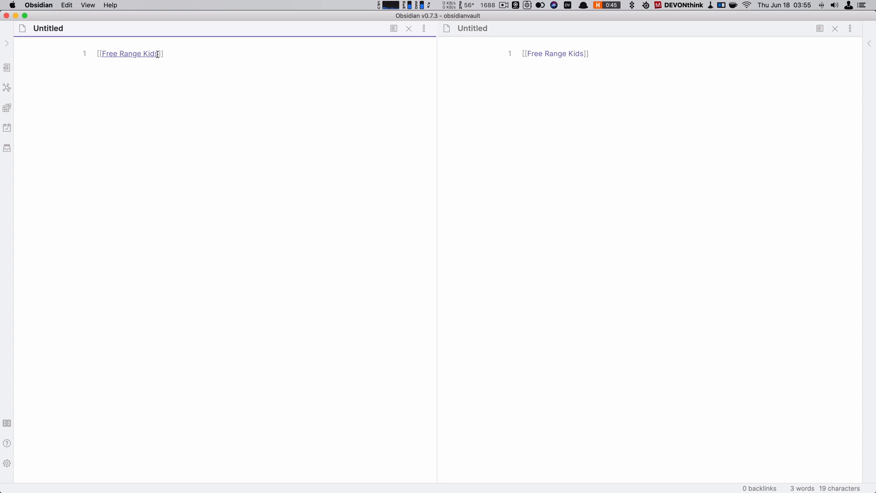
text(#)
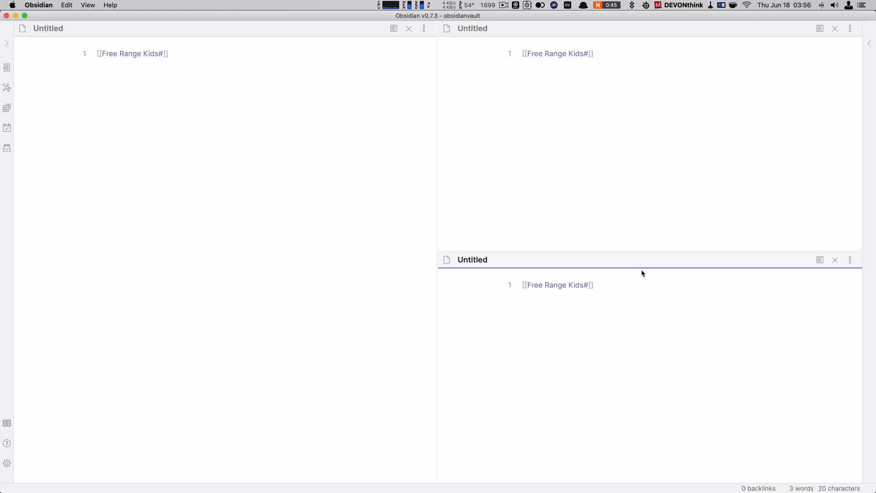
- Point the link at [[Free Range Kids#Summary]], with Free Range Kids open below and the note rendered in preview
click(557, 285)
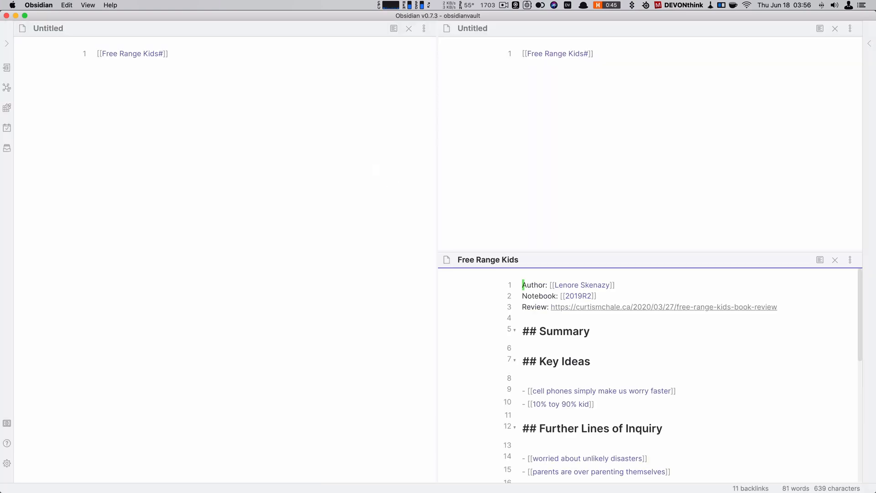
mouse_move(603, 391)
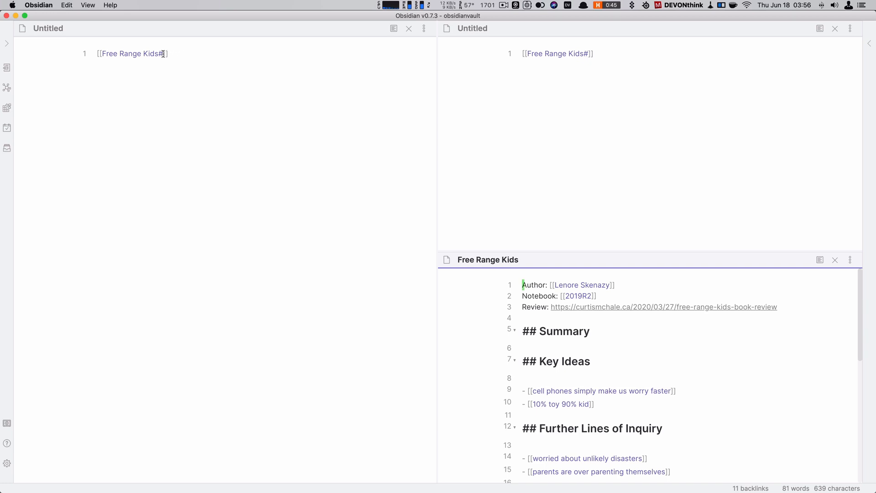
text(s)
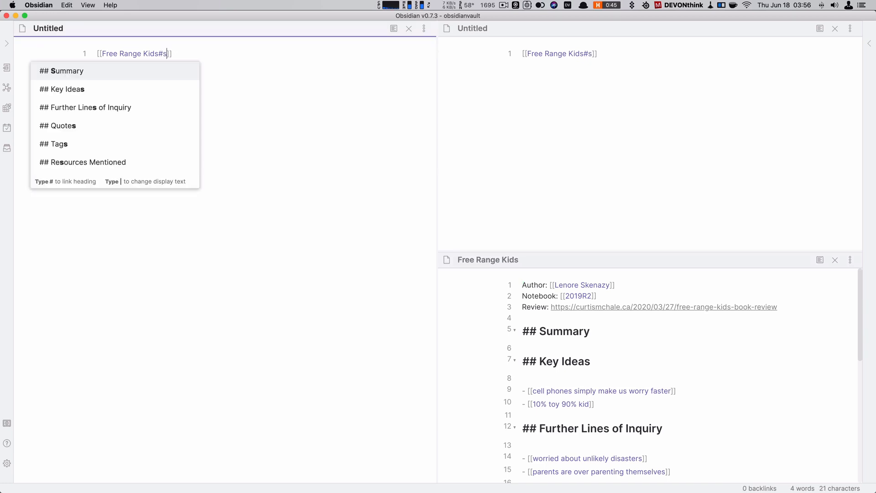
click(67, 70)
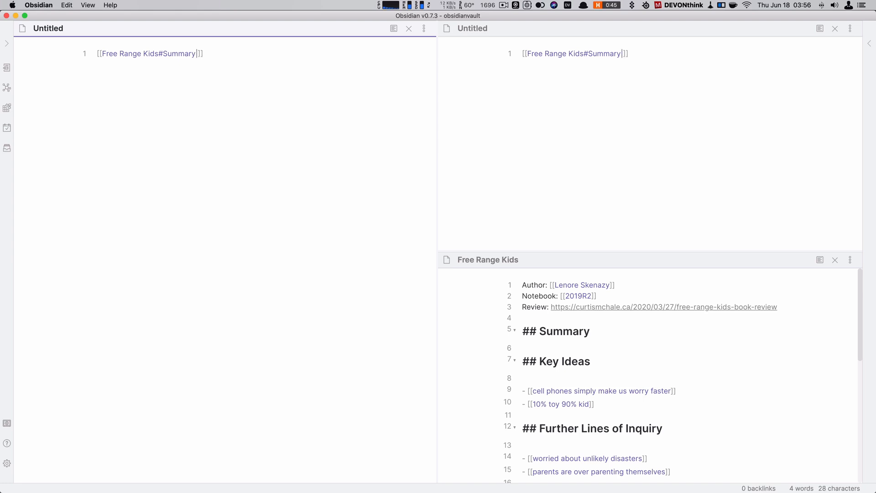
text(title)
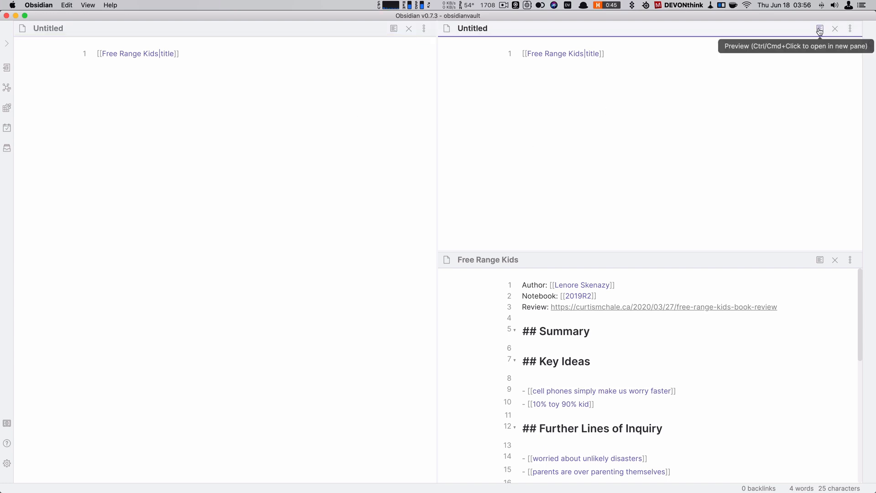
click(819, 28)
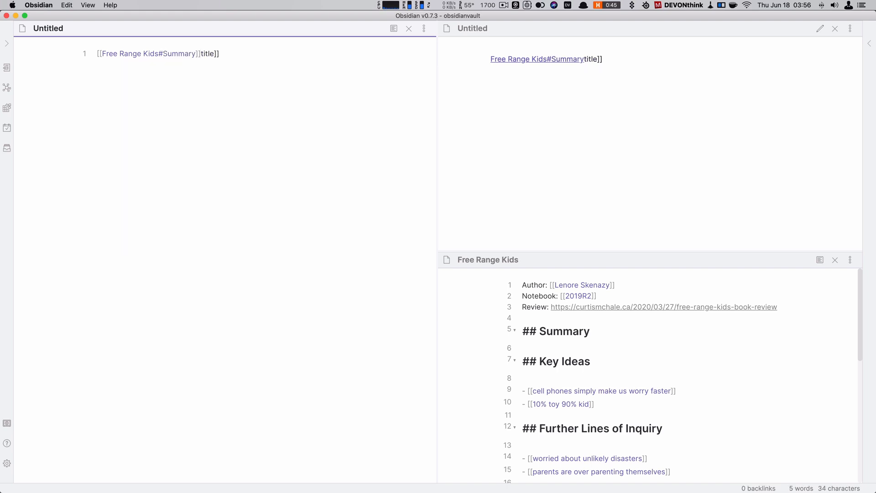
- Correct the link to [[Free Range Kids#Summary|title]] so the preview shows 'title'
key(Backspace)
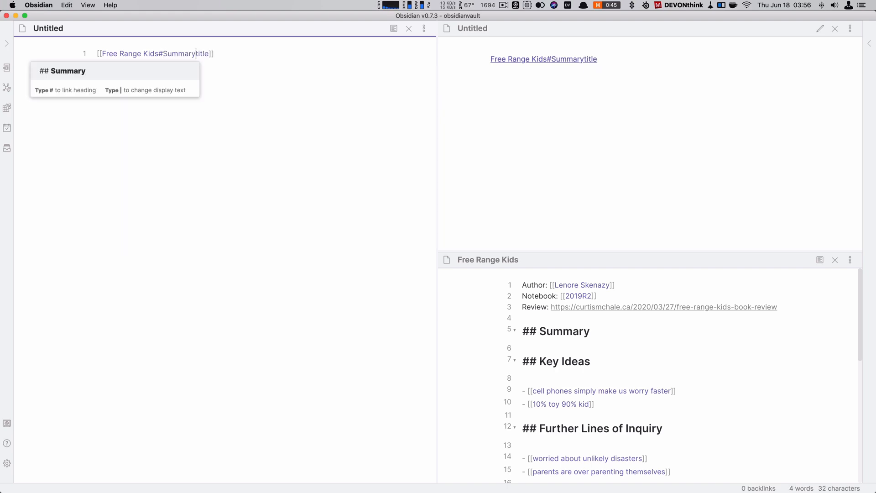
text(|)
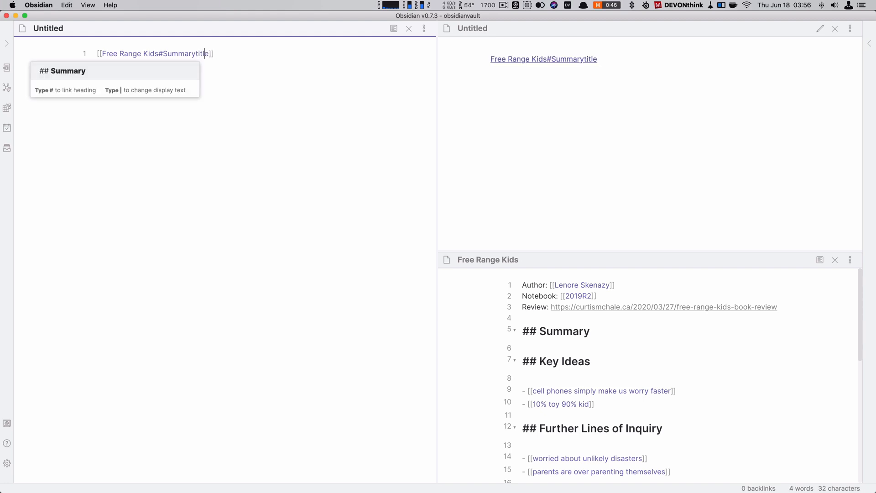
key(backspace)
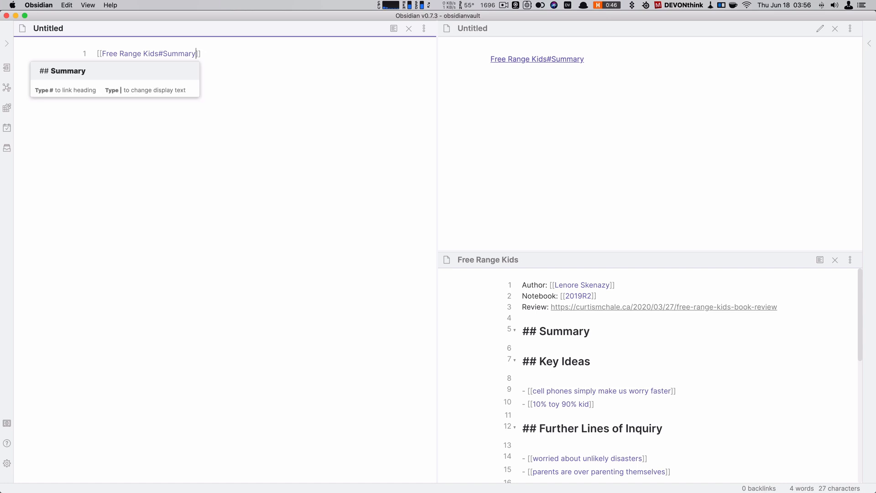
key(escape)
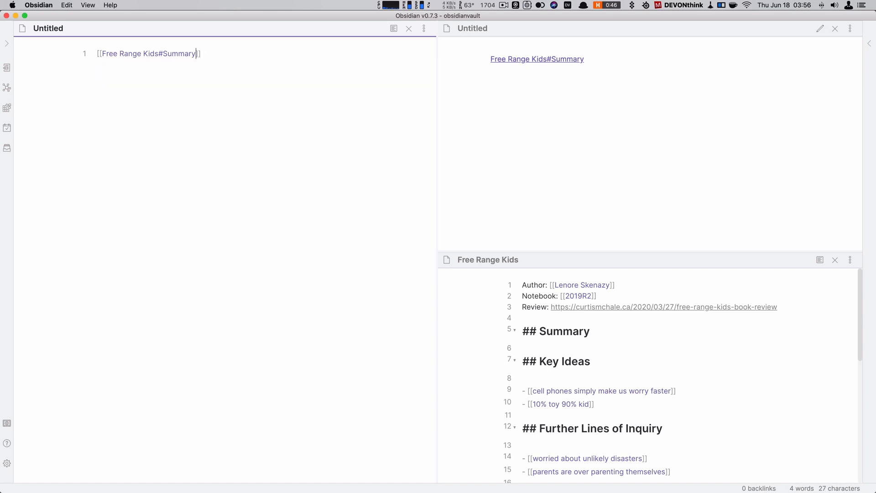
text(|title)
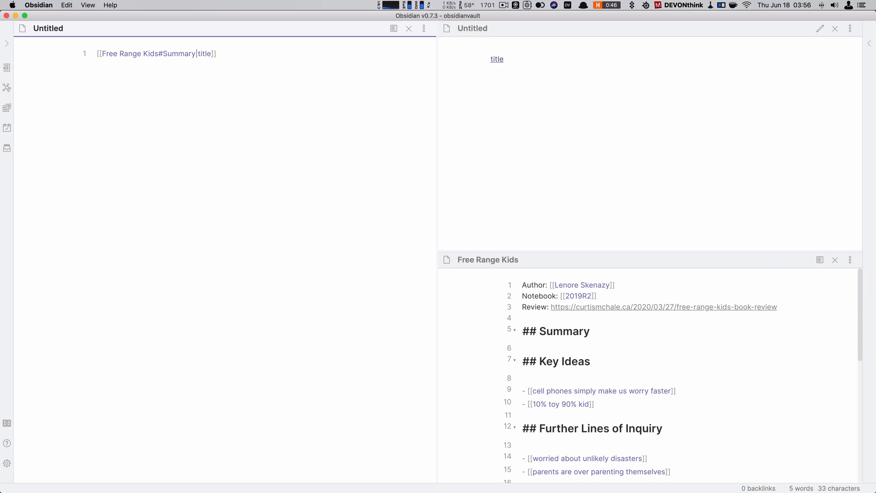
mouse_move(611, 102)
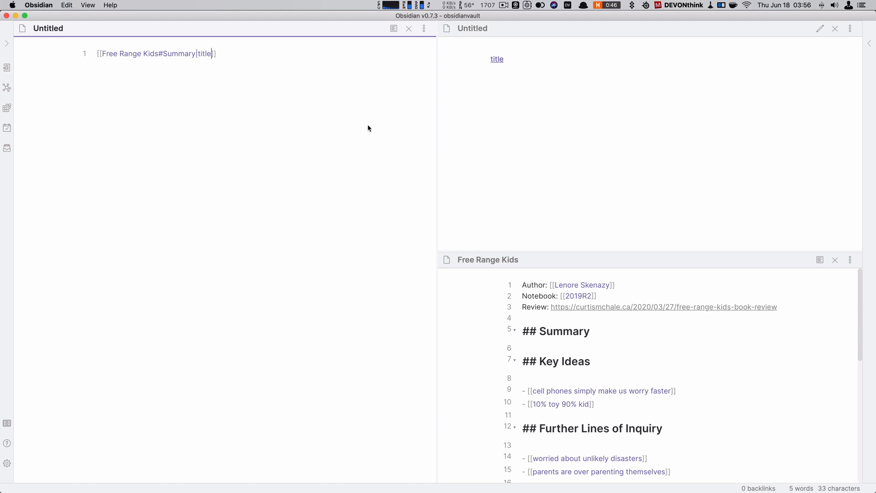
mouse_move(204, 54)
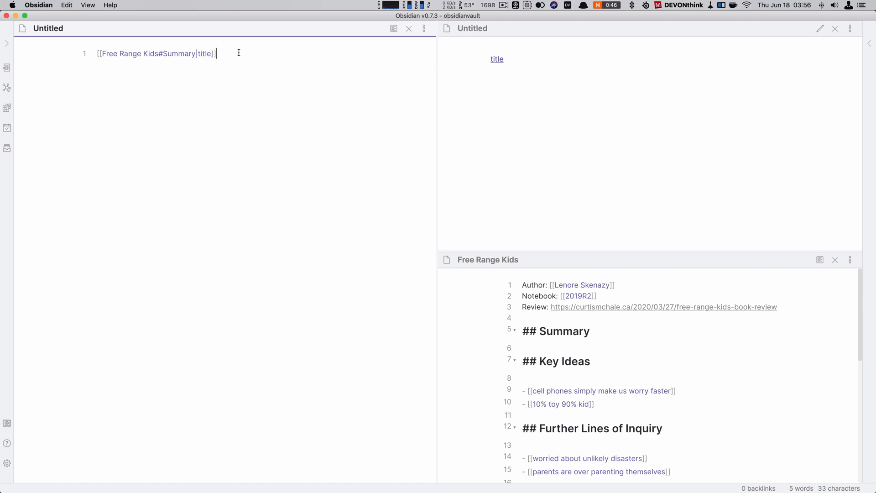
- Embed ![[unwatched tragedy]] so its quote shows in preview, then start another embed
scroll(down, 3)
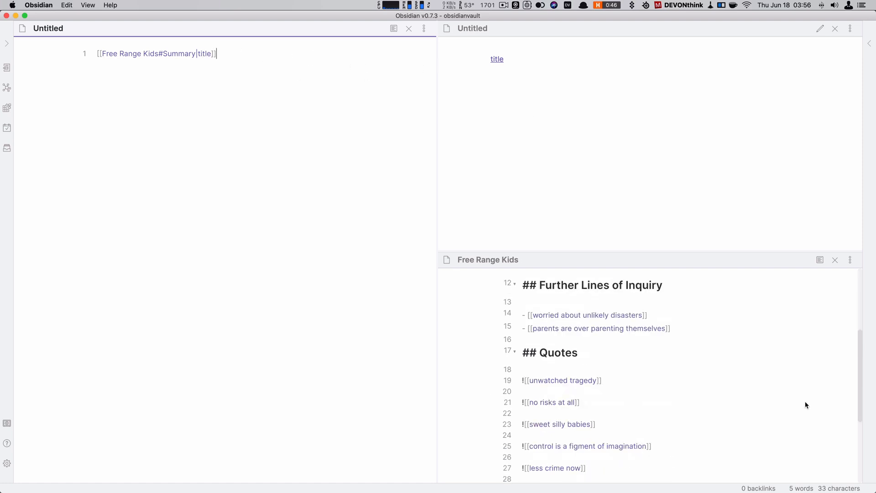
scroll(down, 3)
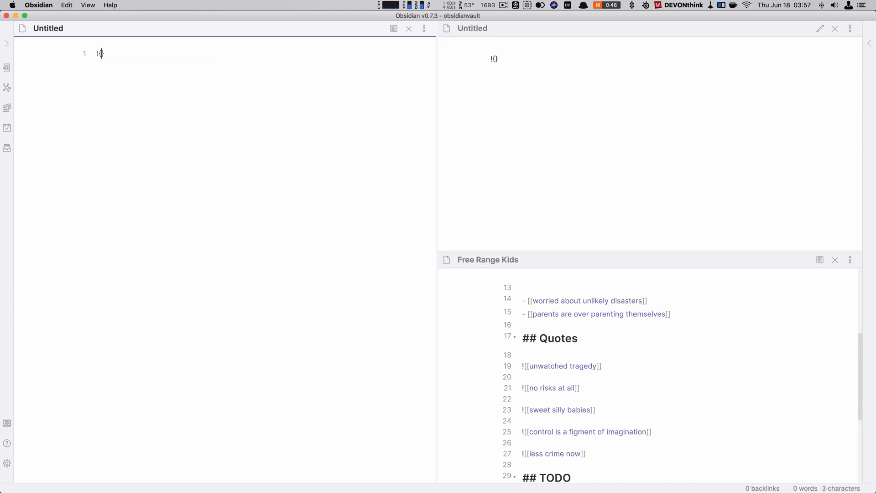
text([[unwatched tragedy)
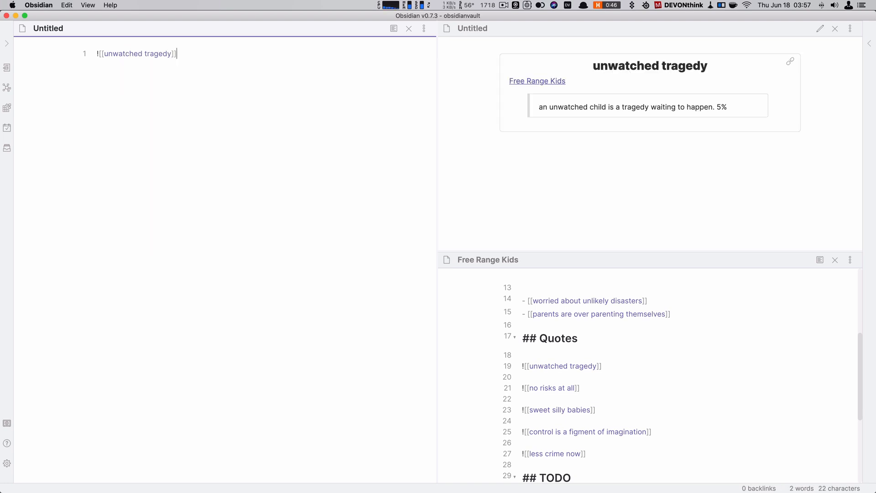
mouse_move(610, 126)
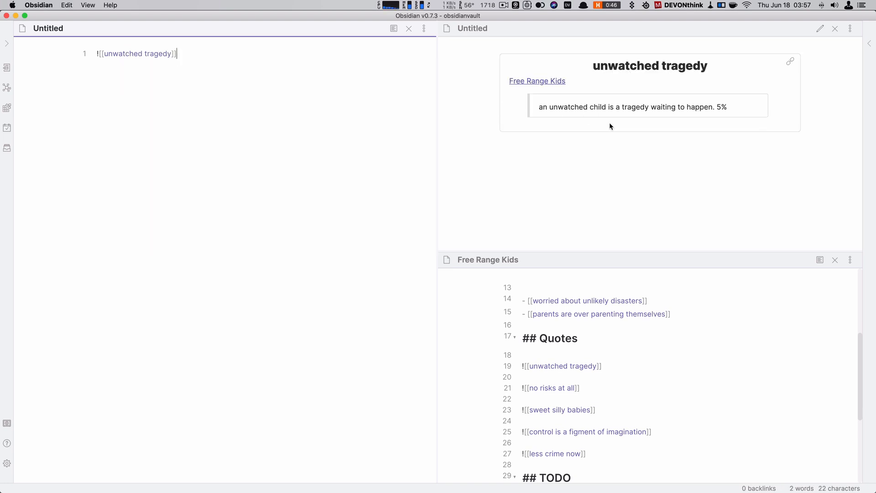
mouse_move(569, 104)
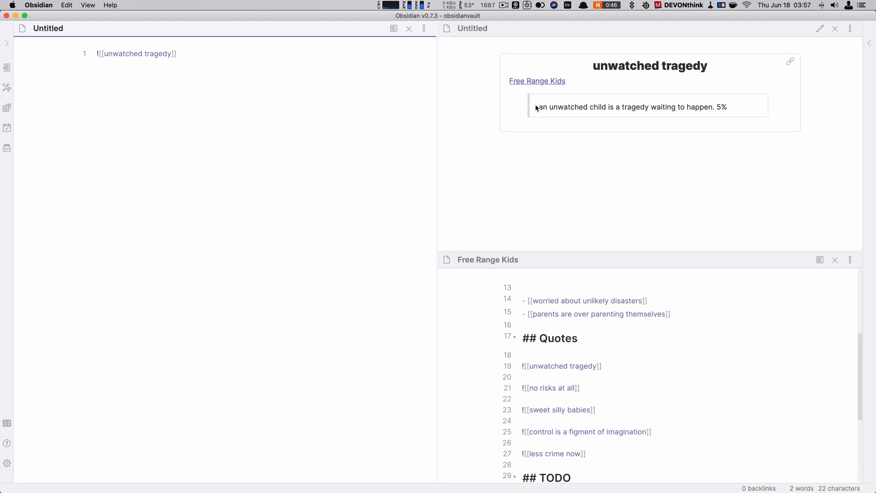
click(188, 56)
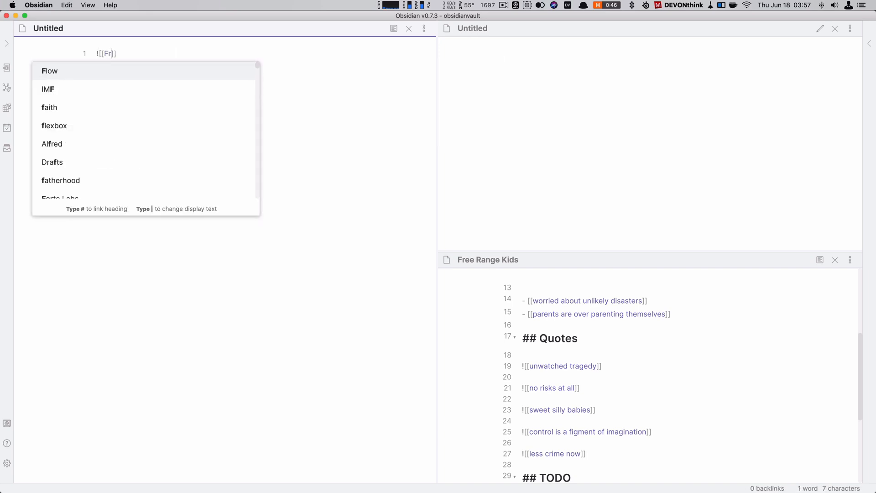
- Set the embed to ![[Free Range Kids#Key Ideas]] in place of the Summary heading
text(ee Range Kids#su)
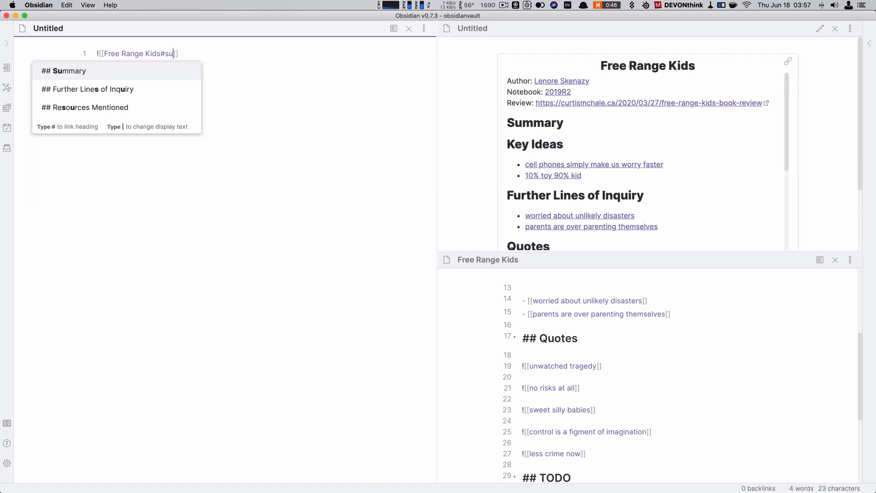
click(68, 70)
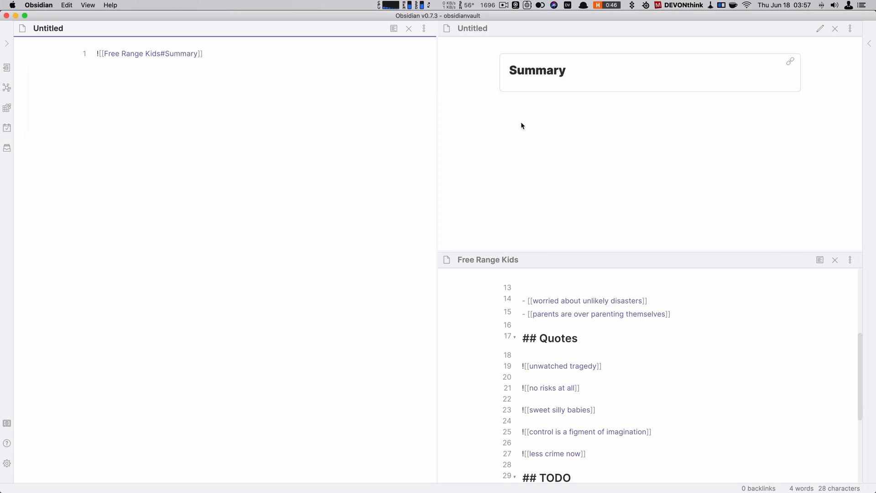
scroll(up, 3)
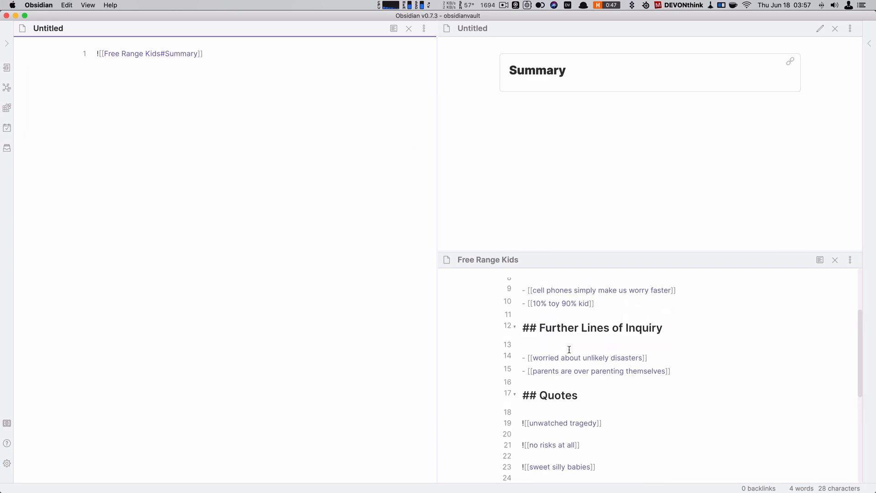
scroll(up, 3)
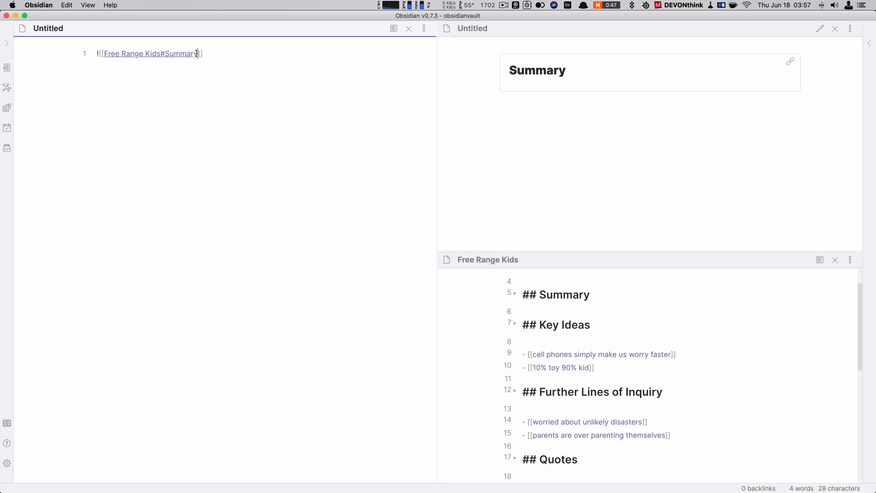
text(key)
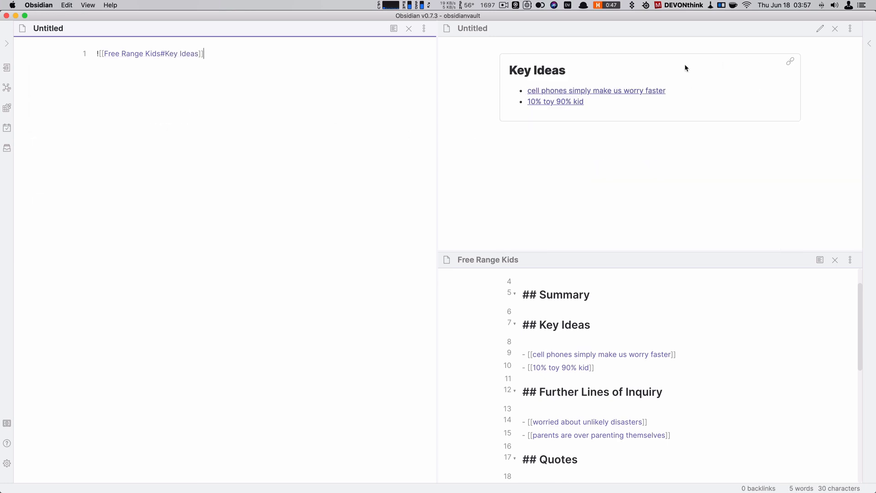
mouse_move(560, 367)
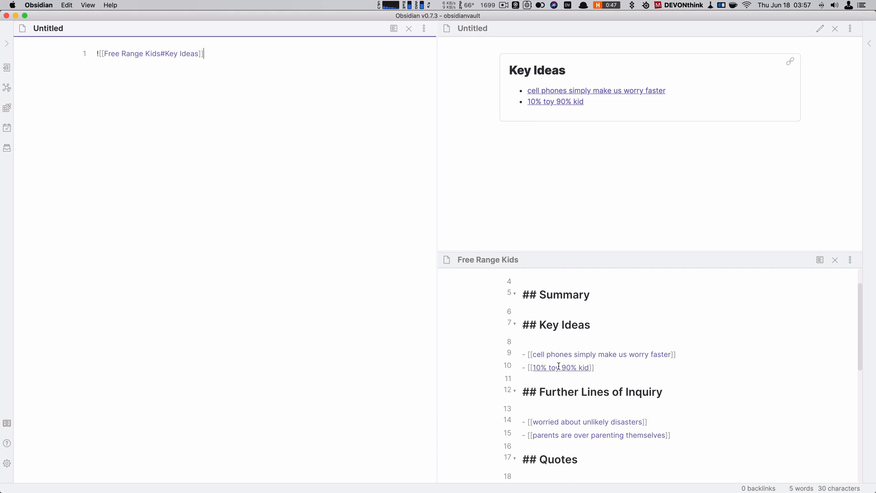
mouse_move(287, 229)
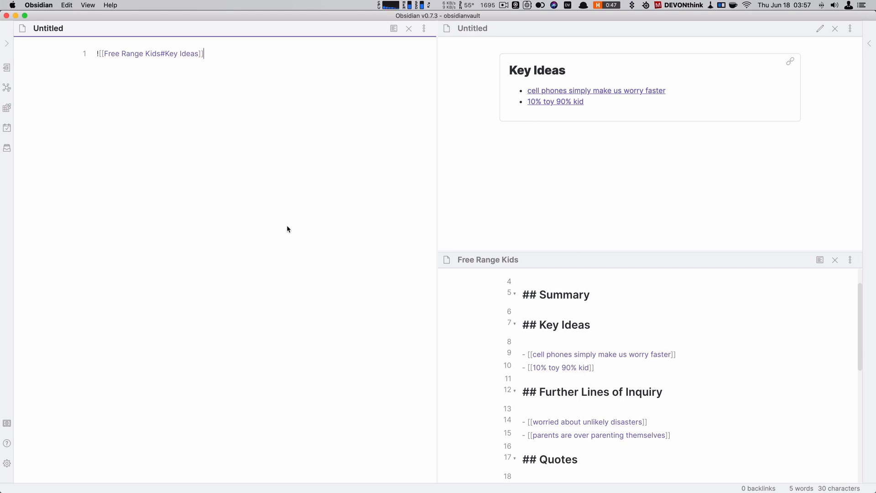
mouse_move(599, 195)
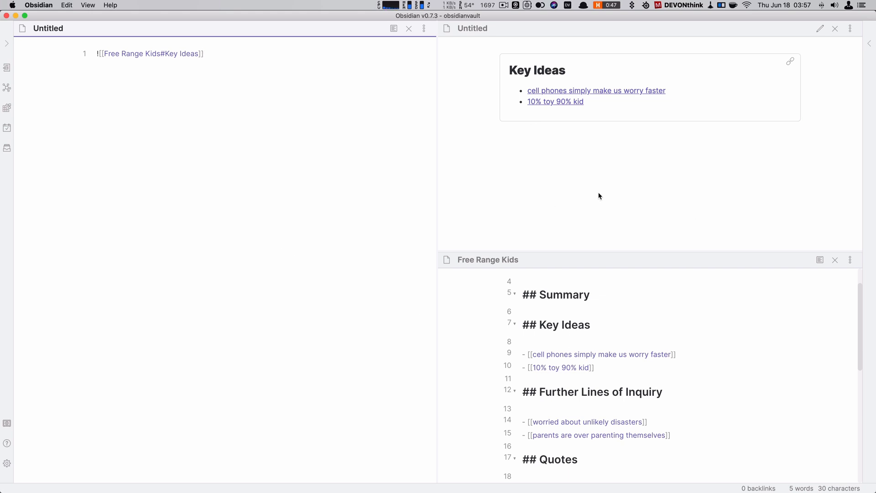
mouse_move(239, 144)
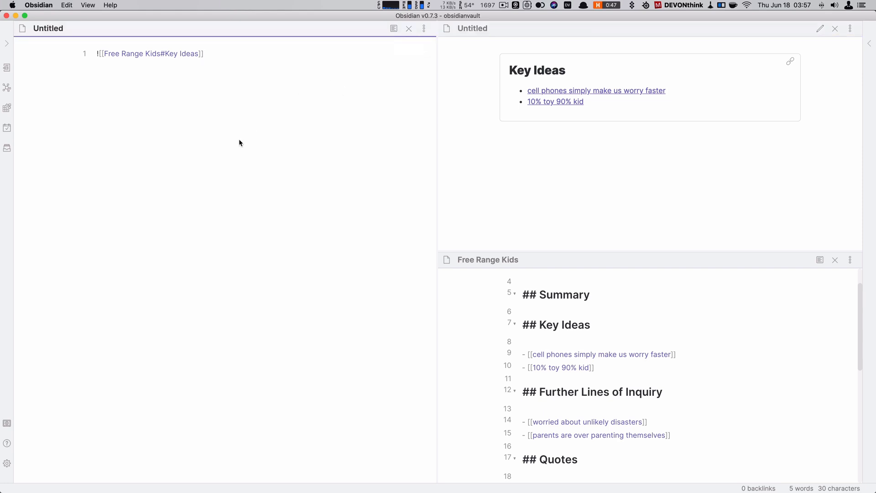
mouse_move(424, 29)
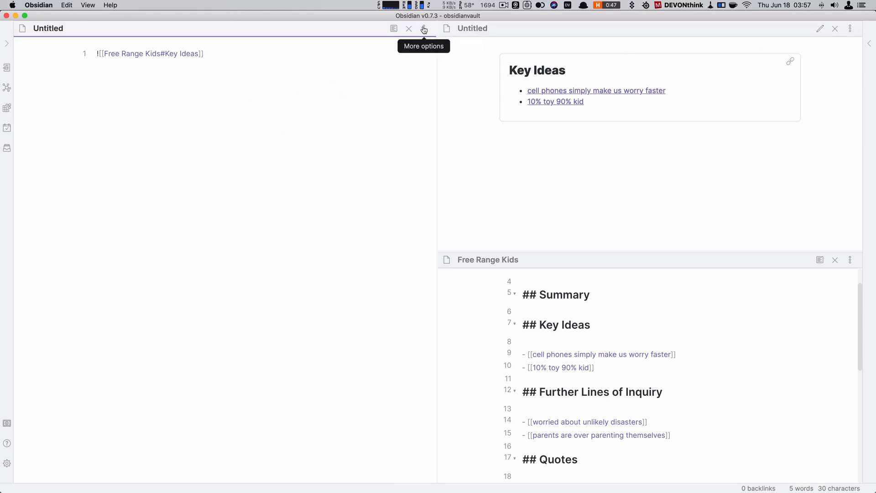
mouse_move(447, 64)
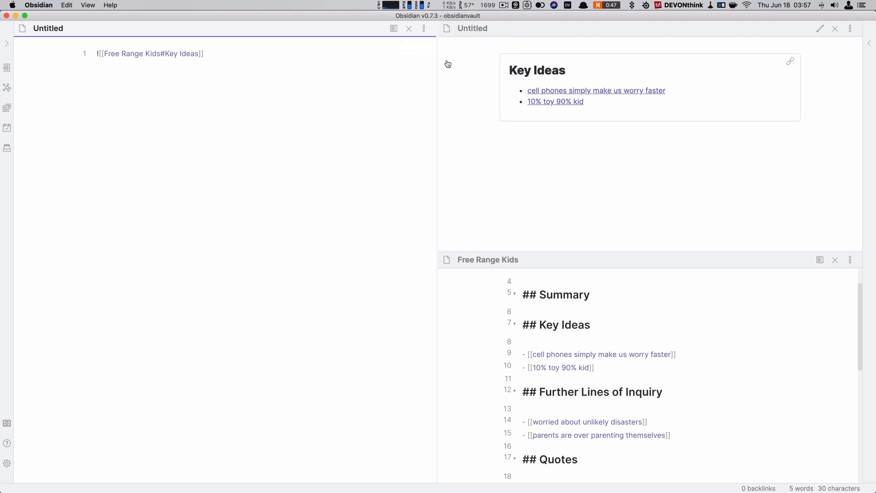
mouse_move(248, 209)
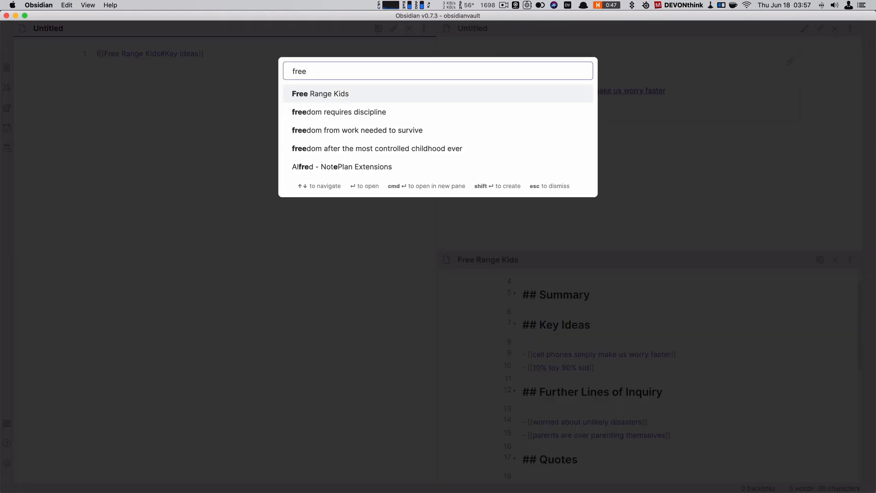
- Bring up Free Range Kids as source and preview, scrolling to its five transcluded quote notes
click(321, 93)
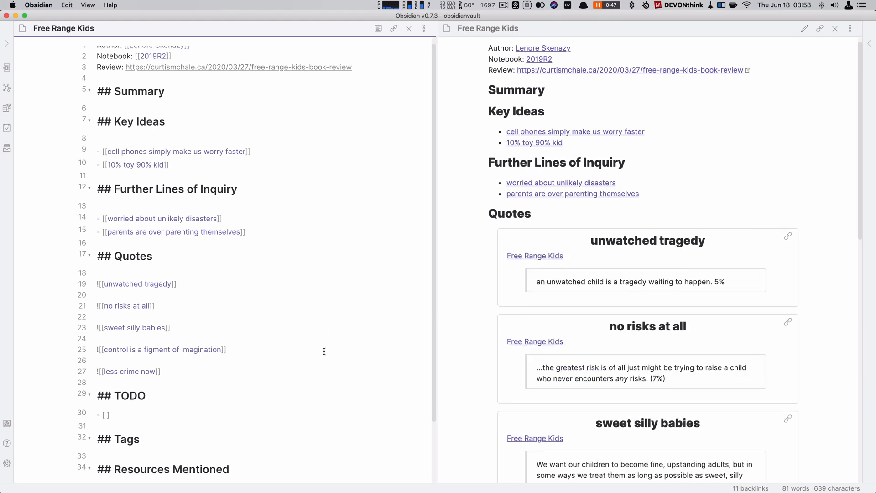
scroll(down, 3)
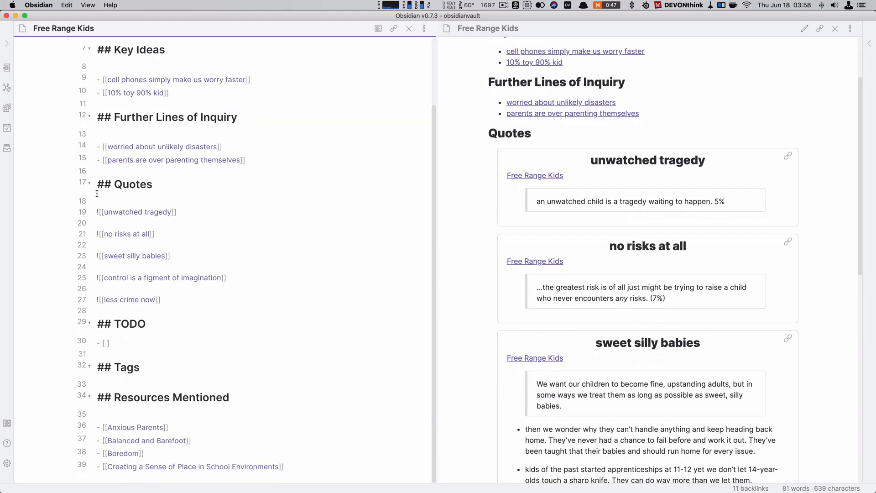
mouse_move(587, 402)
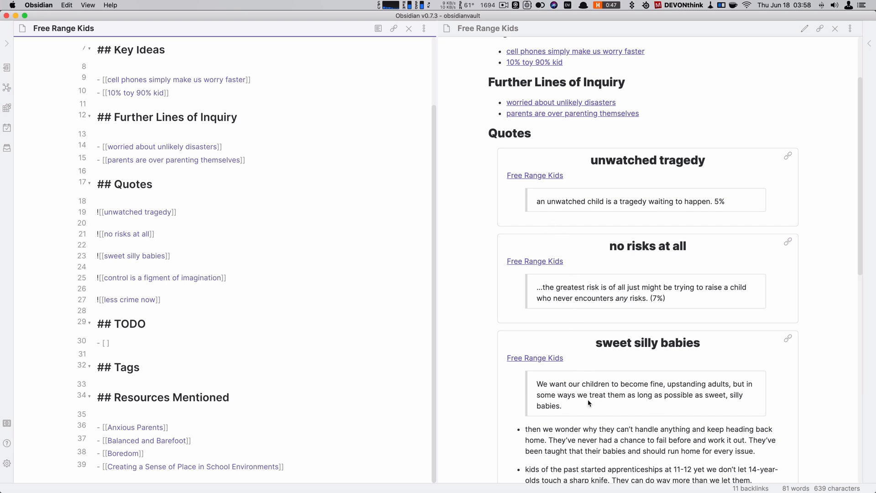
scroll(down, 3)
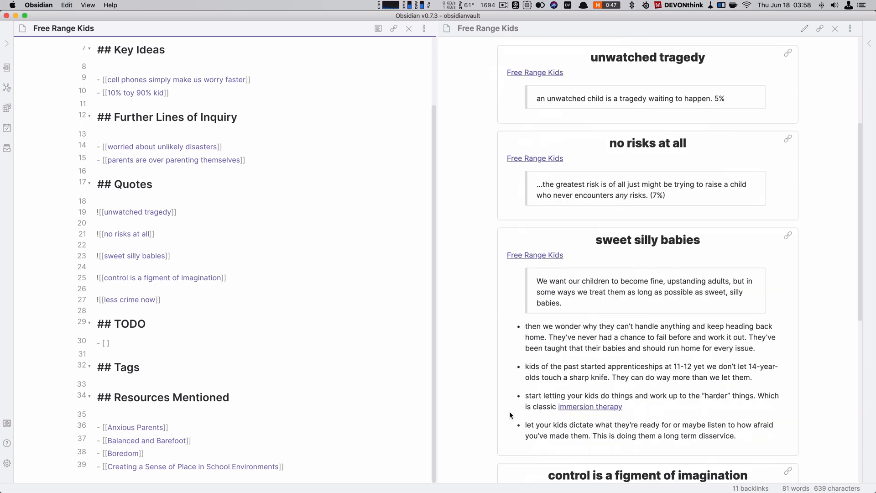
scroll(down, 3)
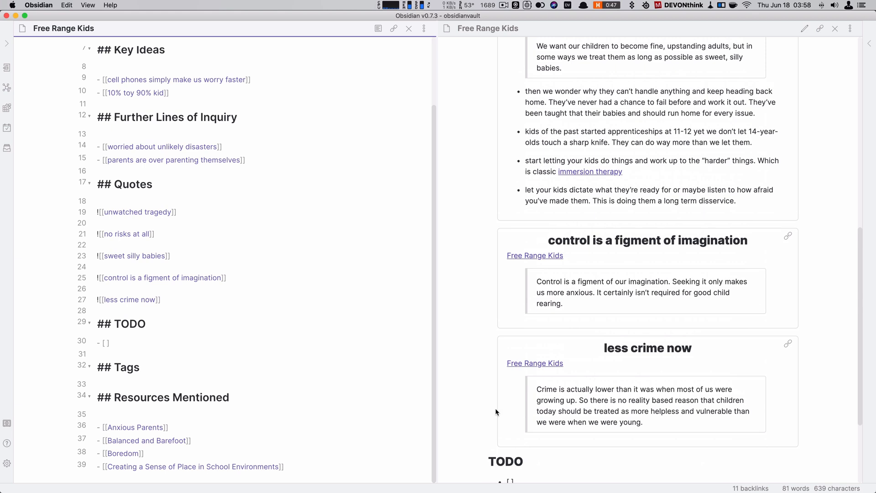
mouse_move(409, 29)
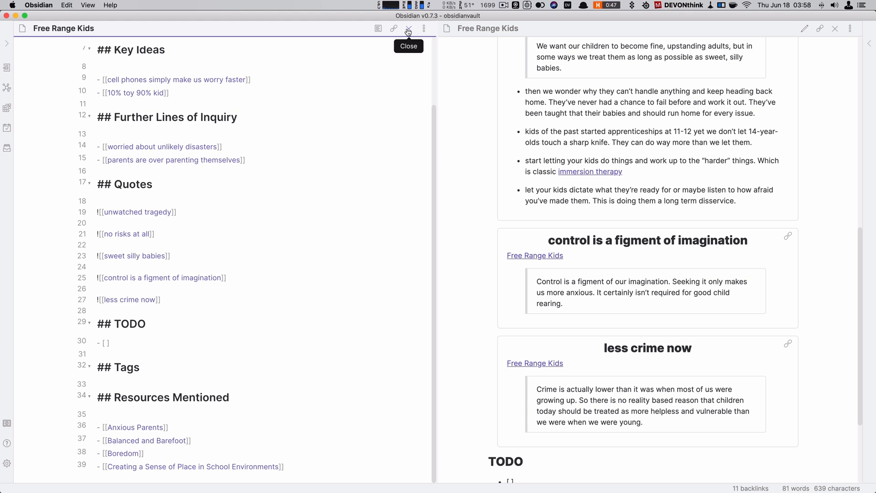
- Launch iA Writer via the launcher, landing on a blank Untitled document
click(171, 255)
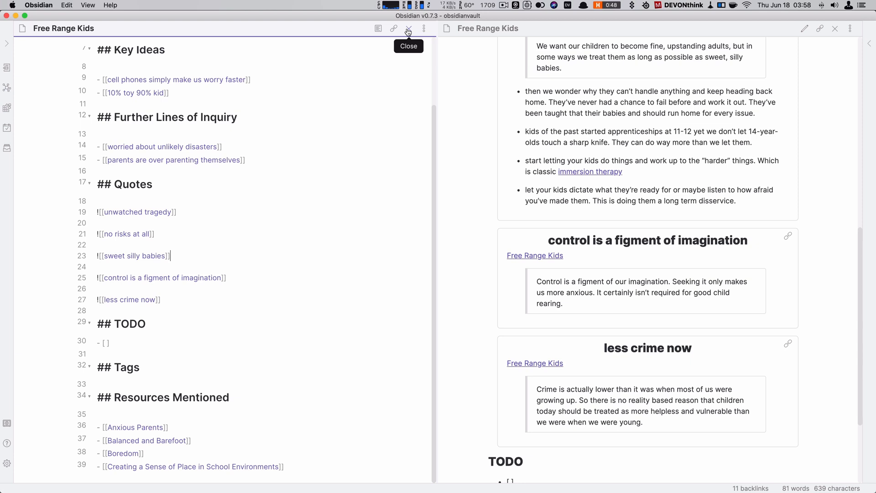
text(ia)
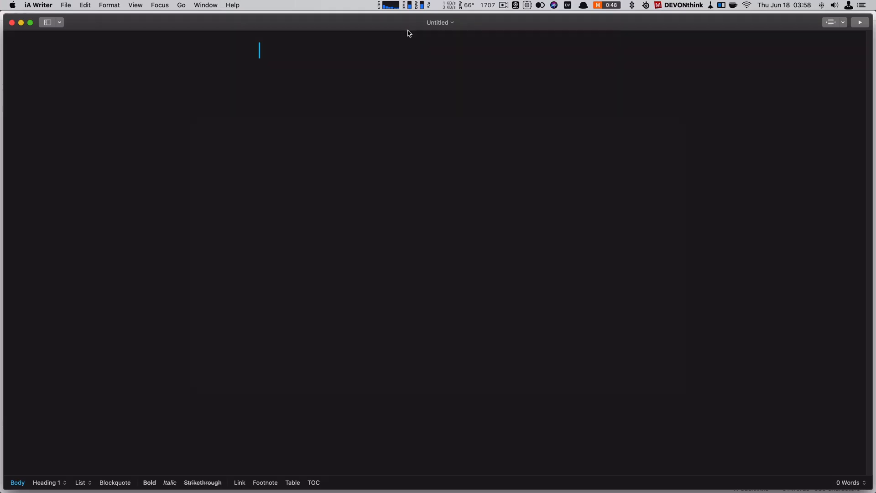
- Load 'Introduction to Markdown for Obsidian.md' from the library and show its File export commands
click(46, 22)
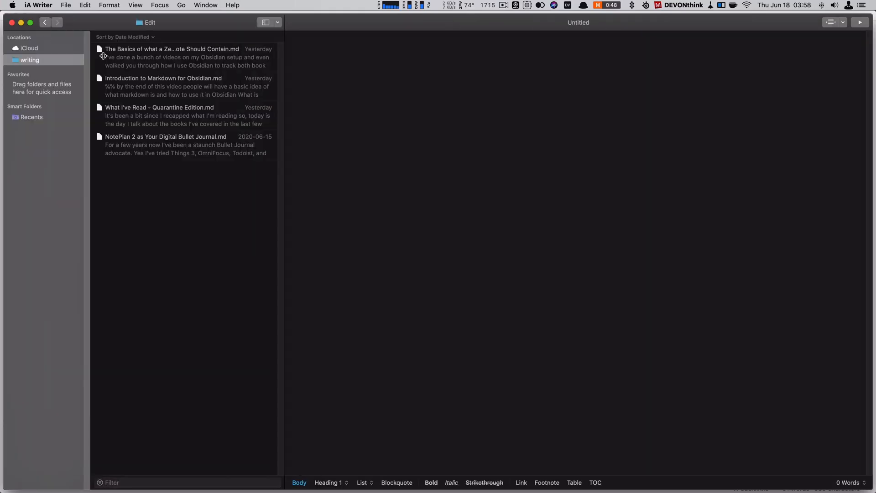
click(164, 78)
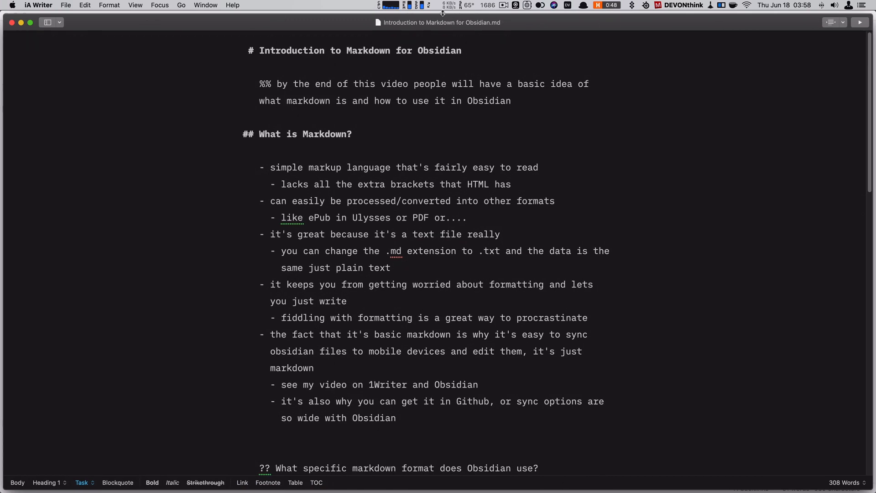
click(66, 5)
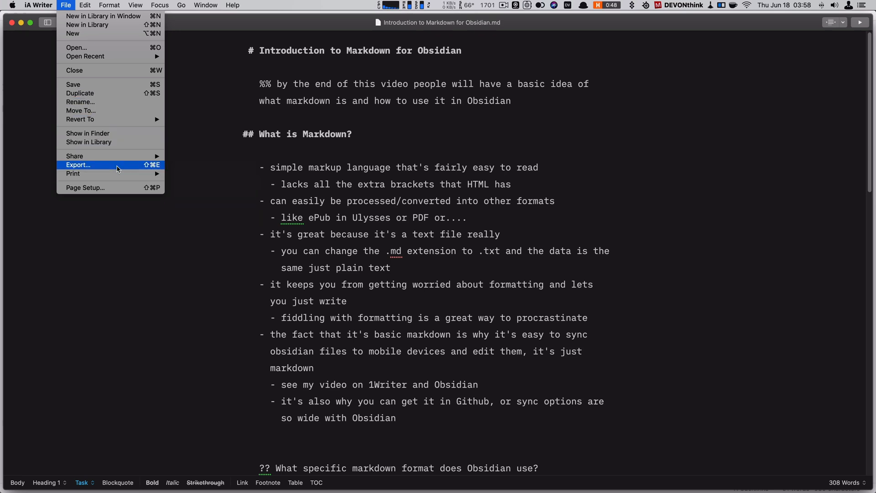
click(77, 164)
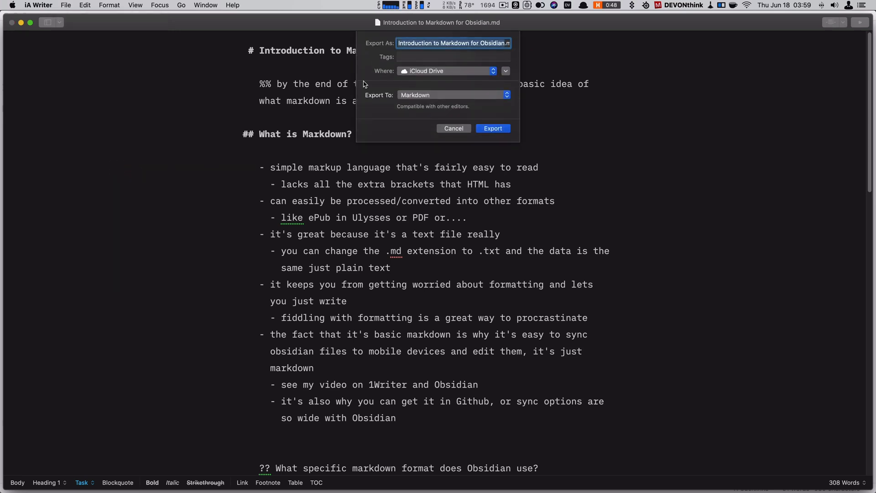
click(453, 94)
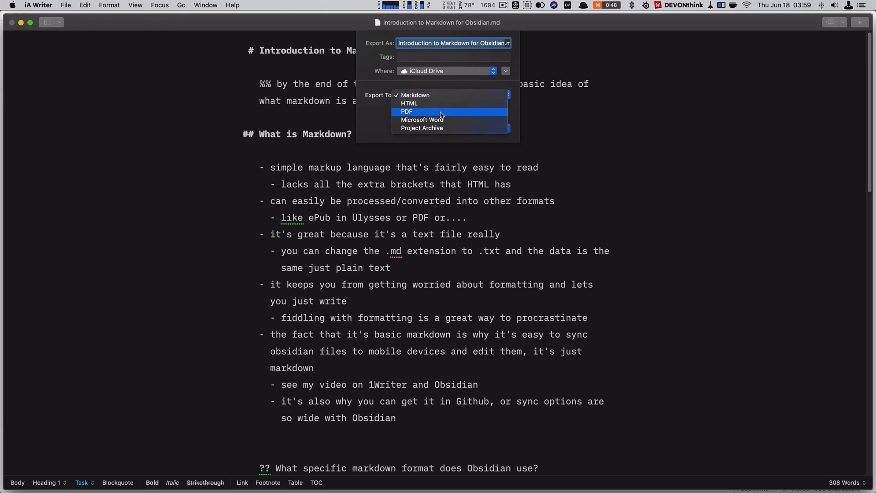
mouse_move(257, 119)
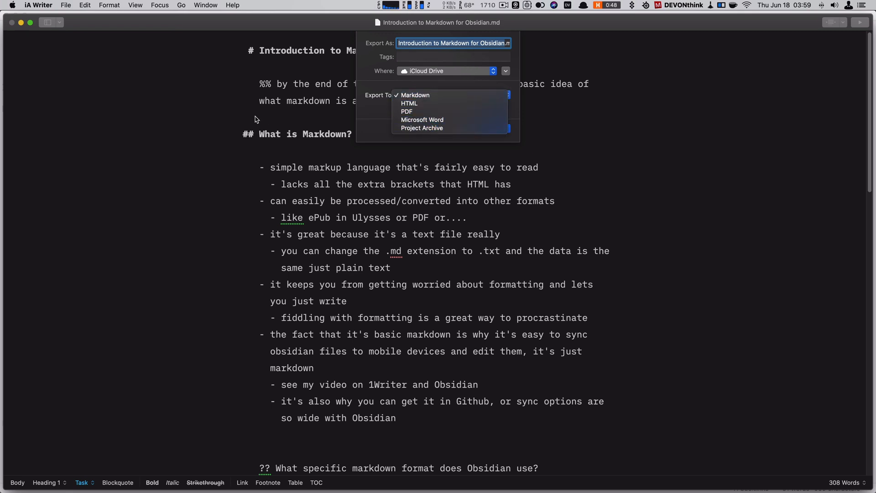
mouse_move(133, 123)
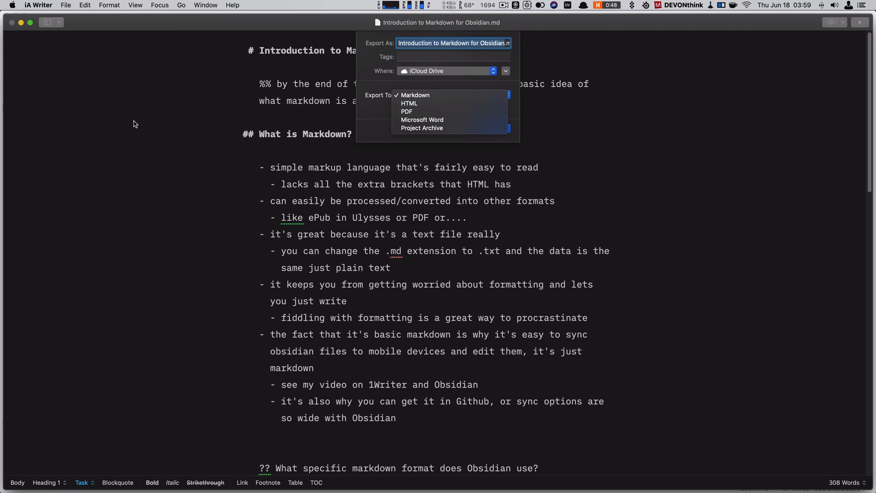
click(415, 95)
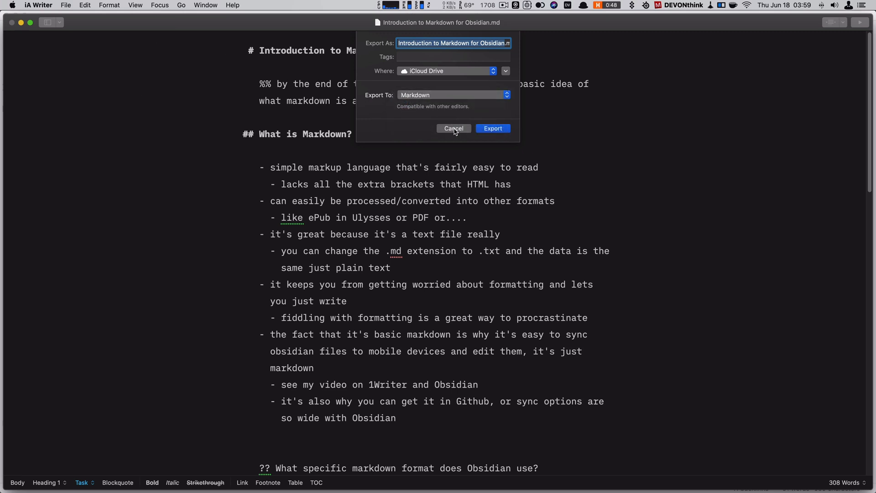
click(454, 128)
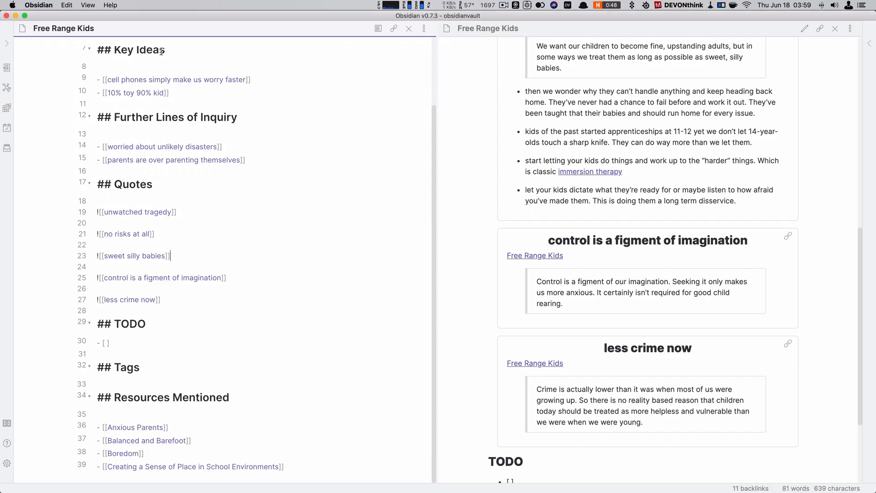
mouse_move(284, 203)
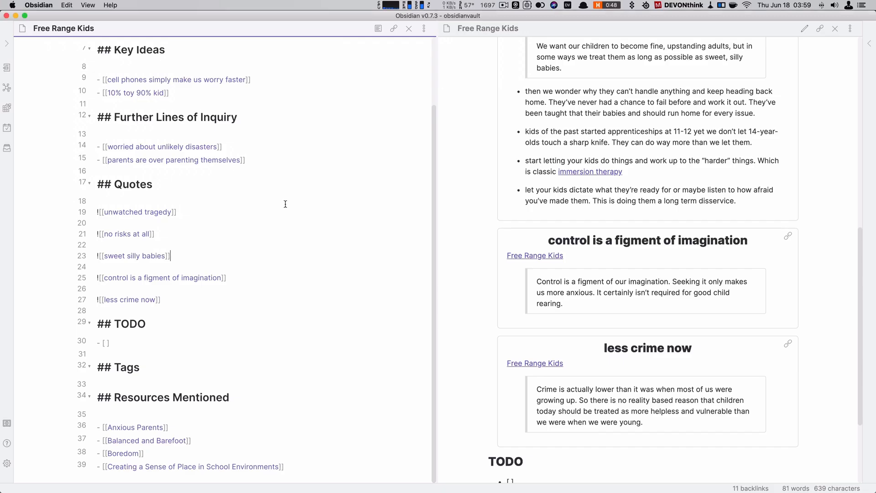